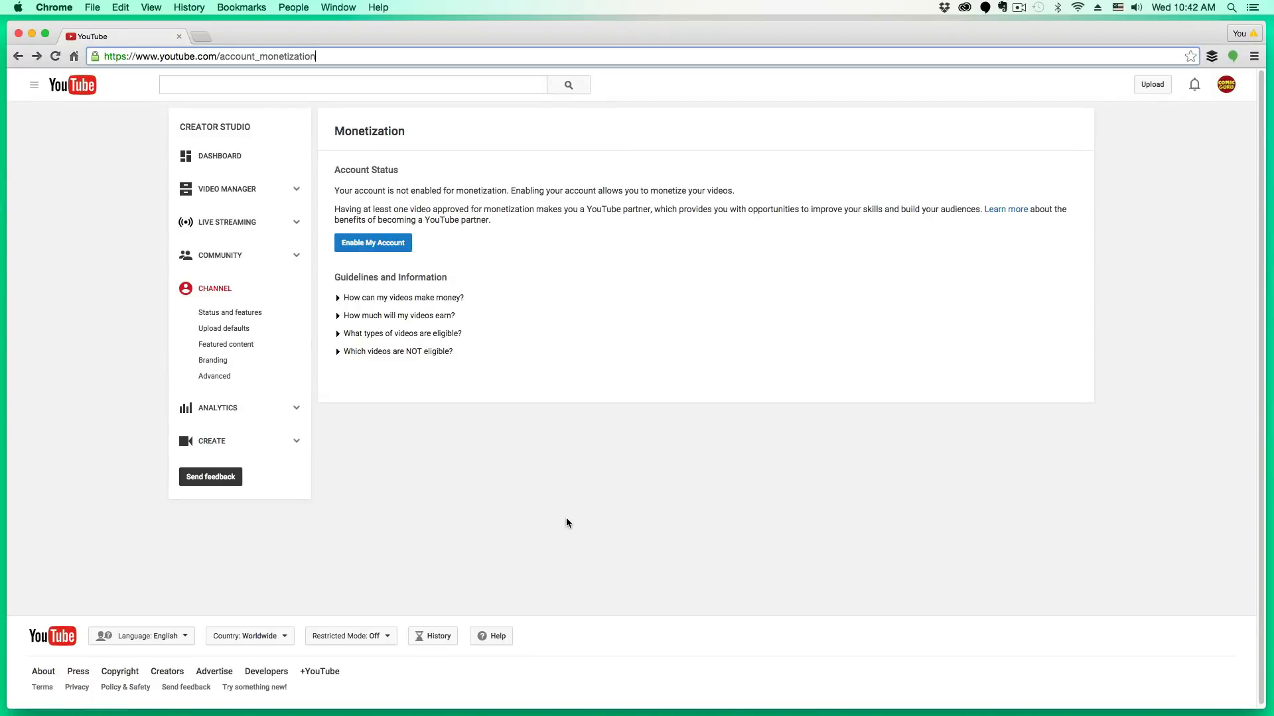
{"action": "mouse_move", "coordinate": [551, 521]}
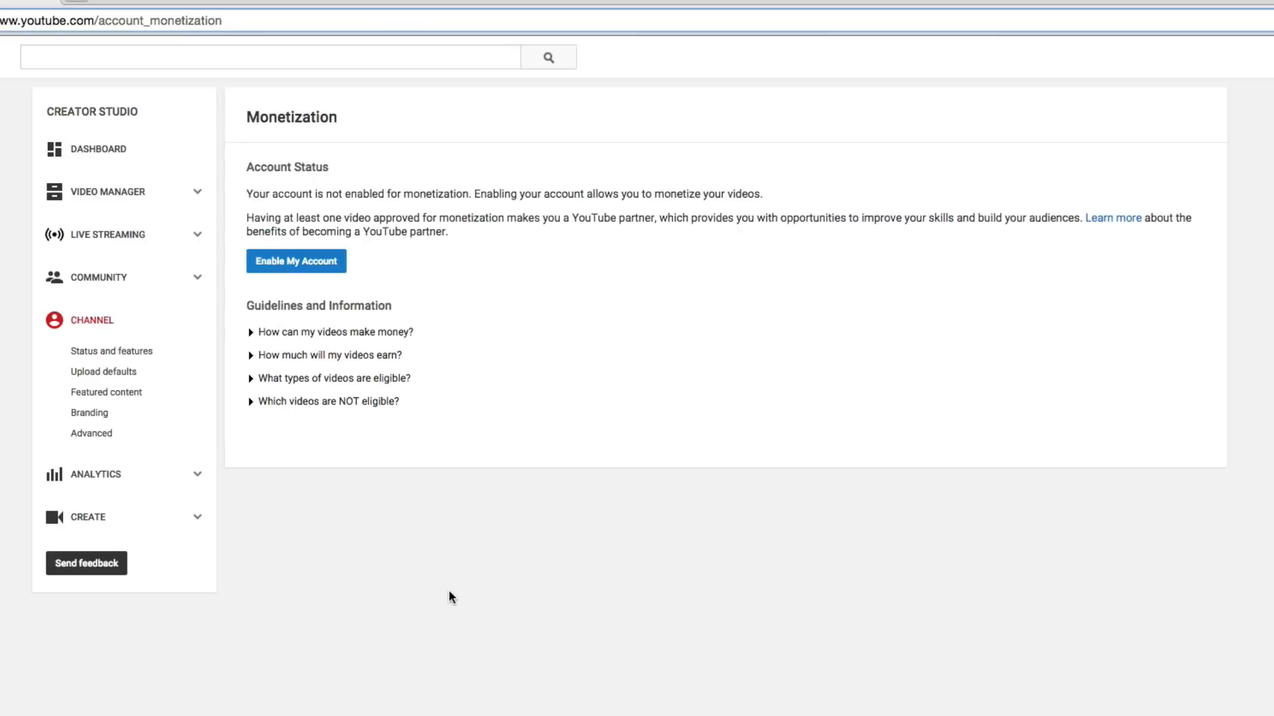
{"action": "mouse_move", "coordinate": [431, 630]}
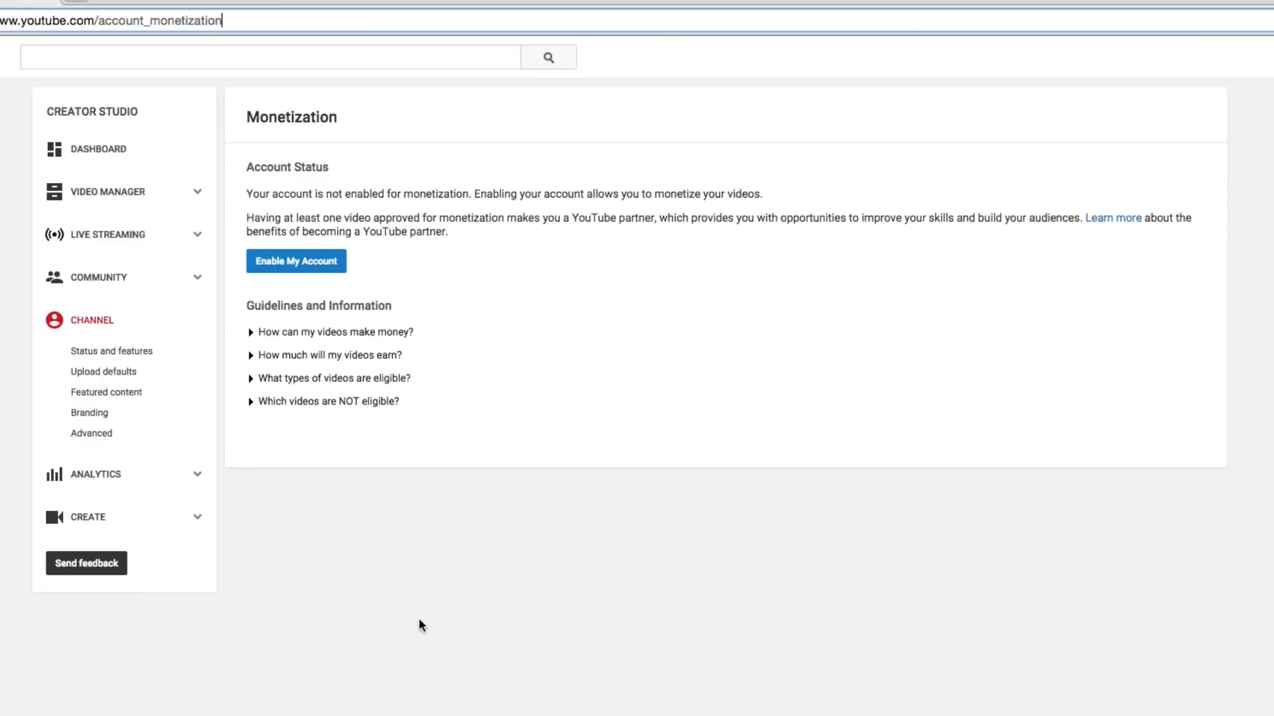
{"action": "mouse_move", "coordinate": [396, 602]}
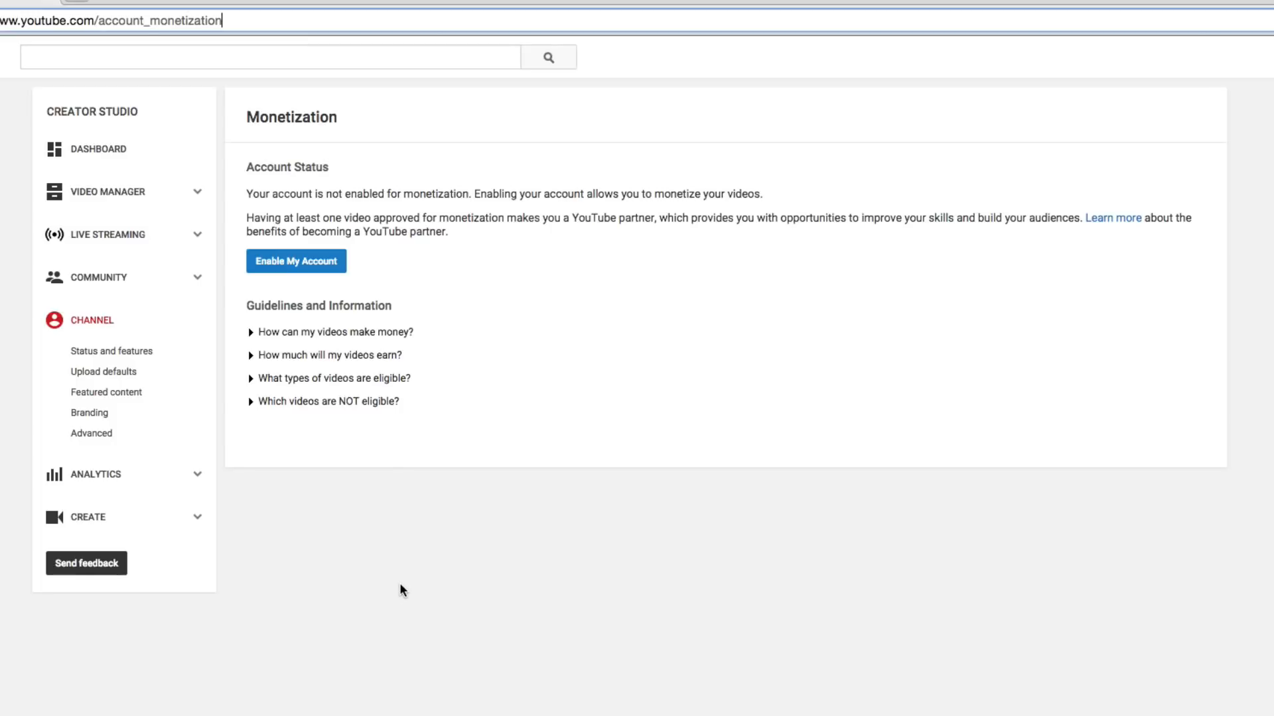
{"action": "mouse_move", "coordinate": [406, 596]}
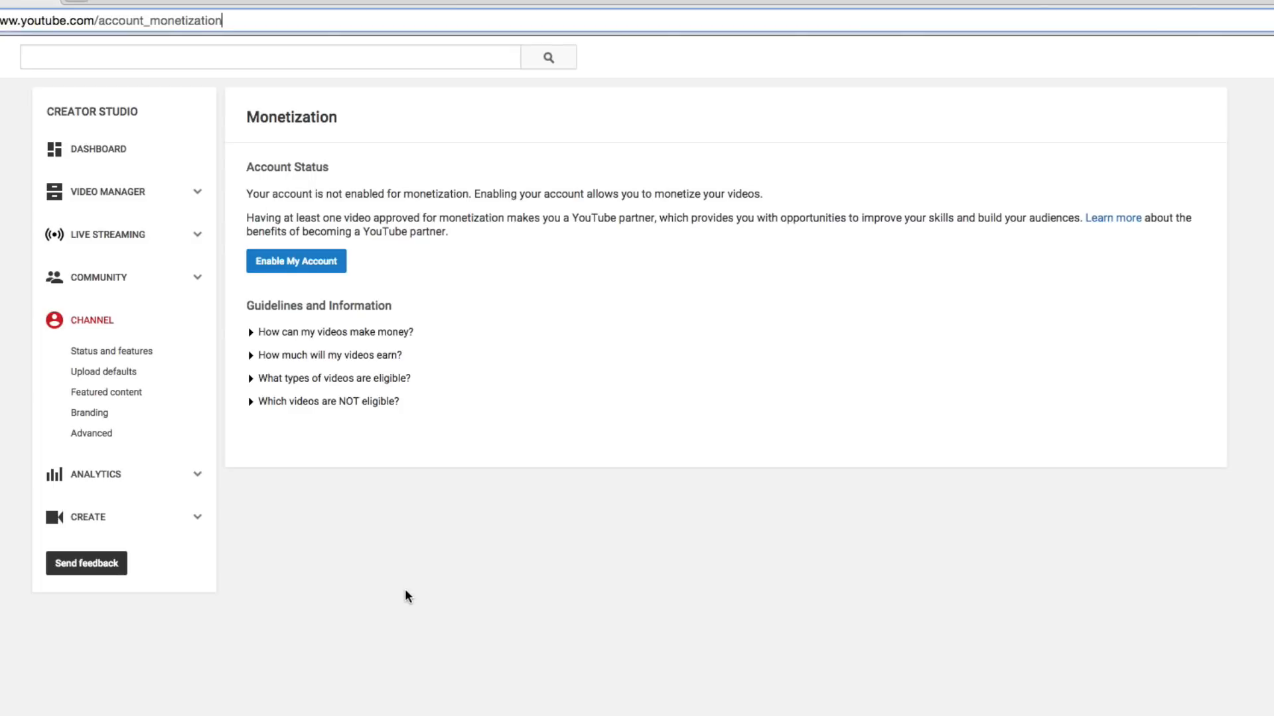
{"action": "mouse_move", "coordinate": [398, 588]}
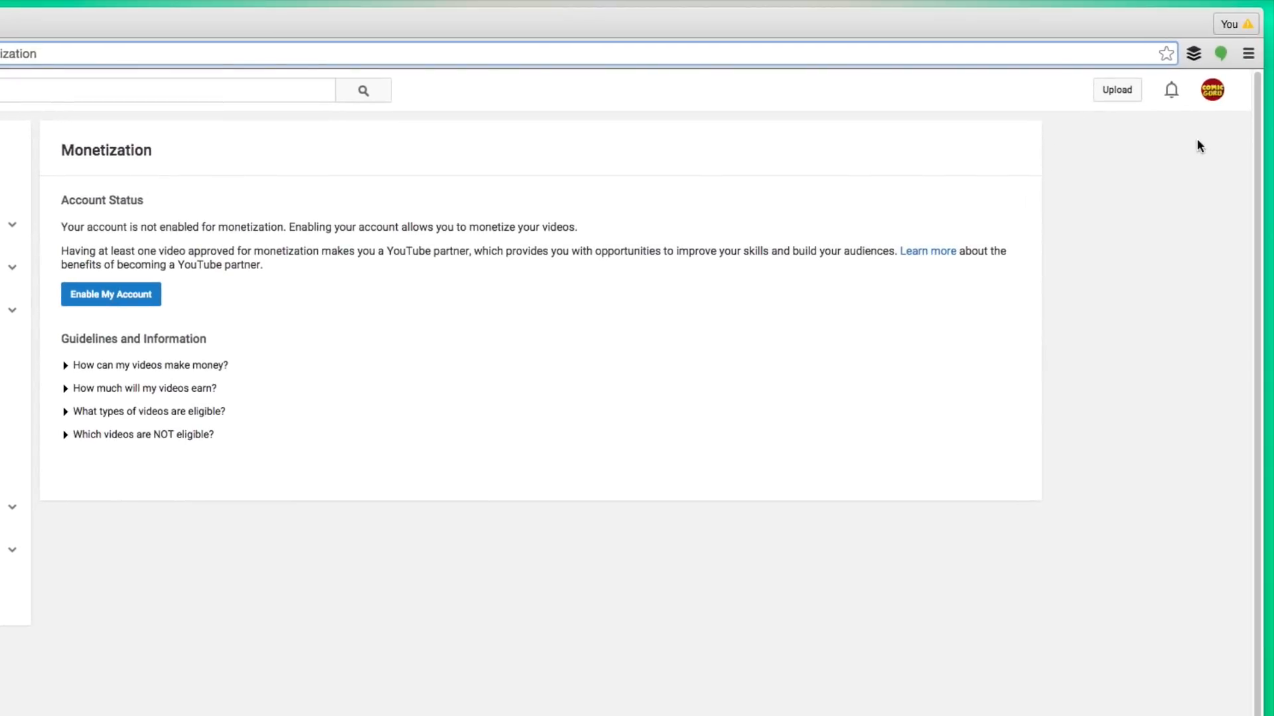
- Open the ComicGuru channel dashboard from the account avatar menu
{"action": "left_click", "coordinate": [1212, 89]}
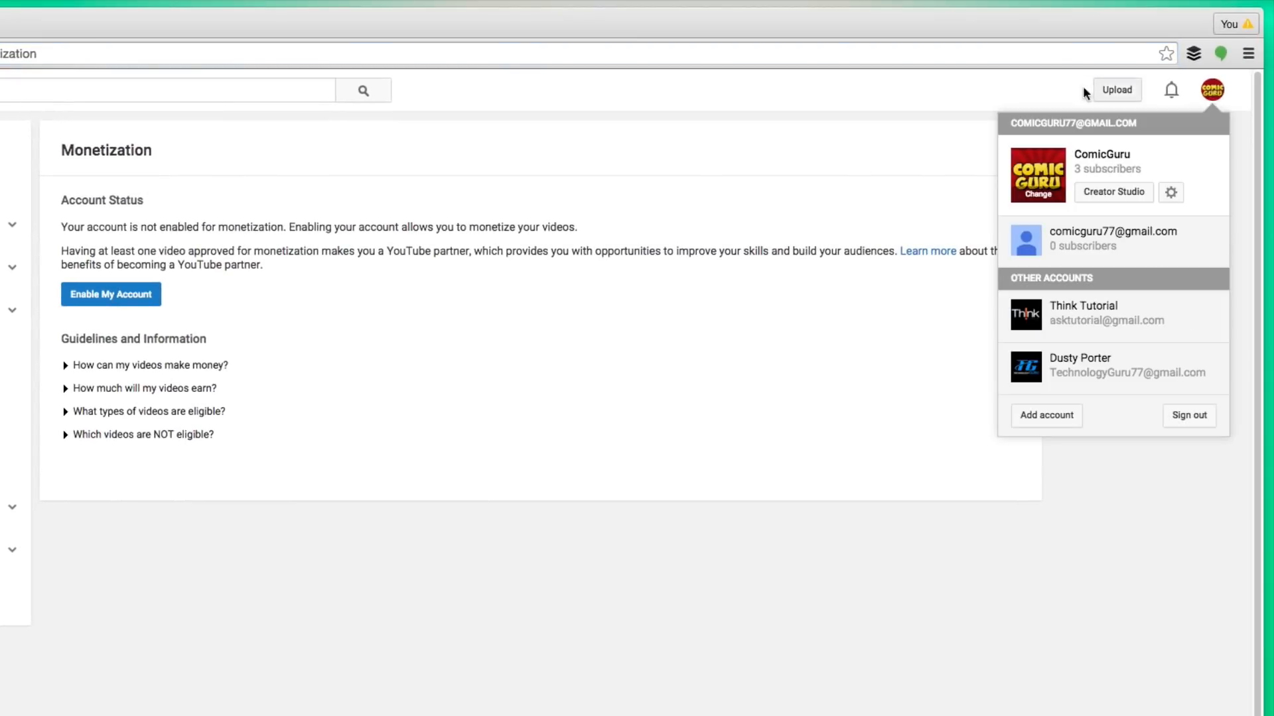
{"action": "mouse_move", "coordinate": [1170, 192]}
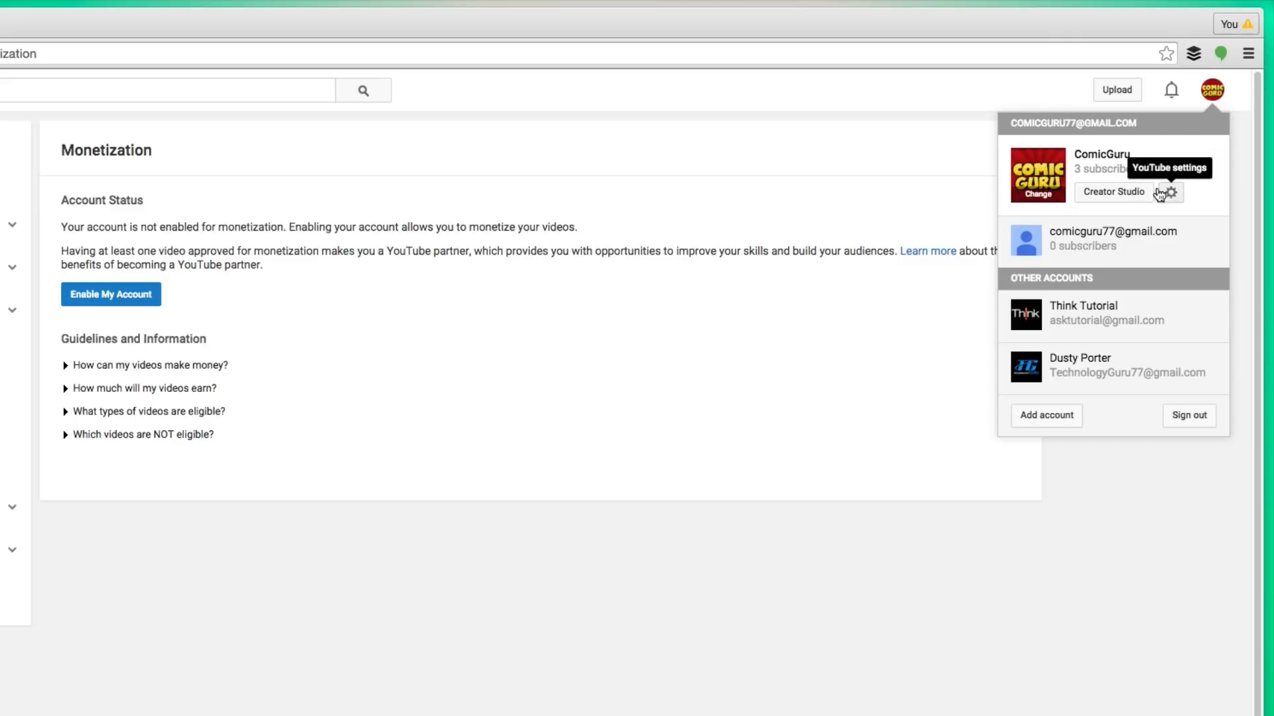
{"action": "left_click", "coordinate": [1111, 191]}
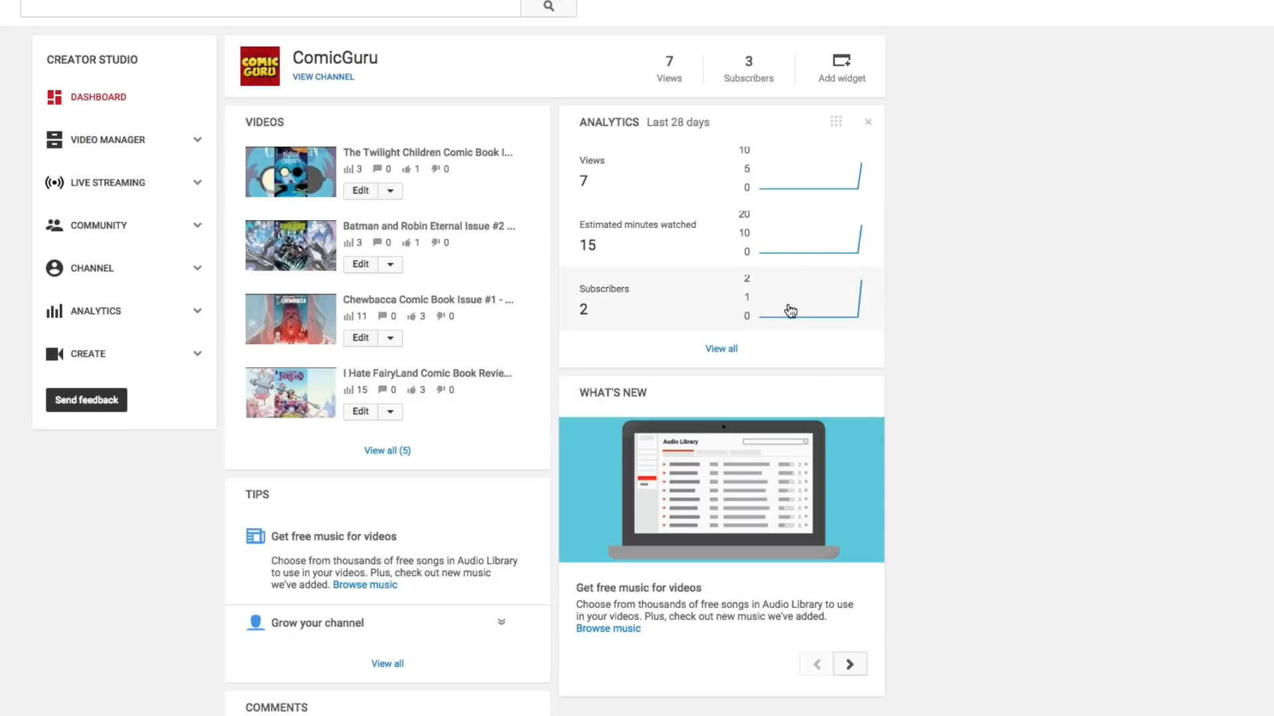
{"action": "mouse_move", "coordinate": [724, 237]}
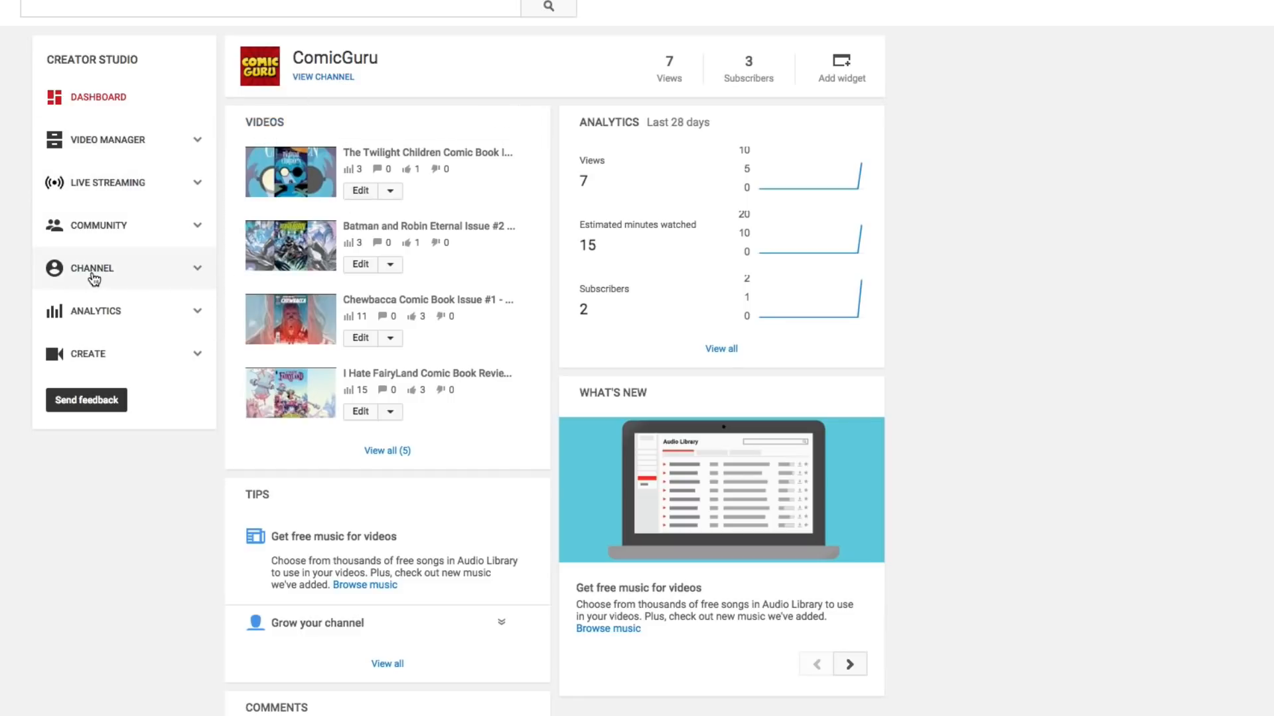
- Open the channel's Status and features page and scroll to the feature table
{"action": "left_click", "coordinate": [91, 268]}
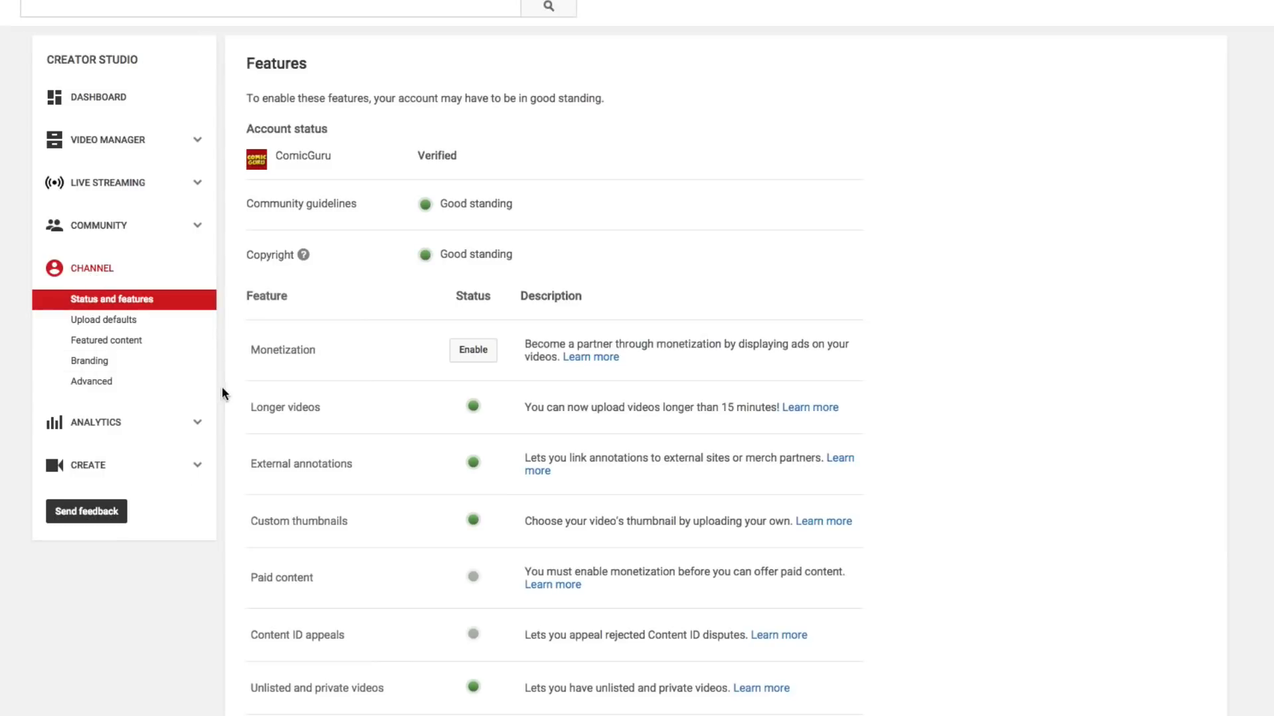
{"action": "scroll", "scroll_direction": "down", "scroll_amount": 3}
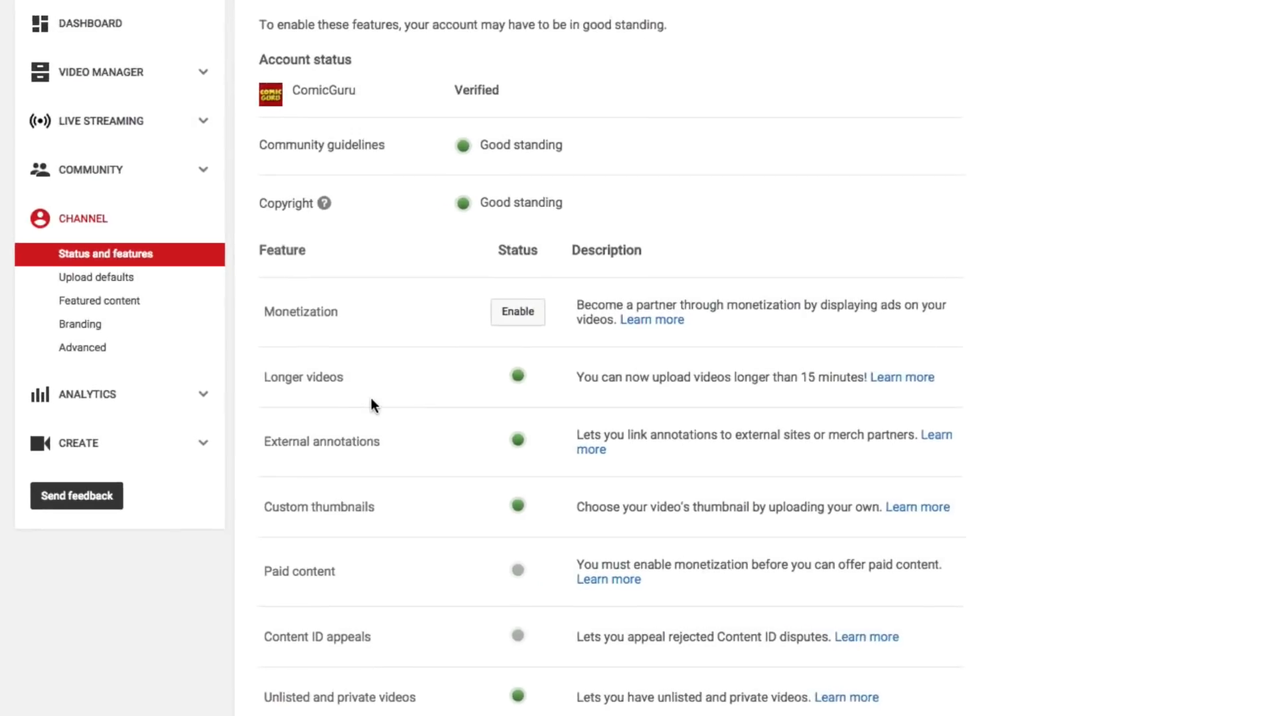
{"action": "scroll", "scroll_direction": "down", "scroll_amount": 3}
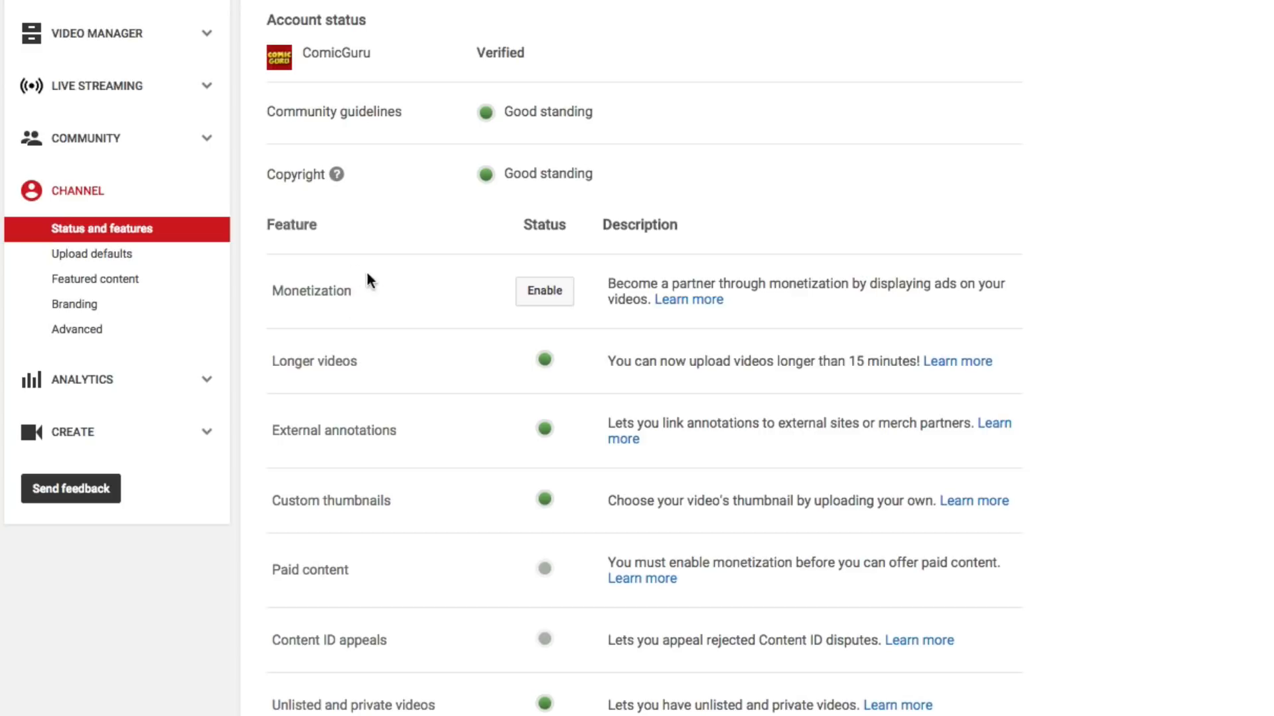
{"action": "mouse_move", "coordinate": [430, 353]}
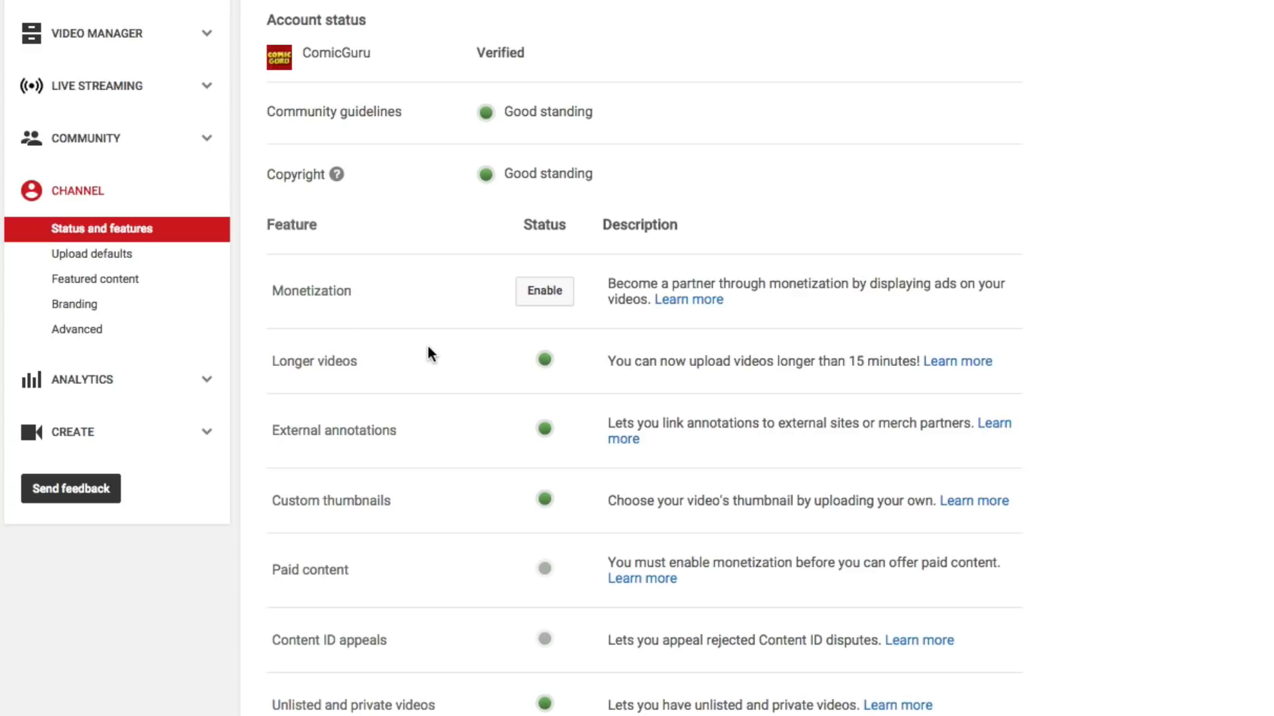
{"action": "mouse_move", "coordinate": [544, 291]}
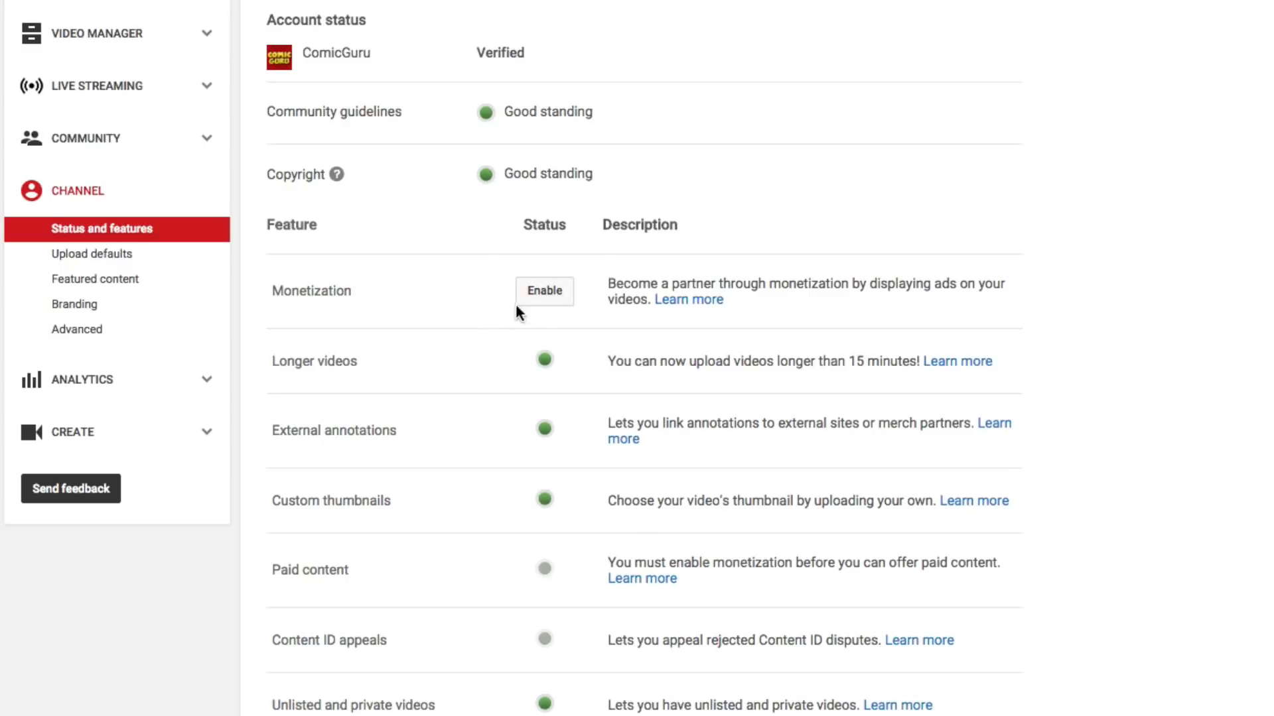
- Start enabling monetization and read how videos make money and how much they earn
{"action": "left_click", "coordinate": [544, 290]}
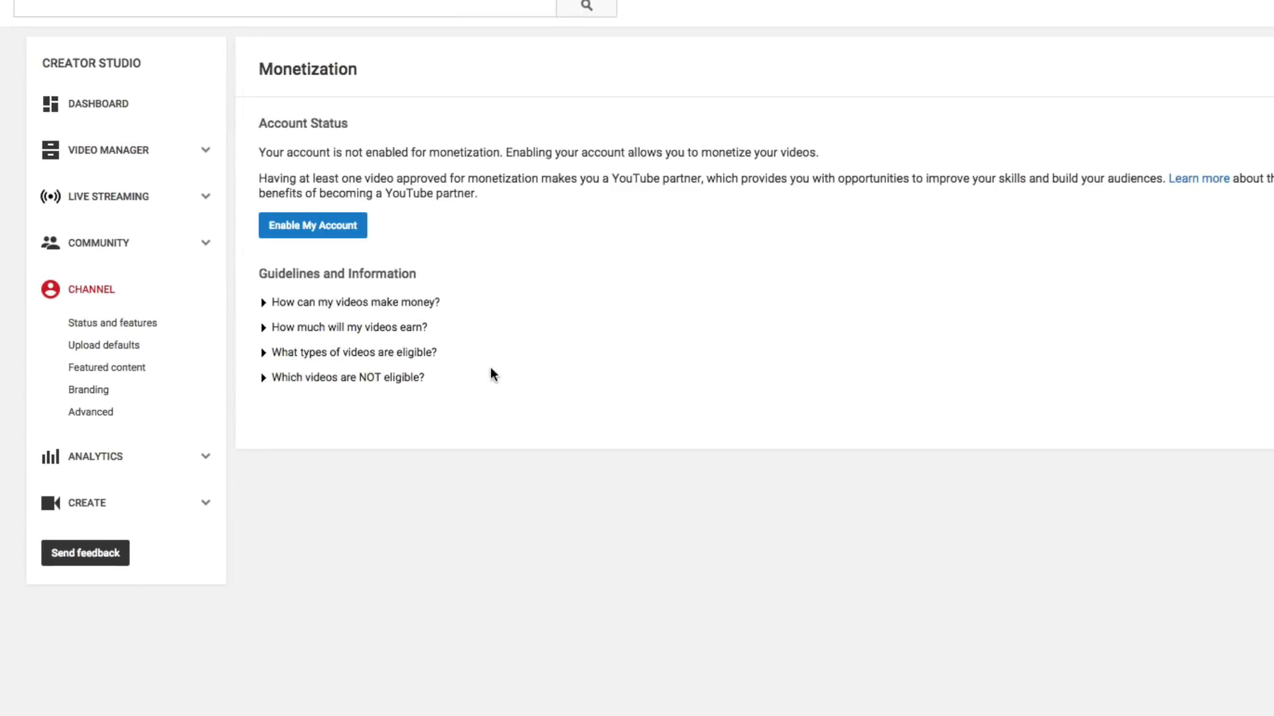
{"action": "mouse_move", "coordinate": [325, 259]}
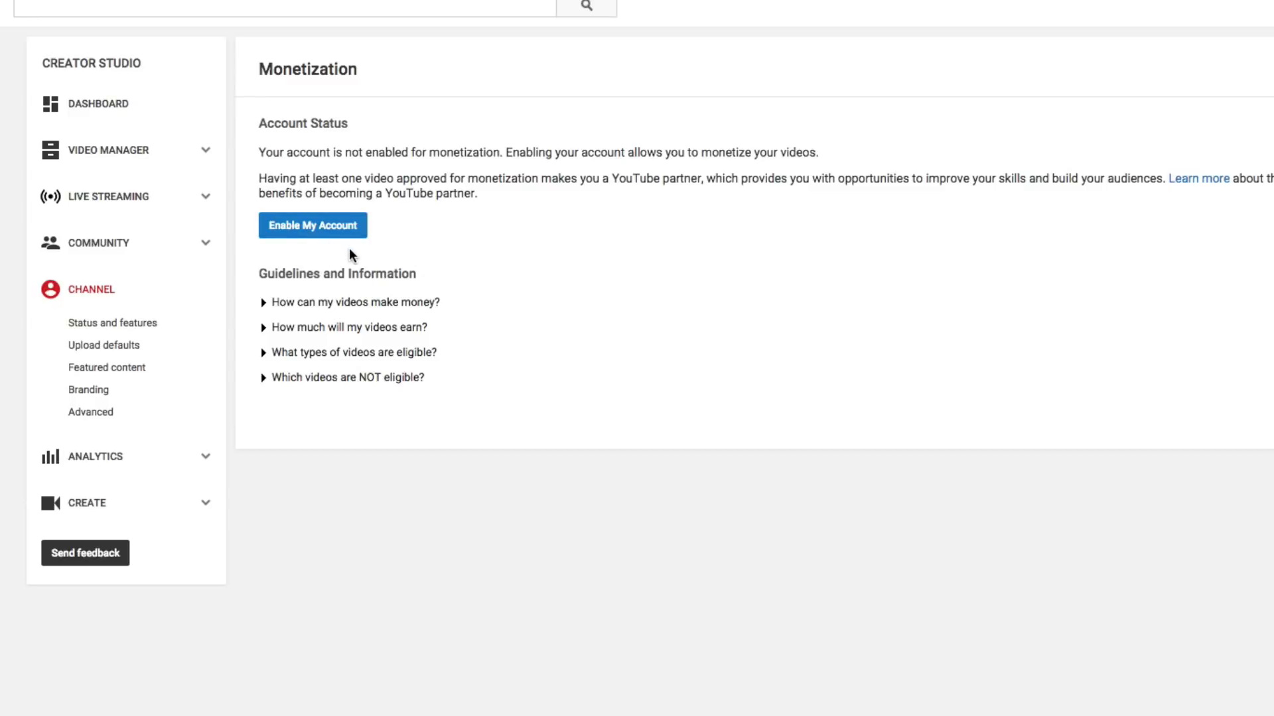
{"action": "mouse_move", "coordinate": [339, 292]}
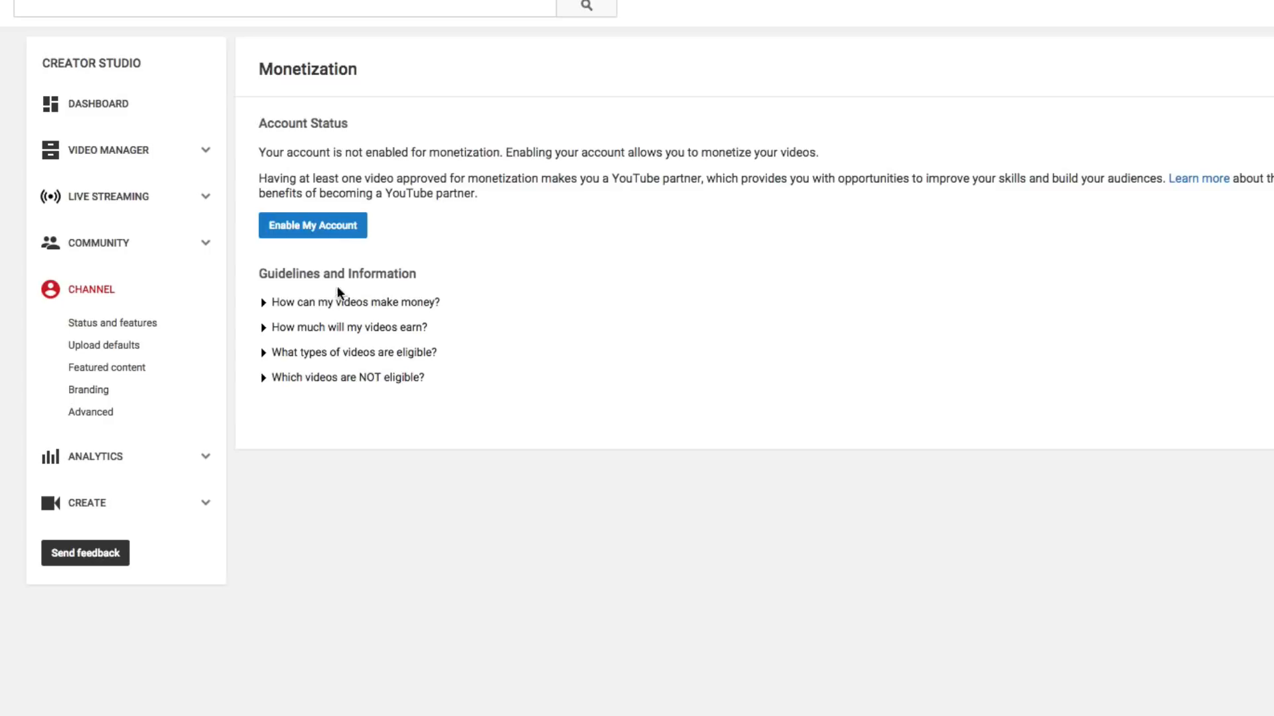
{"action": "left_click", "coordinate": [353, 301]}
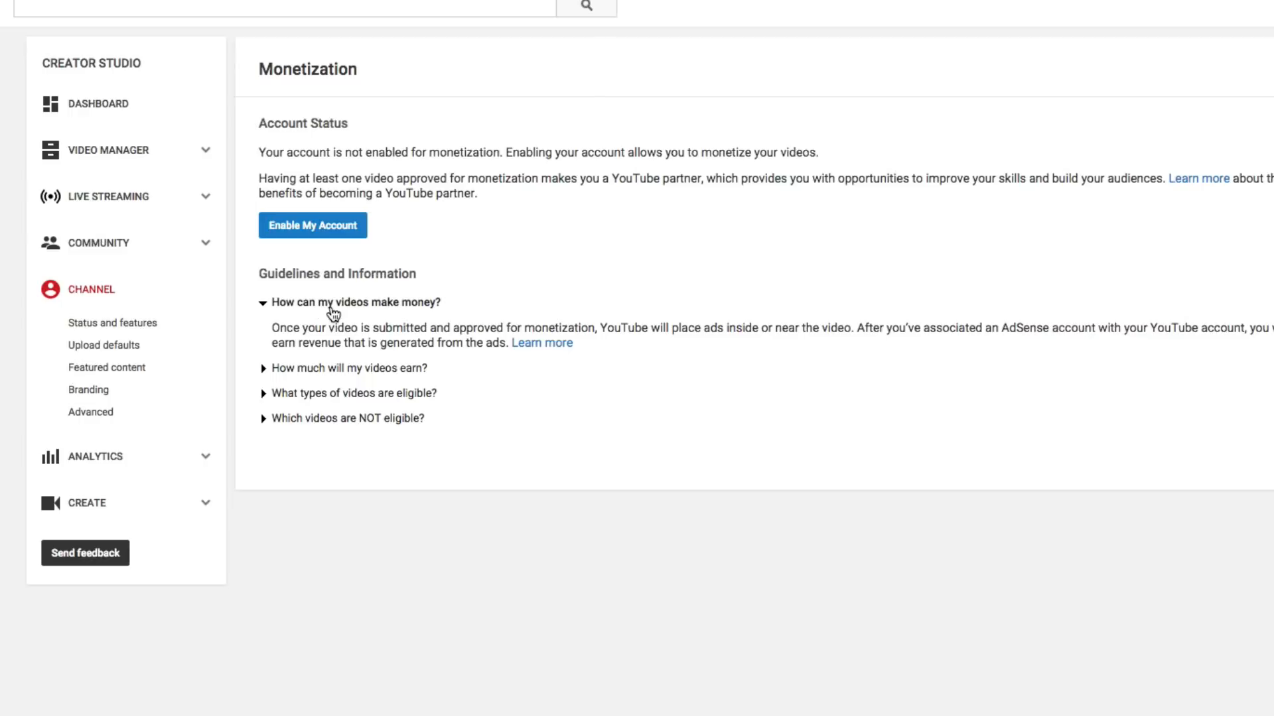
{"action": "mouse_move", "coordinate": [321, 316]}
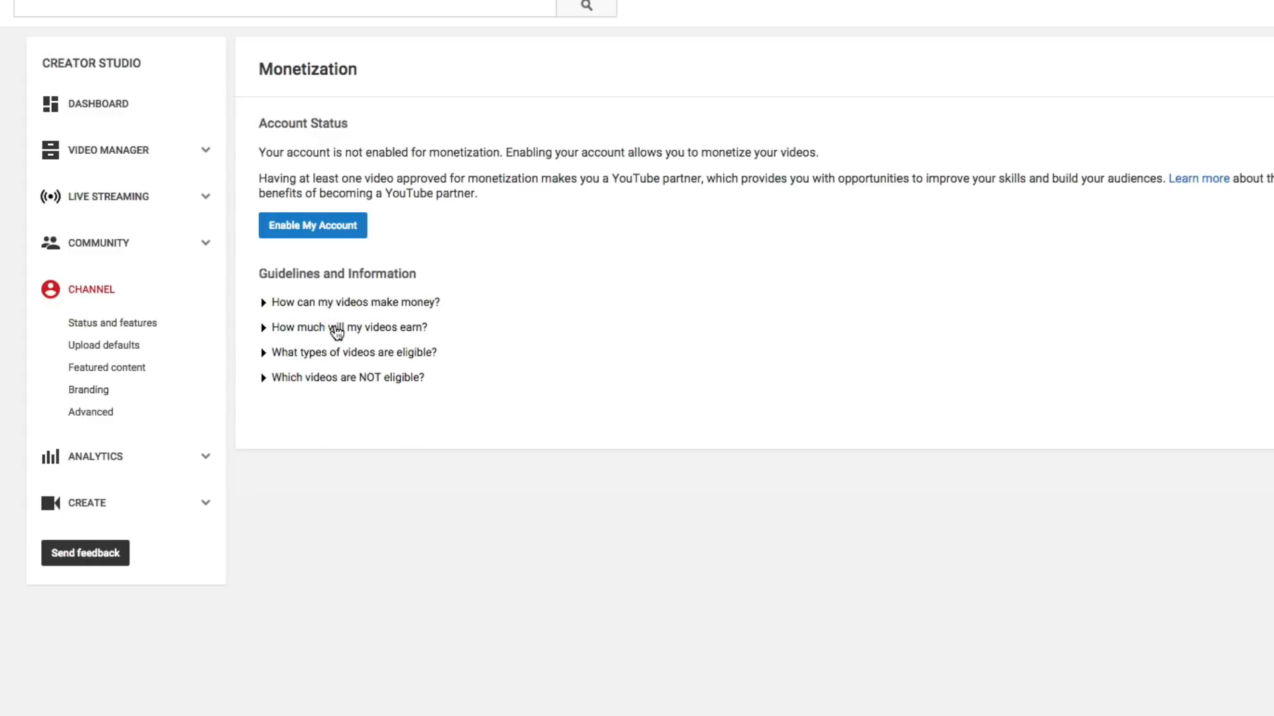
{"action": "left_click", "coordinate": [349, 328]}
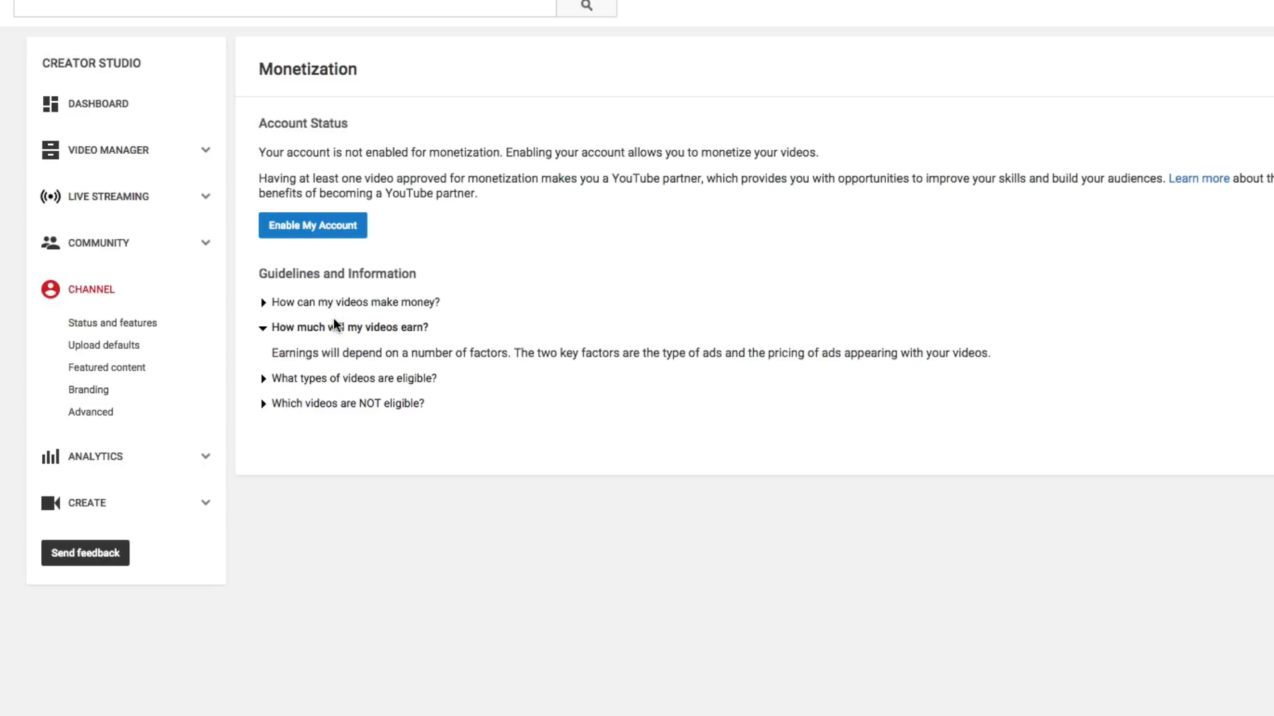
{"action": "left_click", "coordinate": [347, 326]}
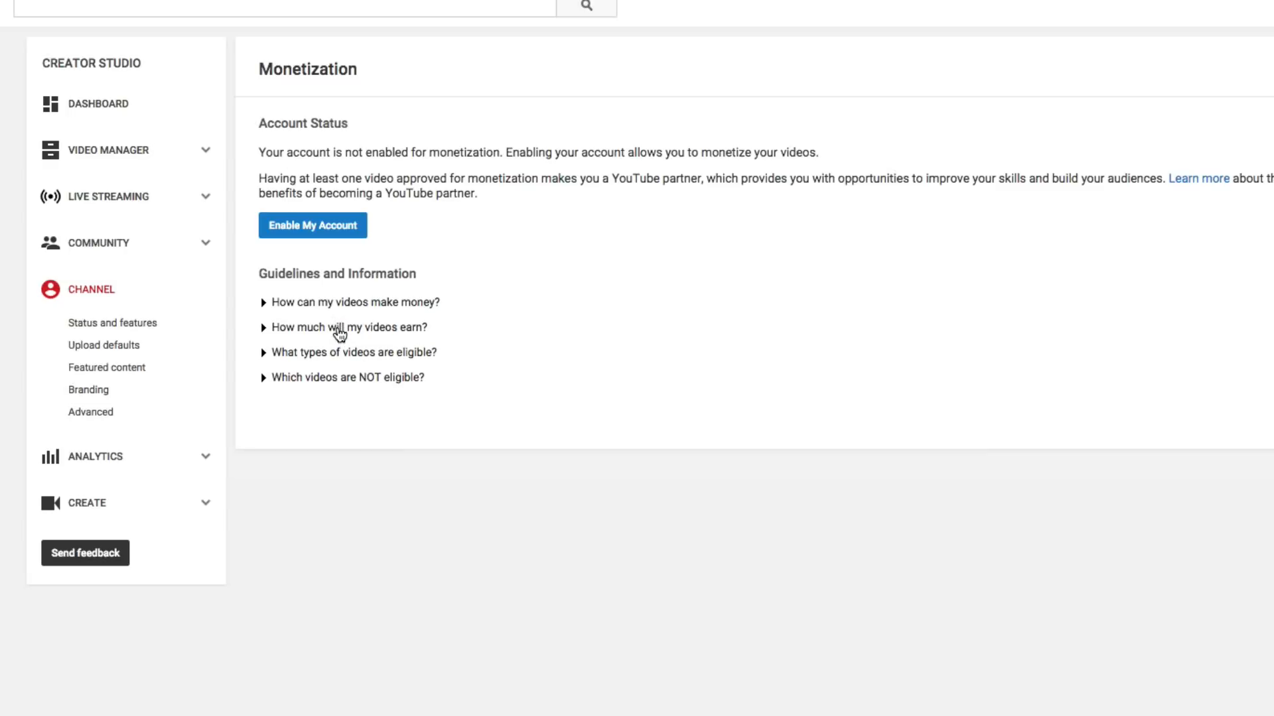
- Read which video types are eligible and which are not eligible for monetization
{"action": "left_click", "coordinate": [352, 352]}
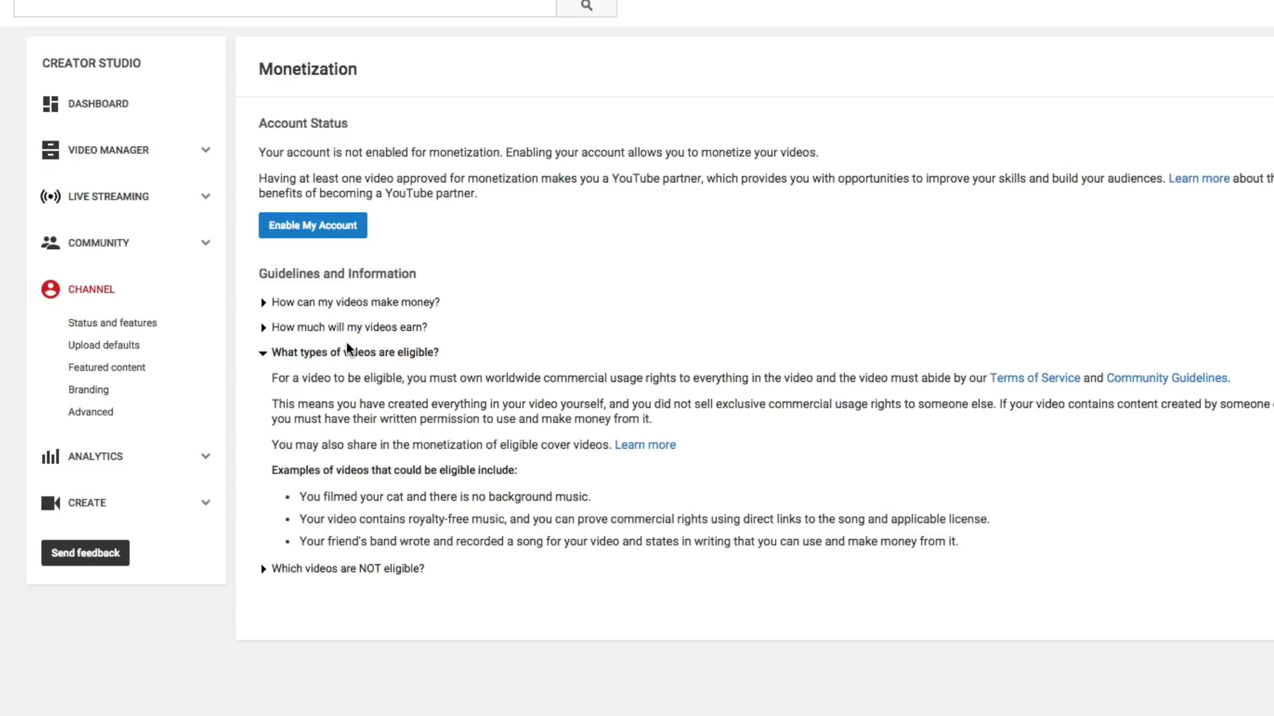
{"action": "mouse_move", "coordinate": [617, 345]}
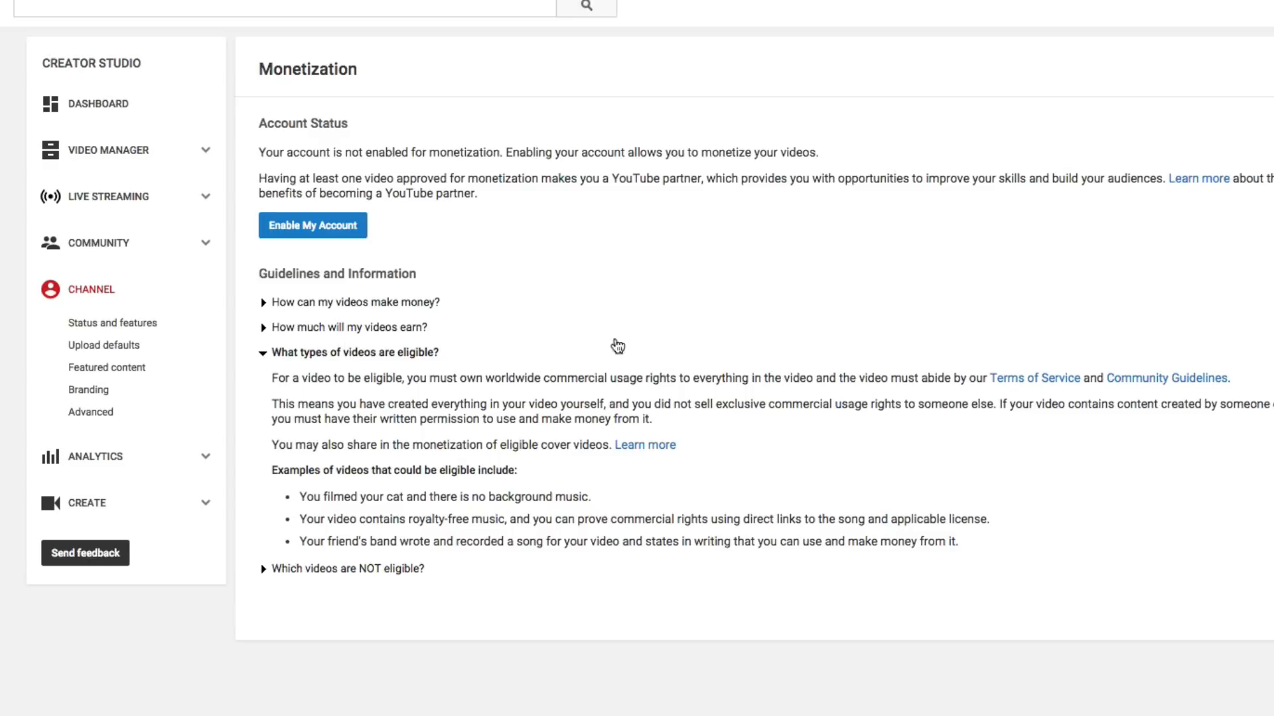
{"action": "mouse_move", "coordinate": [610, 374]}
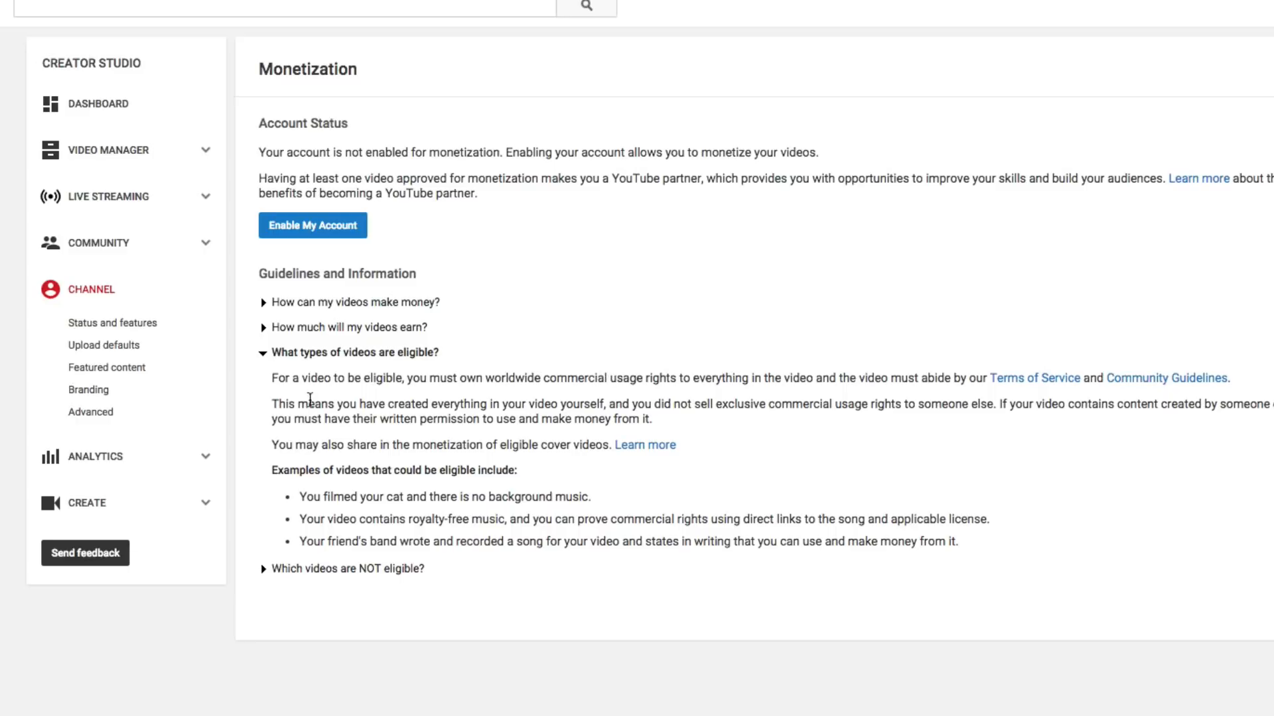
{"action": "left_click", "coordinate": [353, 352]}
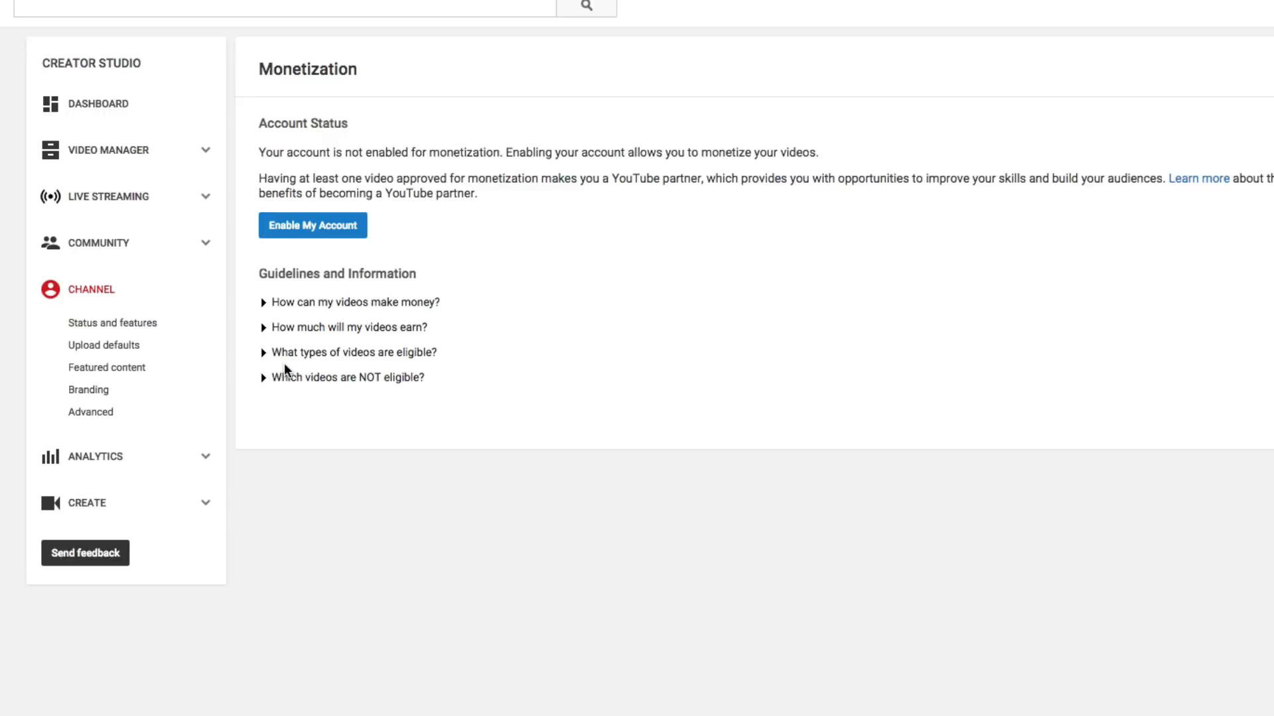
{"action": "left_click", "coordinate": [348, 377]}
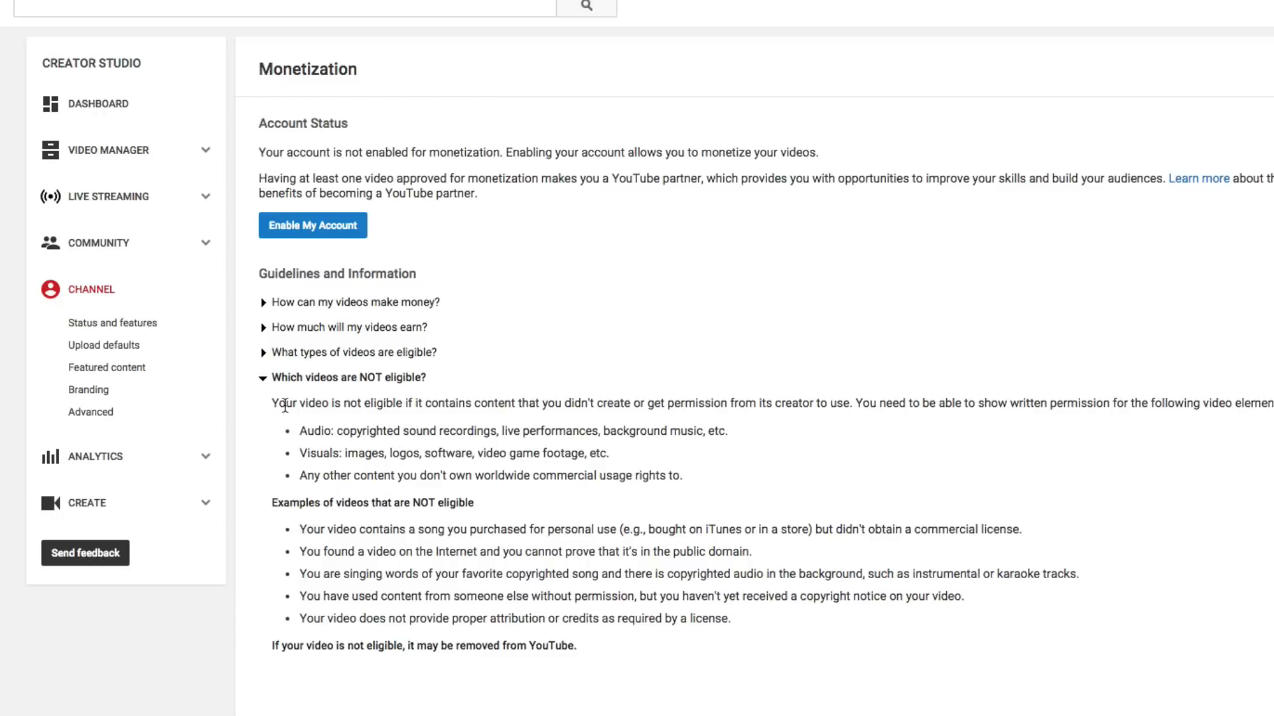
{"action": "left_click", "coordinate": [348, 377]}
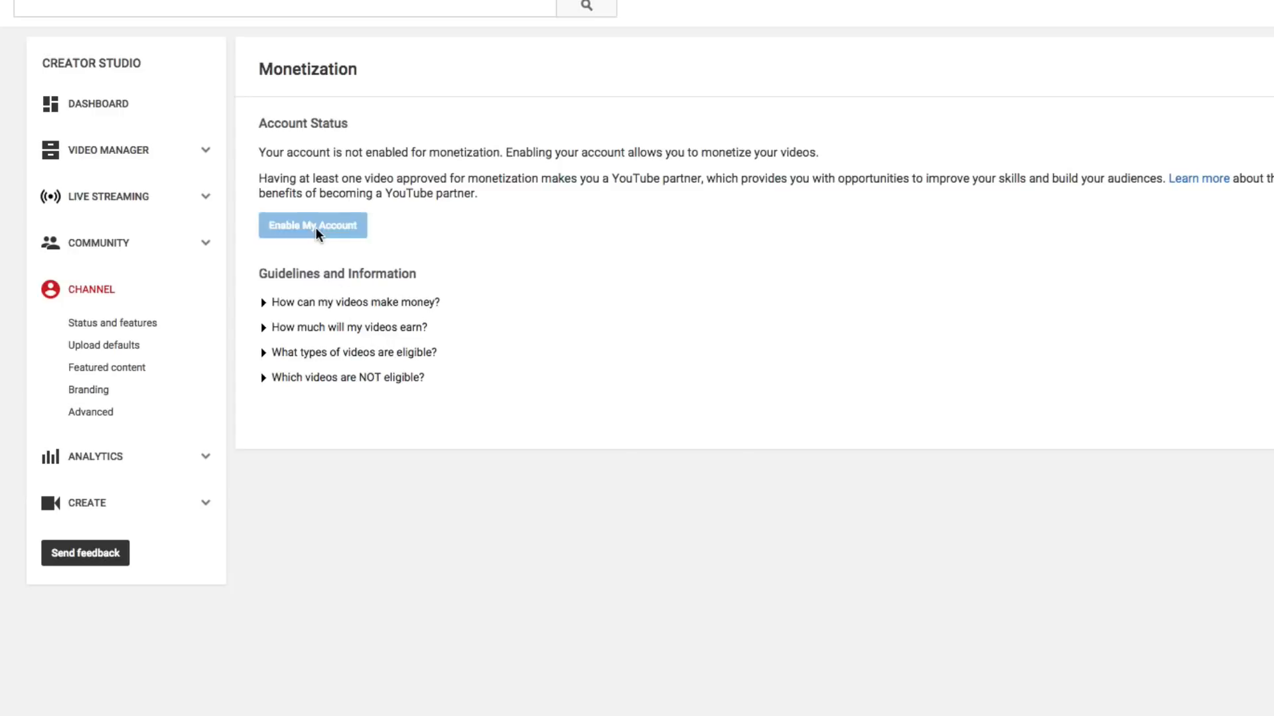
- Enable the account, scroll through the Partner Program terms and agree not to monetize content without rights
{"action": "left_click", "coordinate": [312, 226]}
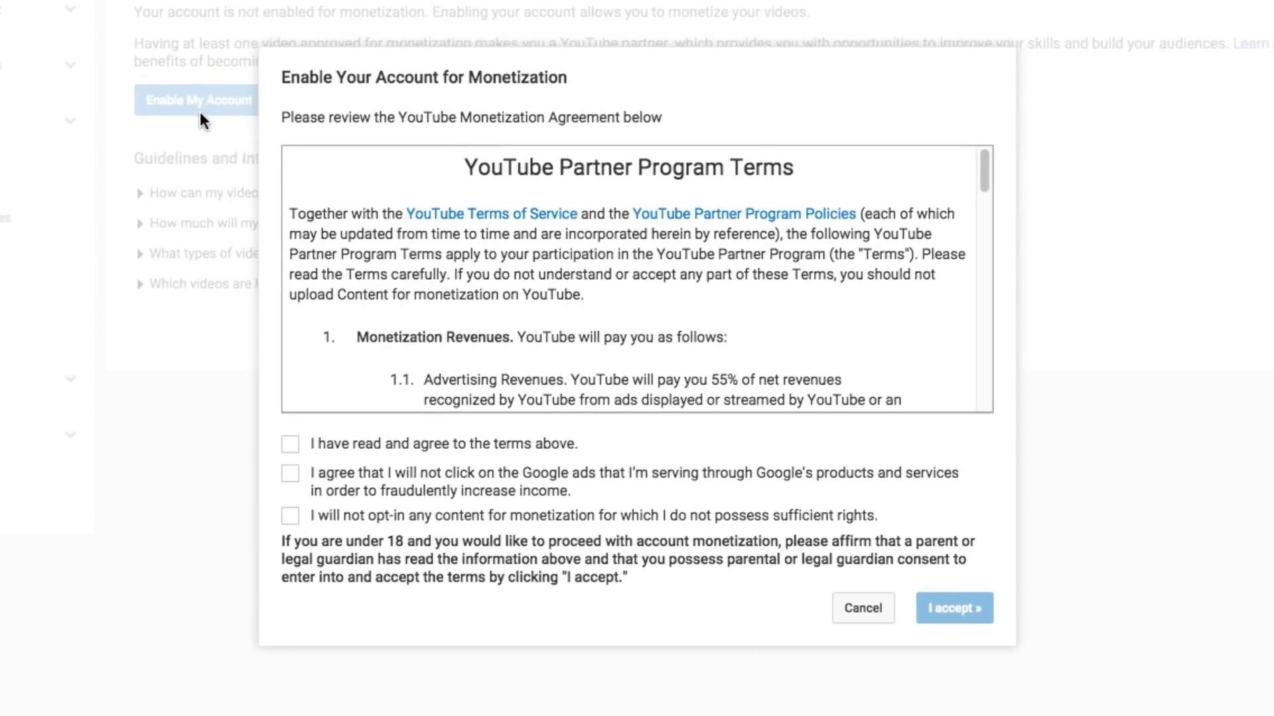
{"action": "mouse_move", "coordinate": [533, 227]}
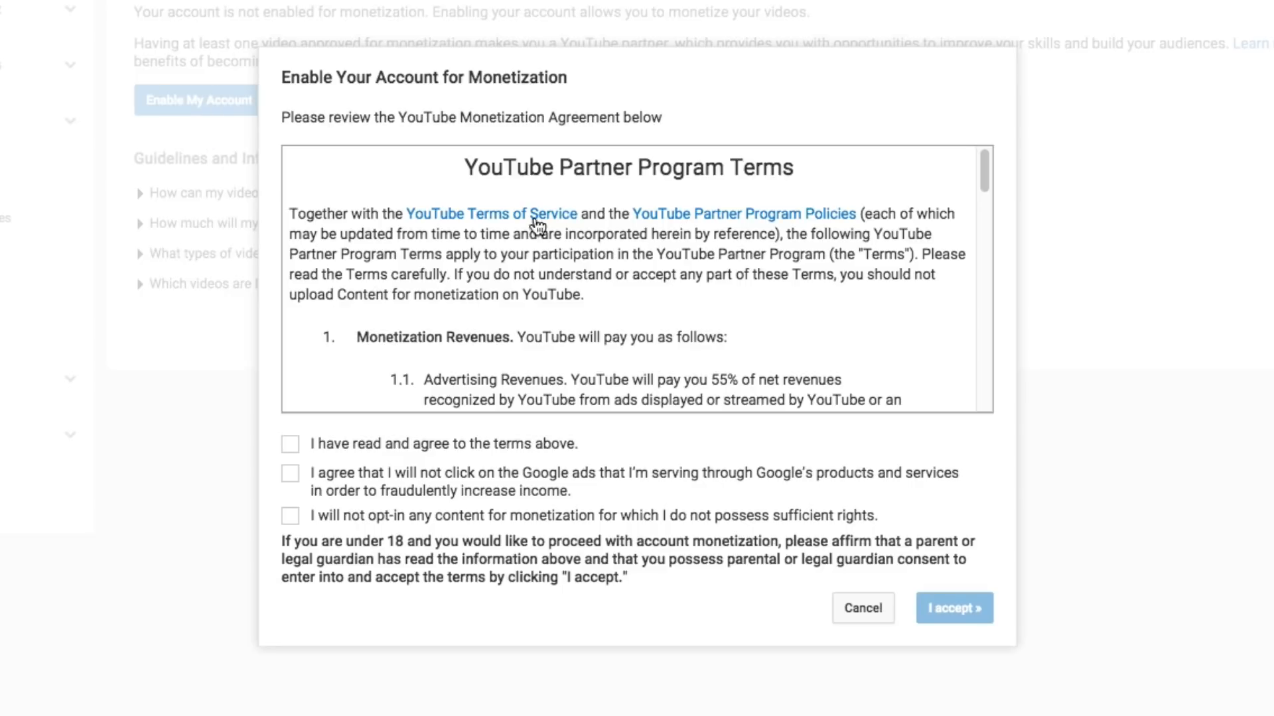
{"action": "mouse_move", "coordinate": [848, 345]}
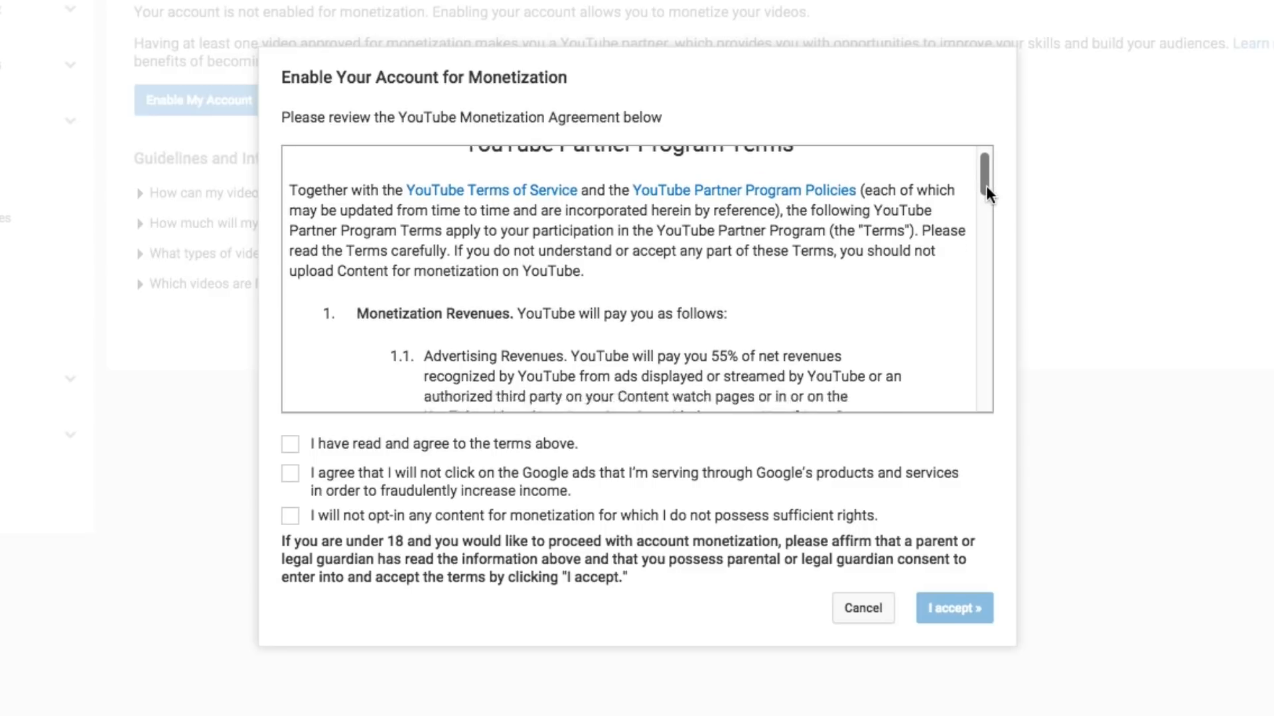
{"action": "scroll", "scroll_direction": "down", "scroll_amount": 3}
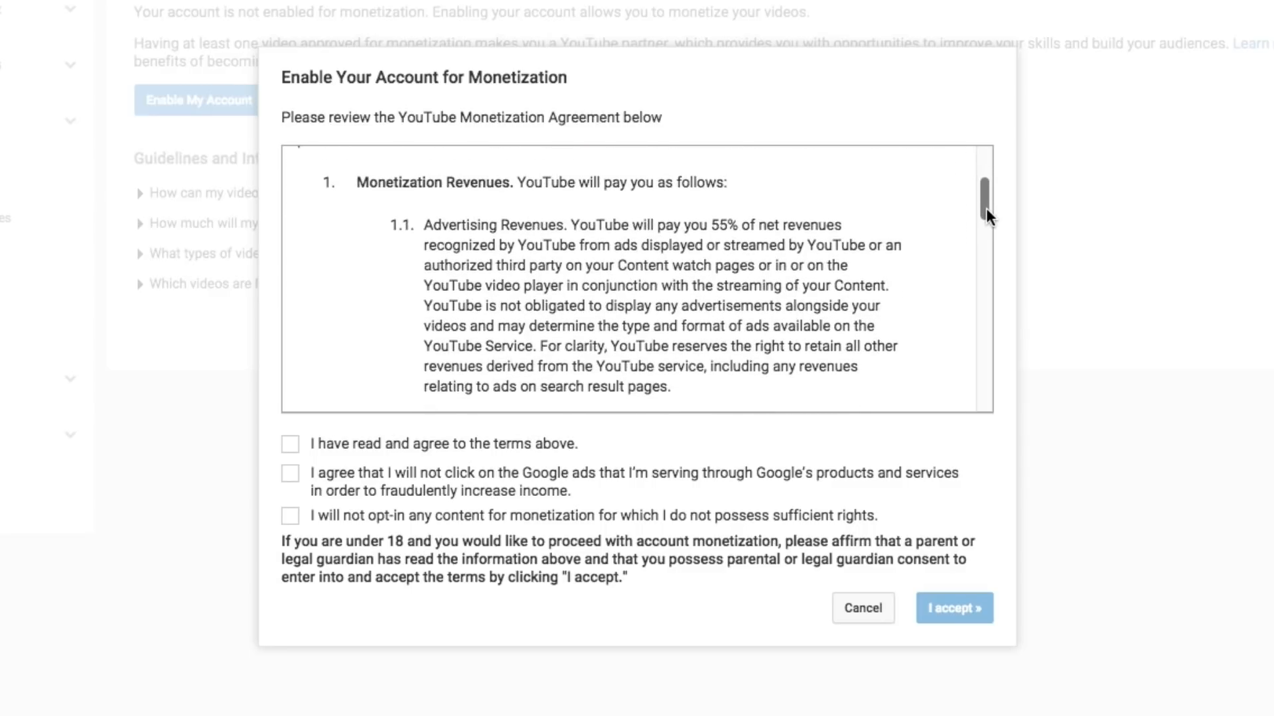
{"action": "scroll", "scroll_direction": "down", "scroll_amount": 3}
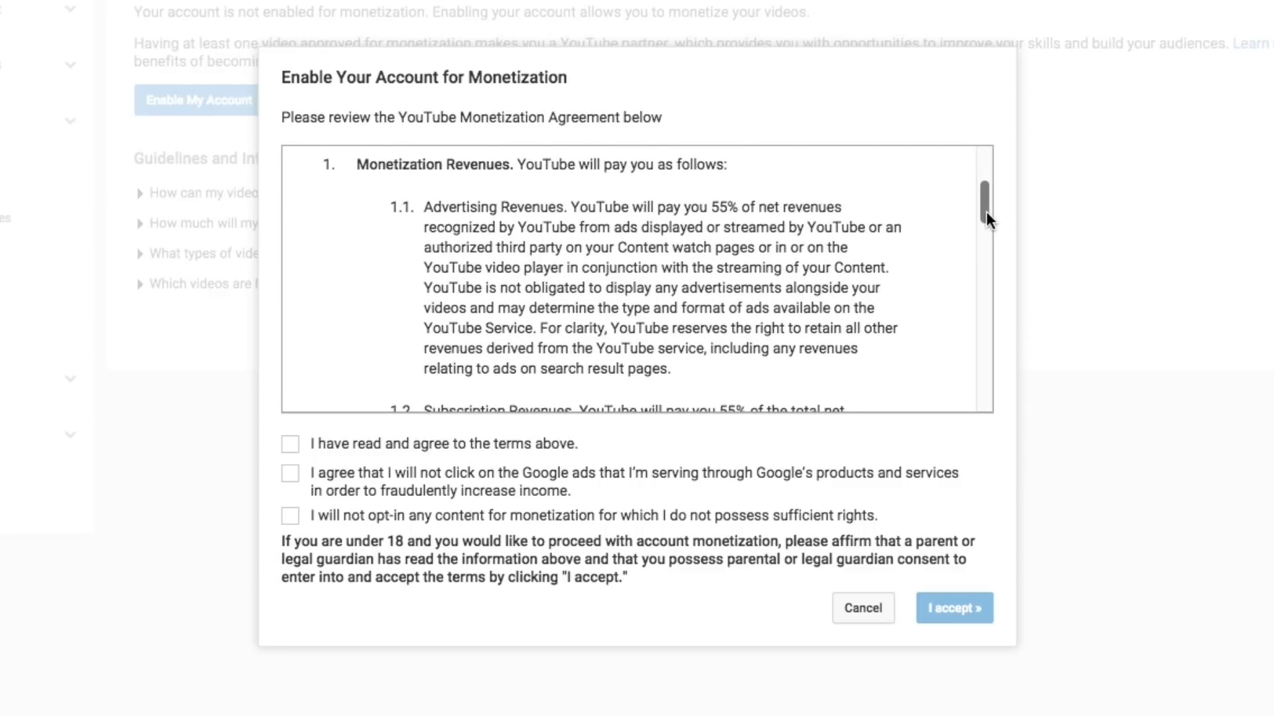
{"action": "scroll", "scroll_direction": "down", "scroll_amount": 3}
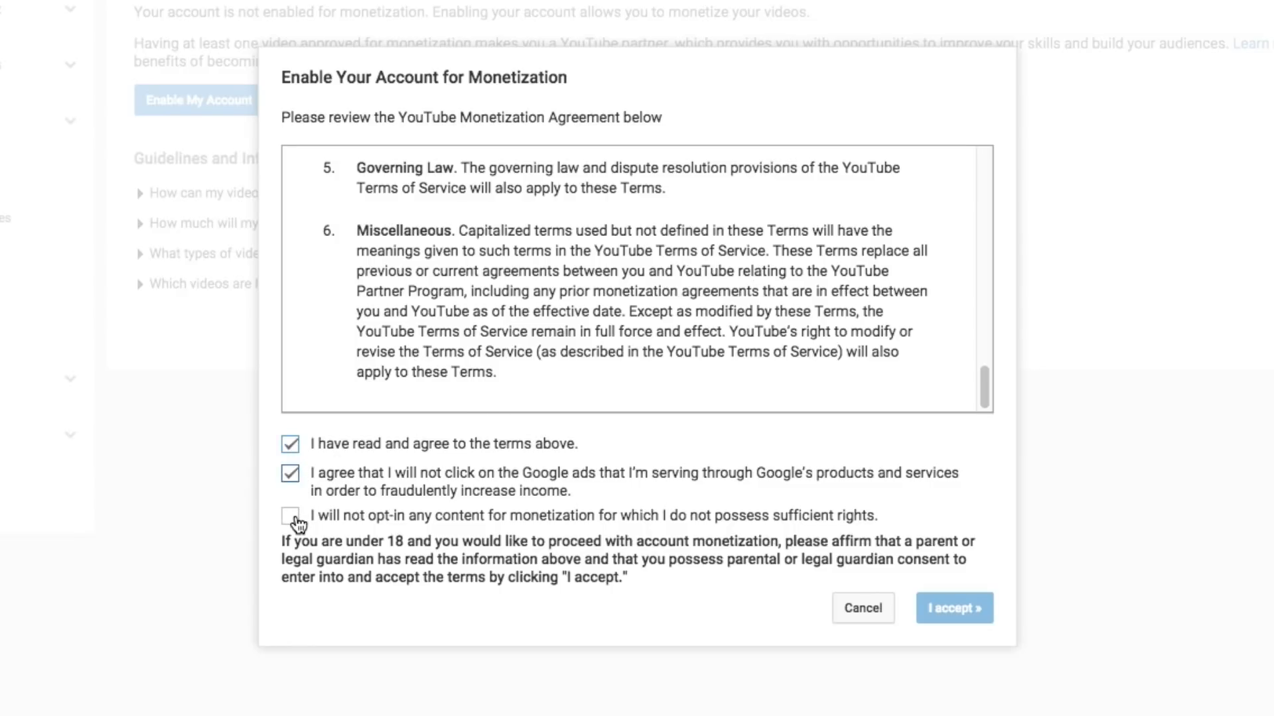
{"action": "left_click", "coordinate": [291, 516]}
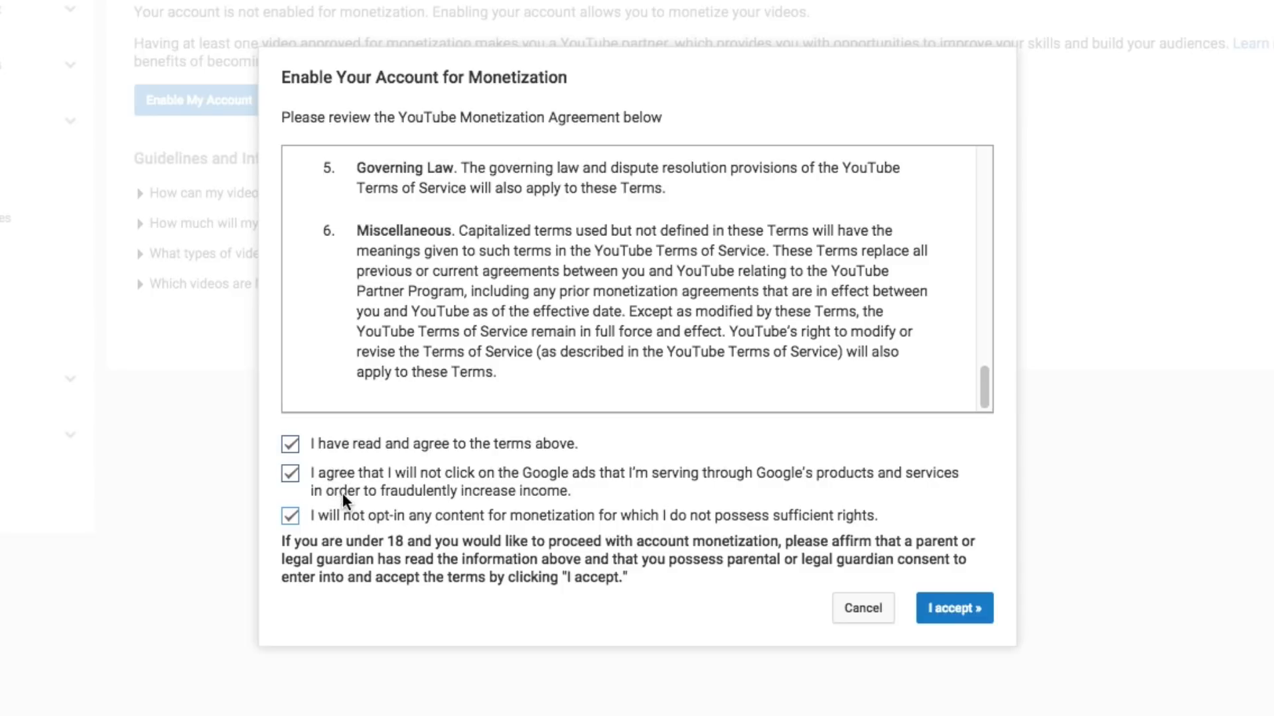
{"action": "mouse_move", "coordinate": [359, 497]}
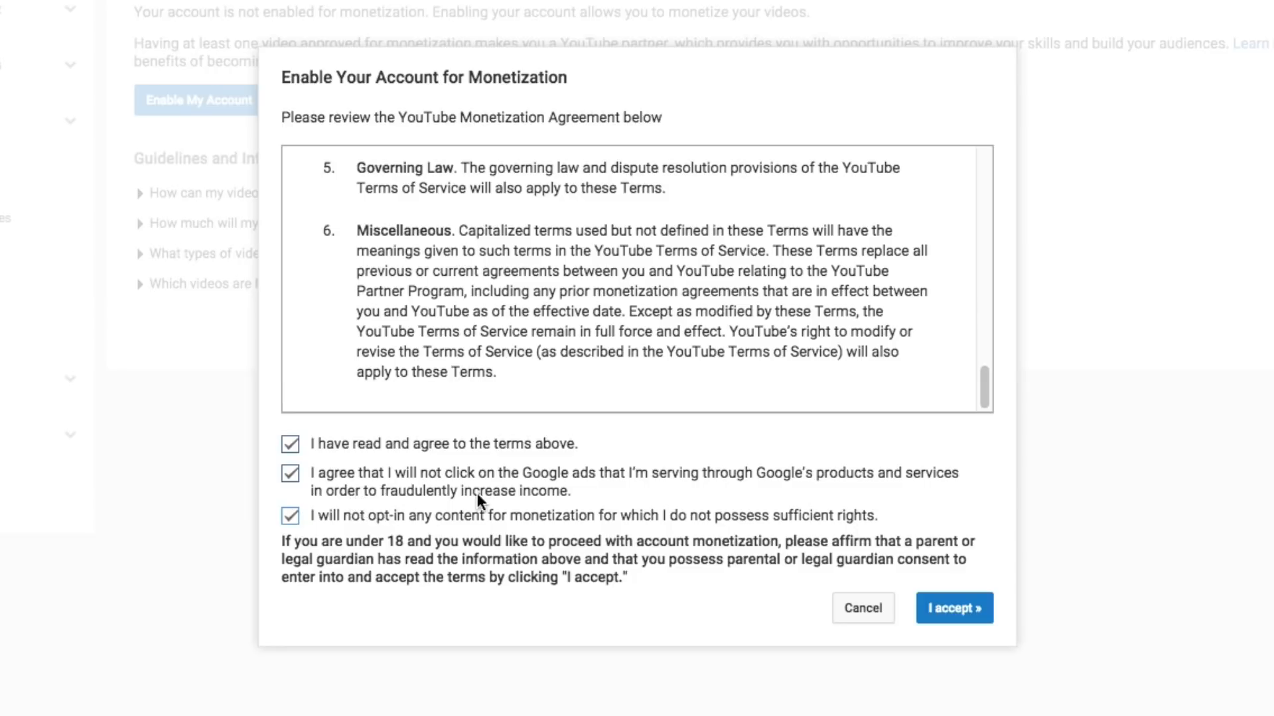
{"action": "mouse_move", "coordinate": [491, 497]}
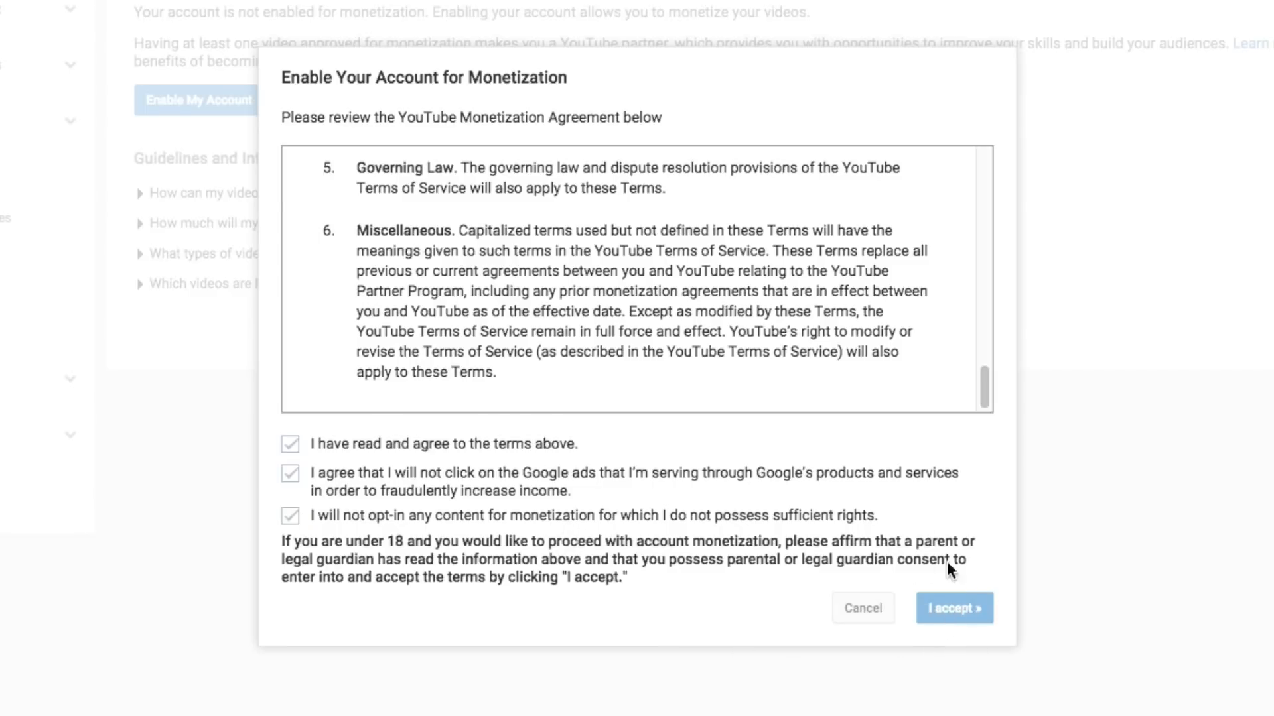
- Accept the agreement and monetize videos with overlay in-video and skippable video ads
{"action": "left_click", "coordinate": [954, 608]}
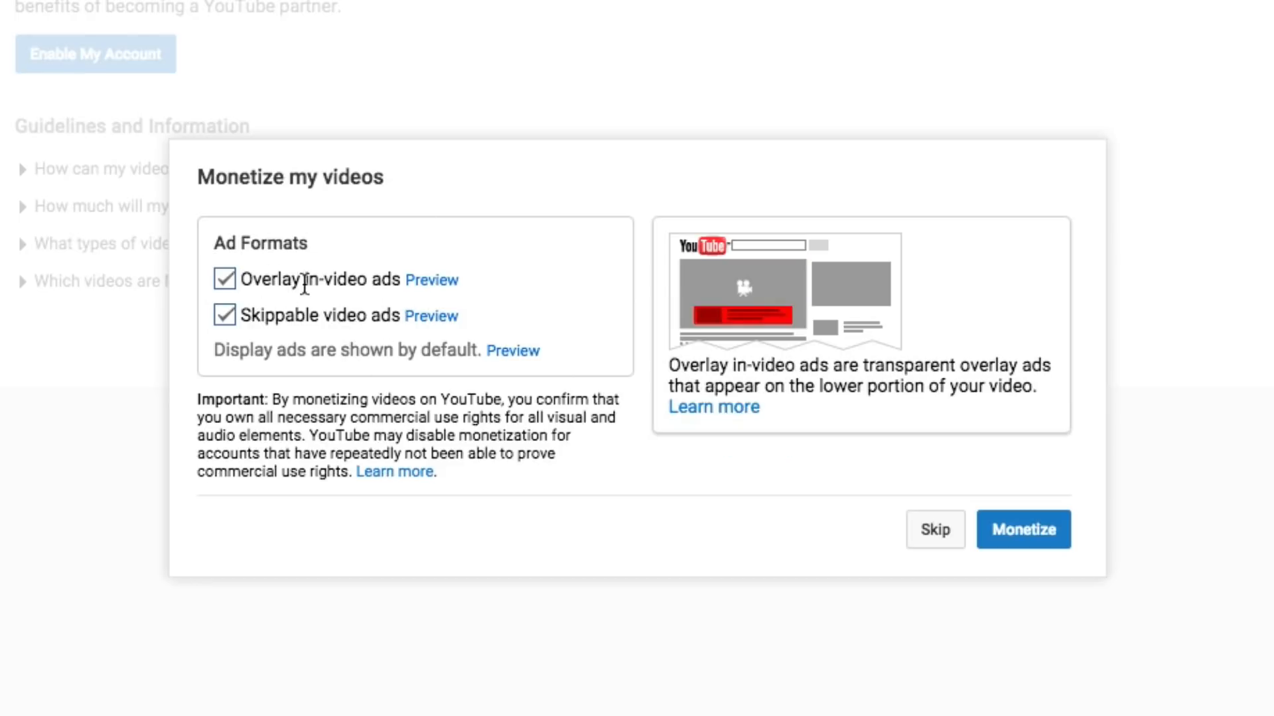
{"action": "mouse_move", "coordinate": [420, 284]}
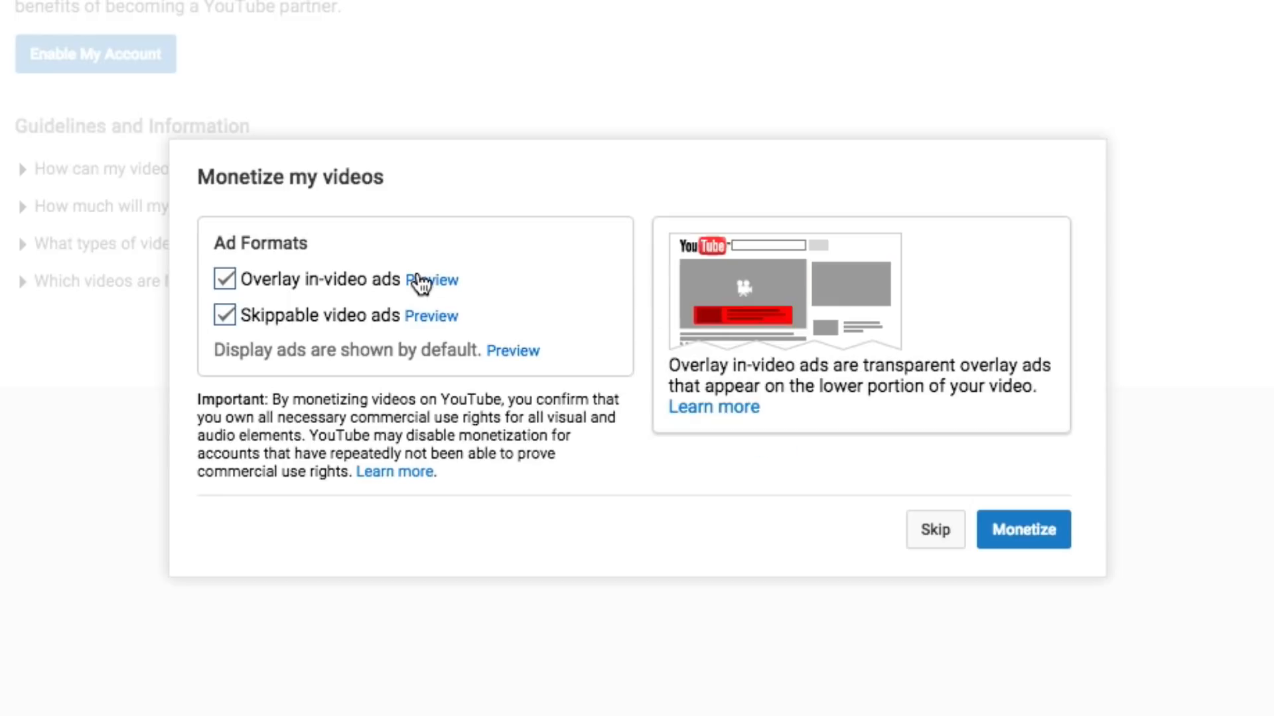
{"action": "mouse_move", "coordinate": [666, 290]}
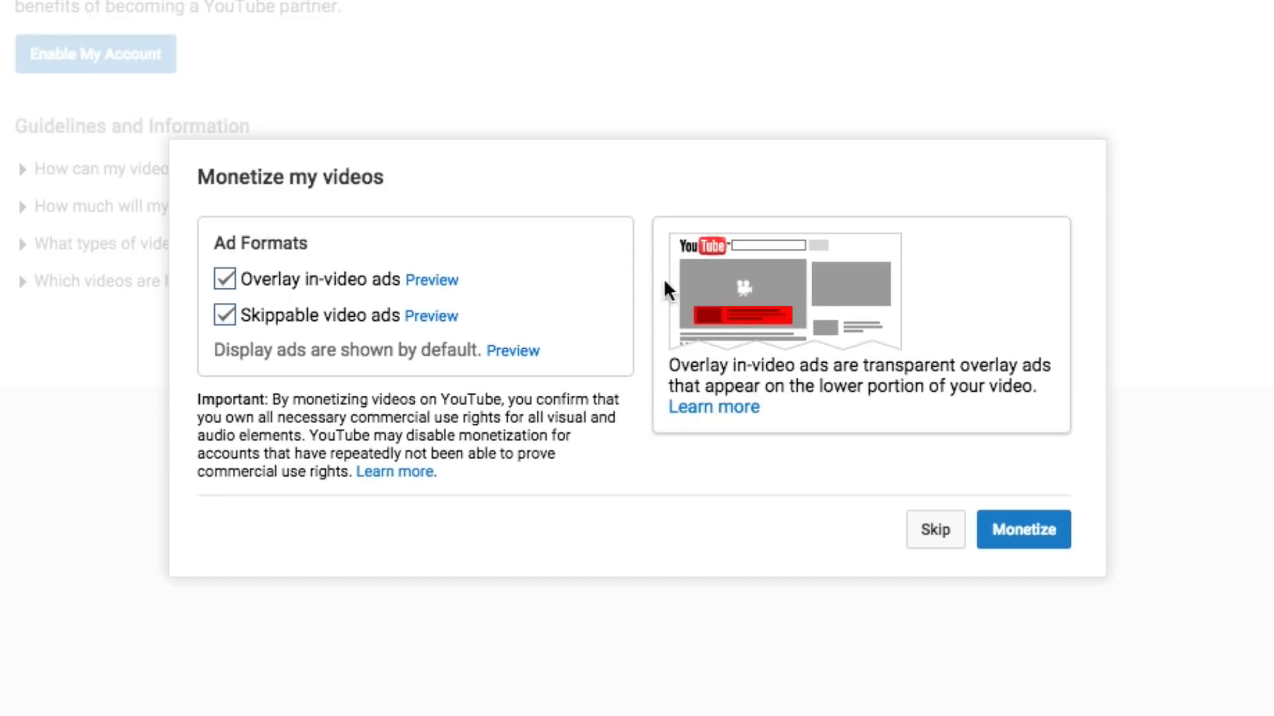
{"action": "mouse_move", "coordinate": [319, 309]}
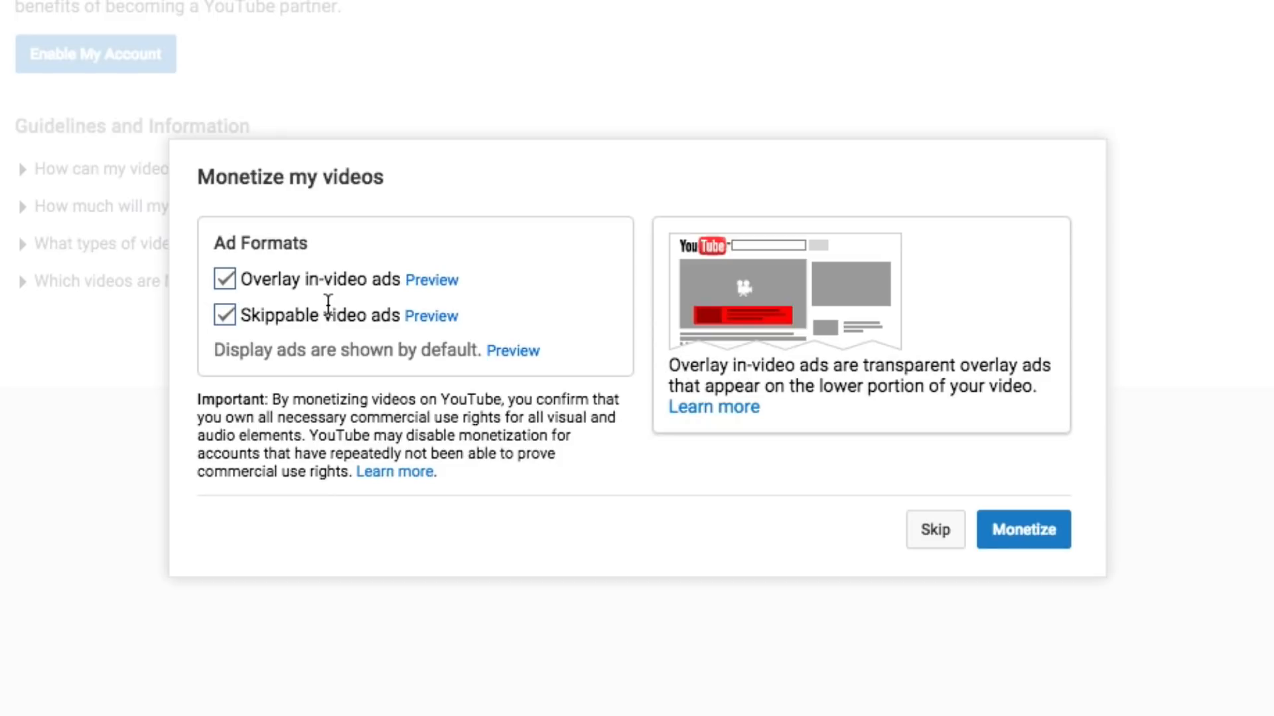
{"action": "mouse_move", "coordinate": [696, 440]}
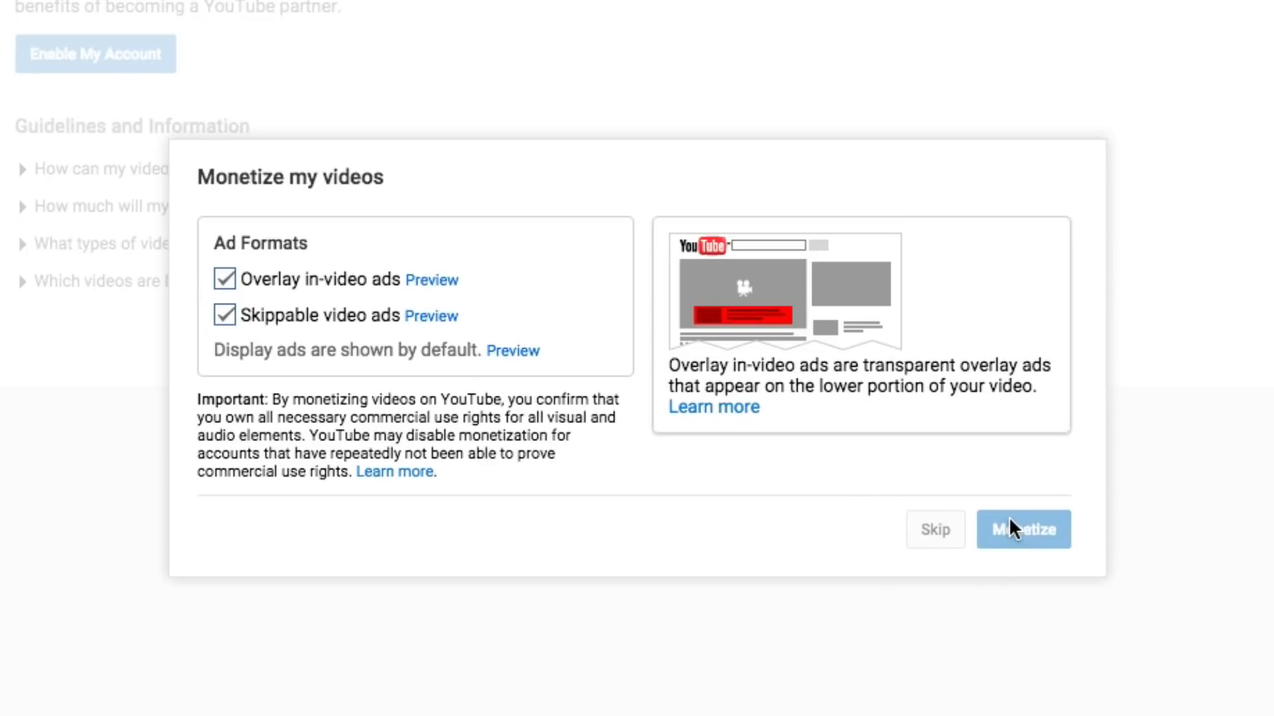
{"action": "mouse_move", "coordinate": [803, 500]}
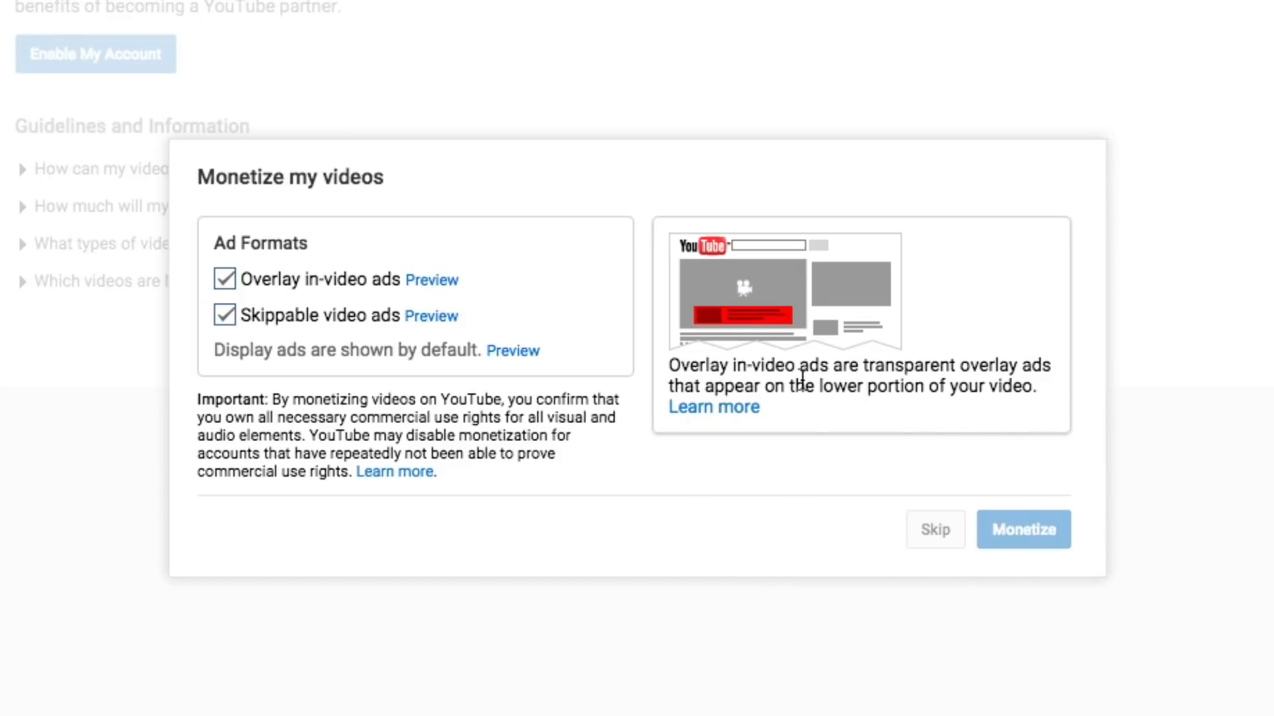
{"action": "mouse_move", "coordinate": [725, 505]}
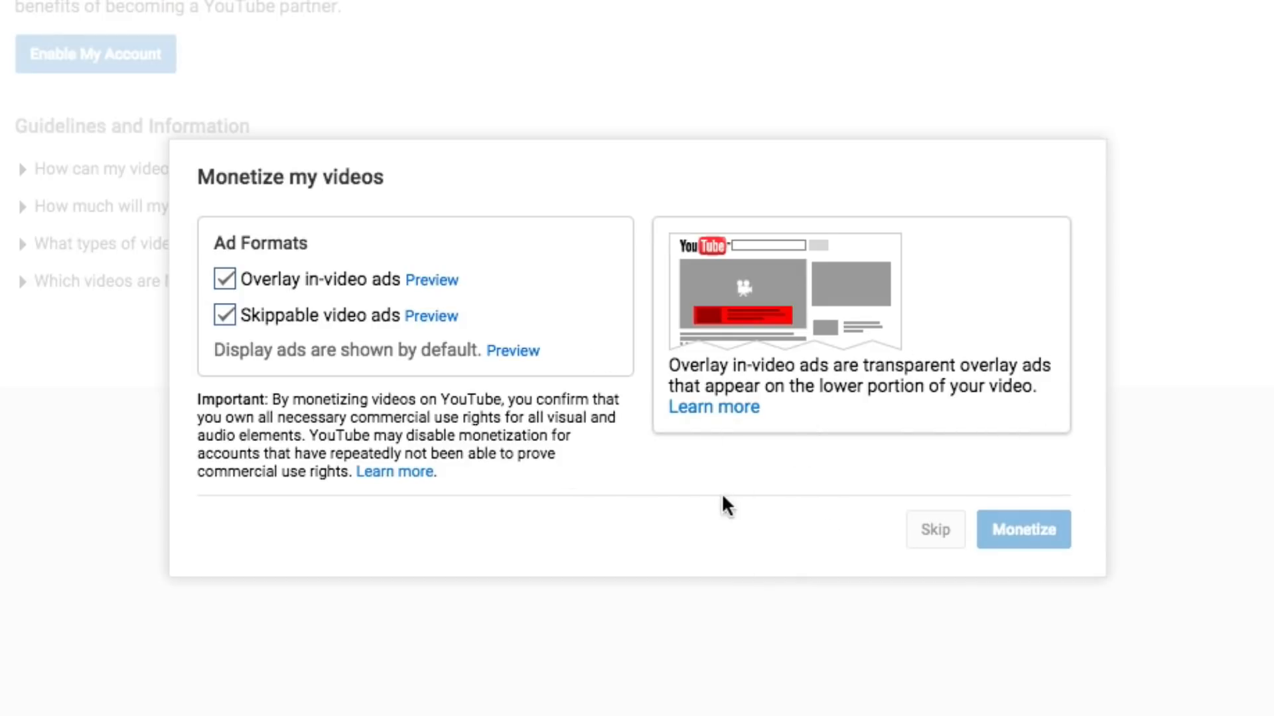
{"action": "left_click", "coordinate": [1021, 529]}
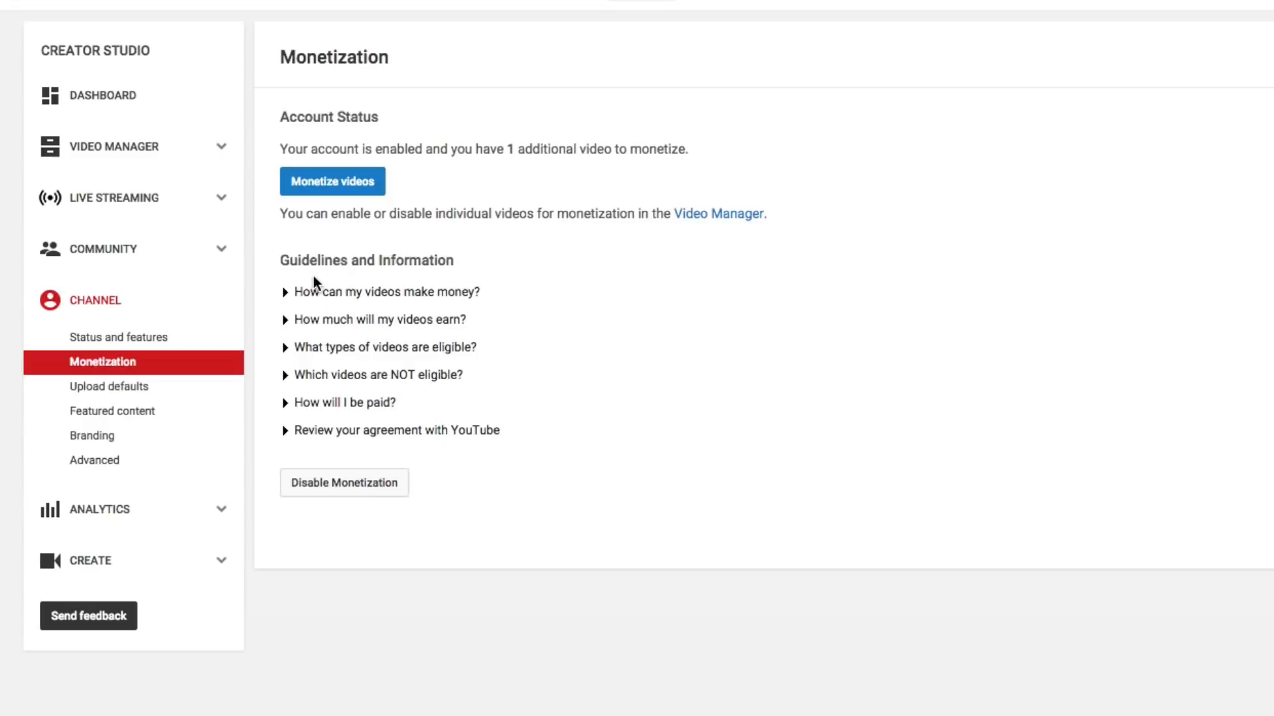
{"action": "mouse_move", "coordinate": [323, 140]}
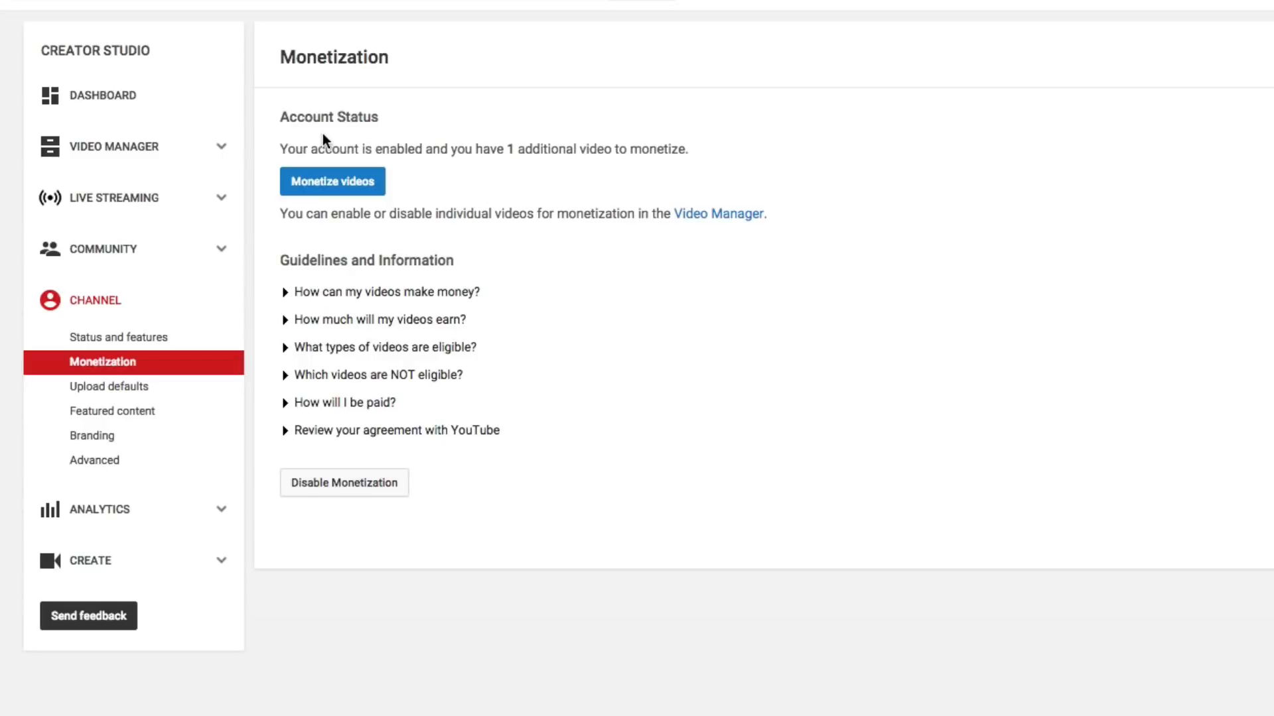
{"action": "mouse_move", "coordinate": [461, 170]}
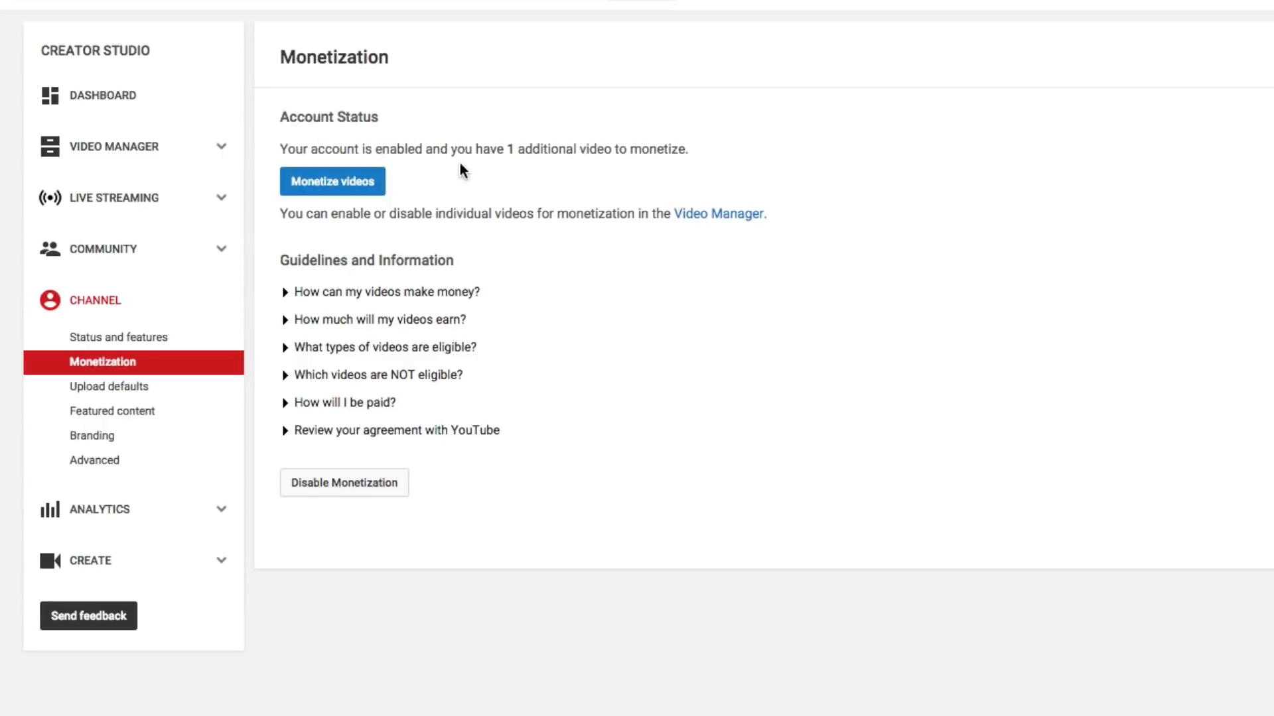
{"action": "mouse_move", "coordinate": [604, 120]}
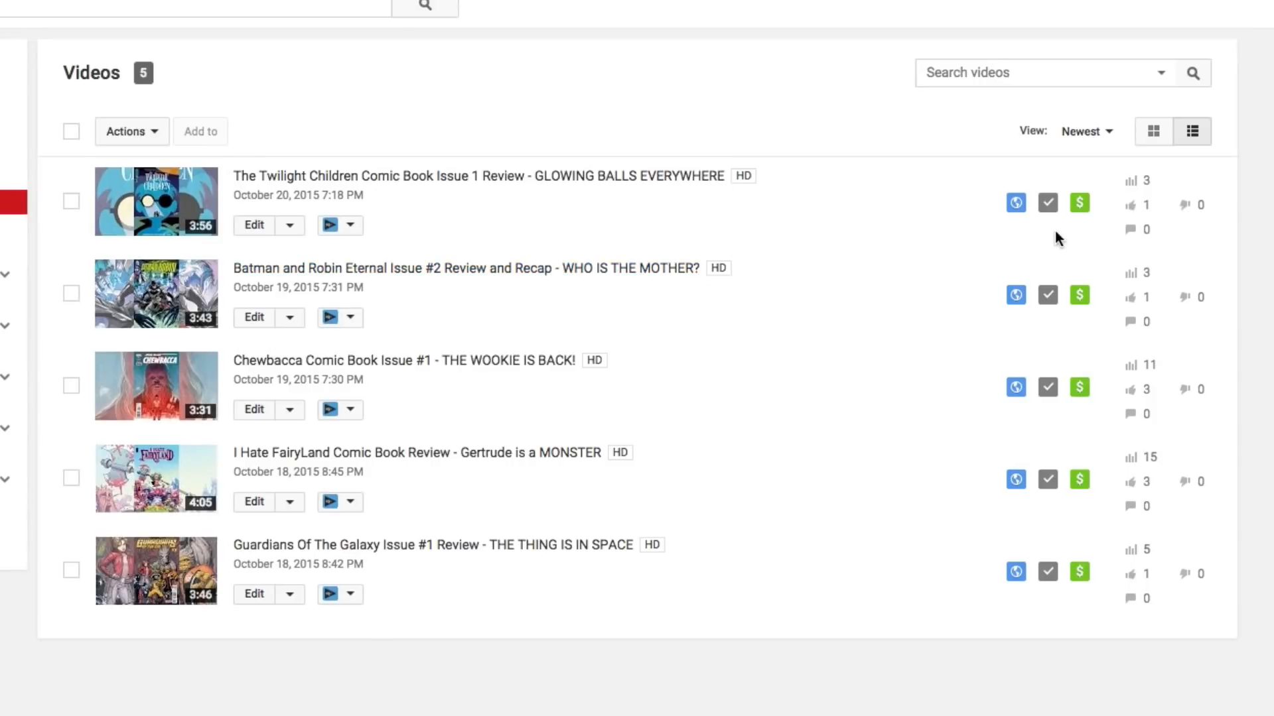
- Turn off 'Monetize with ads' for The Twilight Children review video
{"action": "left_click", "coordinate": [1080, 202]}
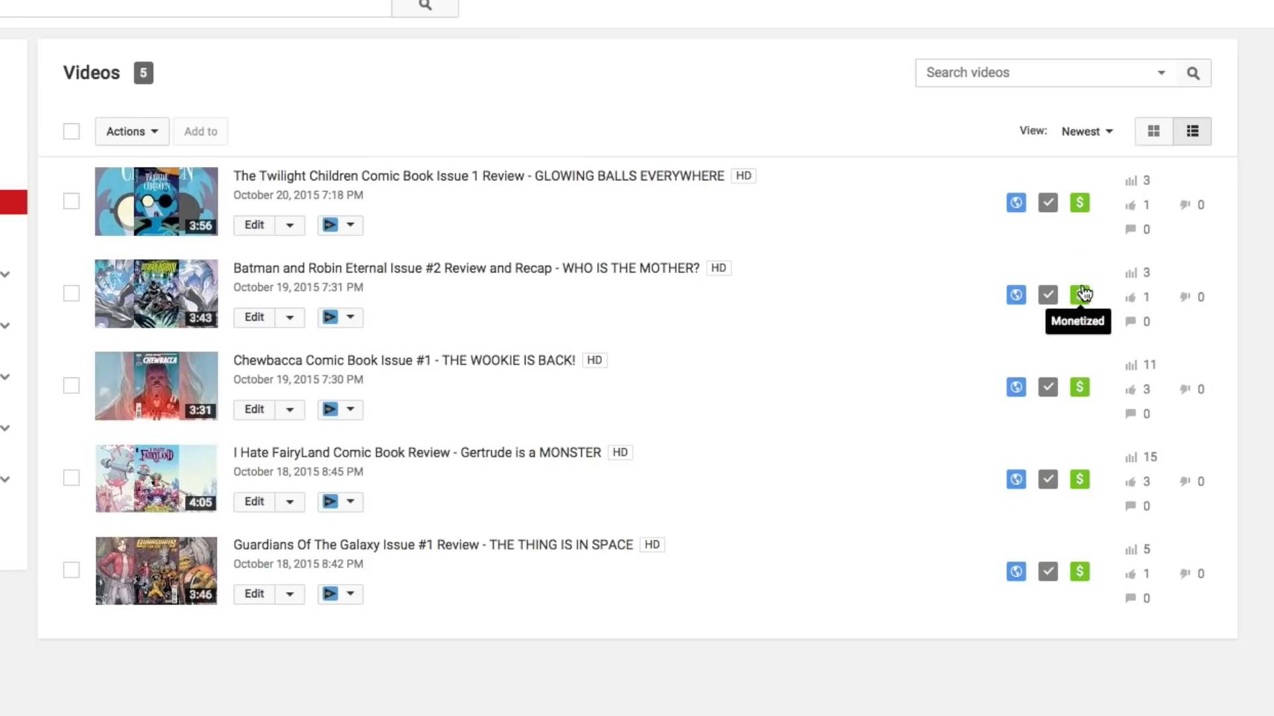
{"action": "left_click", "coordinate": [254, 225]}
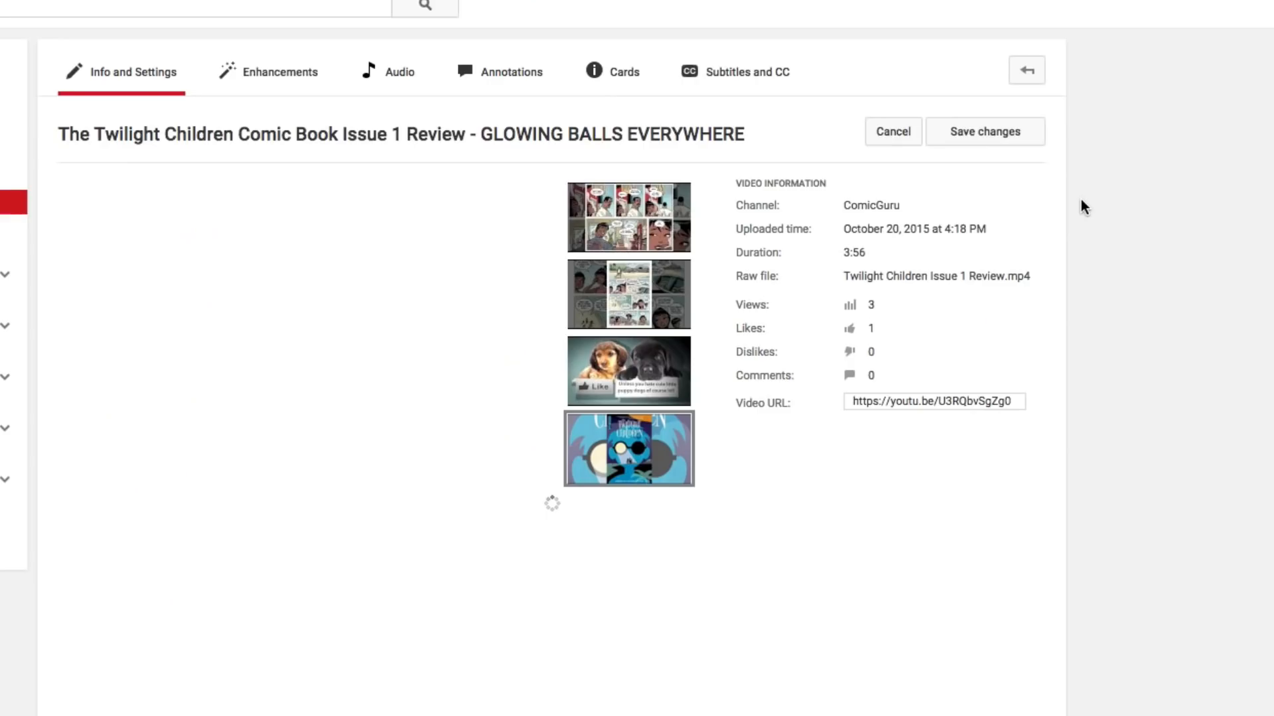
{"action": "scroll", "scroll_direction": "down", "scroll_amount": 3}
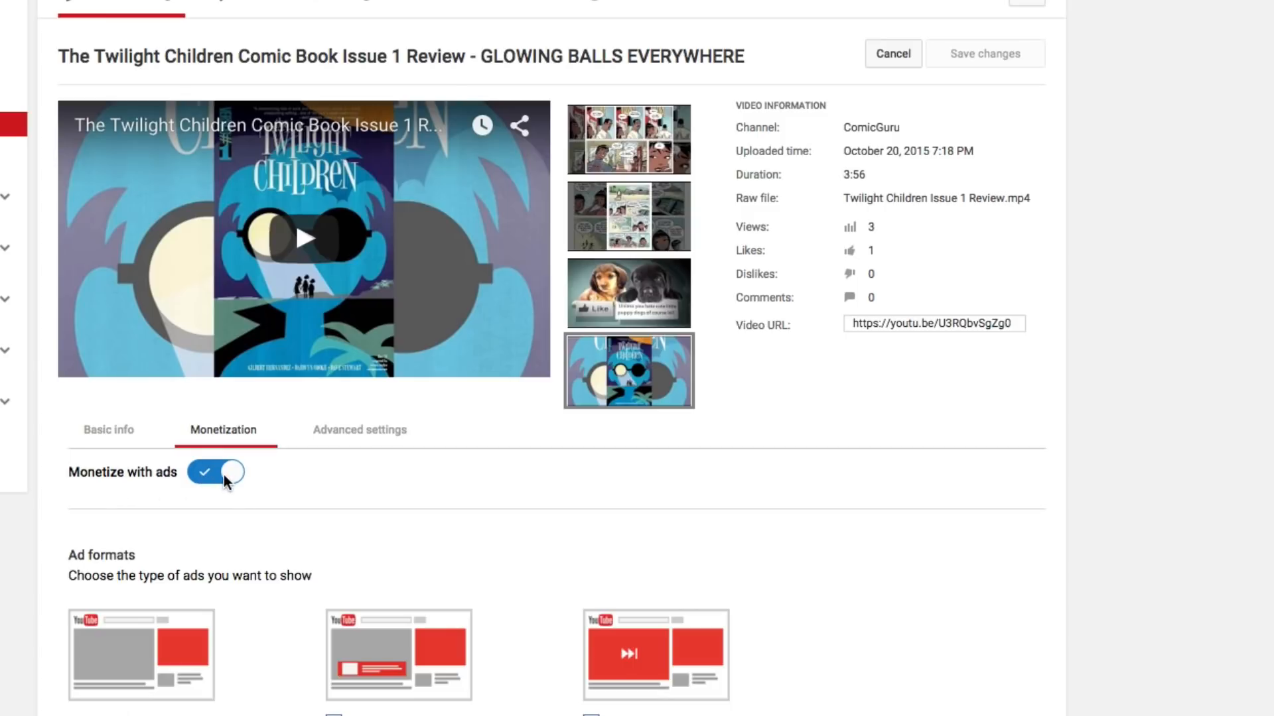
{"action": "left_click", "coordinate": [216, 472]}
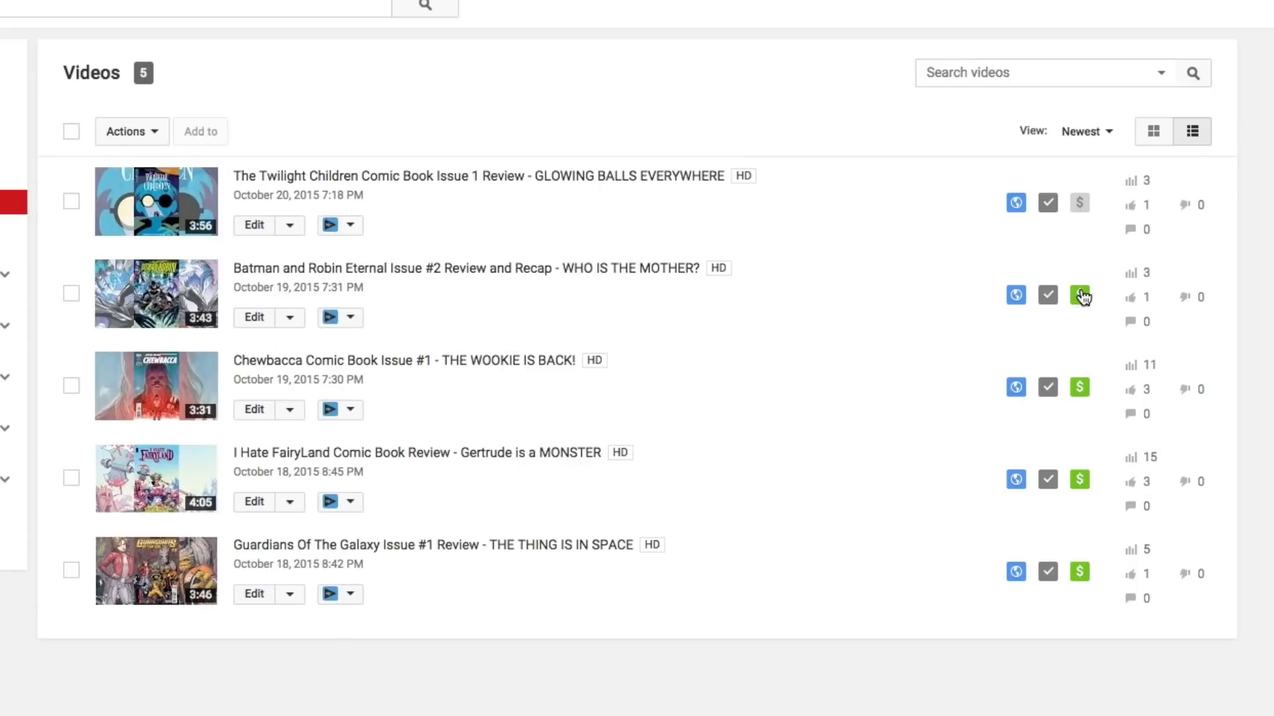
- Turn off 'Monetize with ads' for the Batman and Robin Eternal review video and save
{"action": "left_click", "coordinate": [1078, 294]}
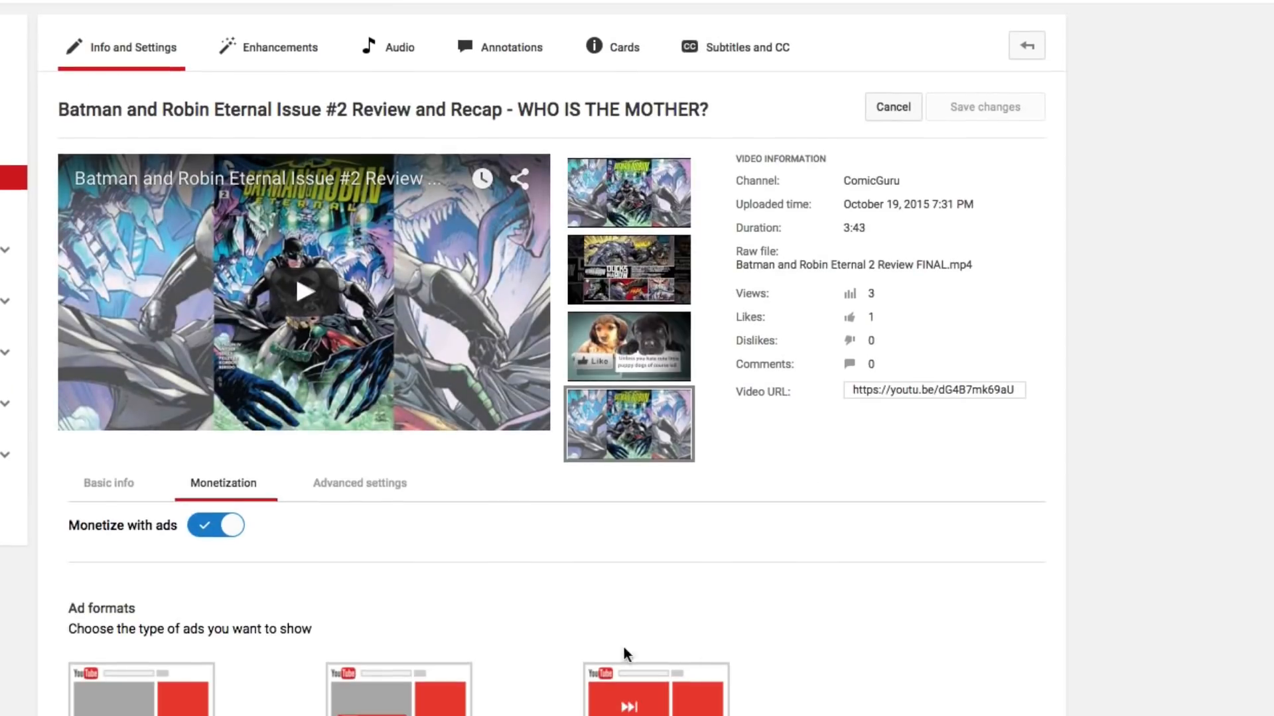
{"action": "left_click", "coordinate": [215, 525]}
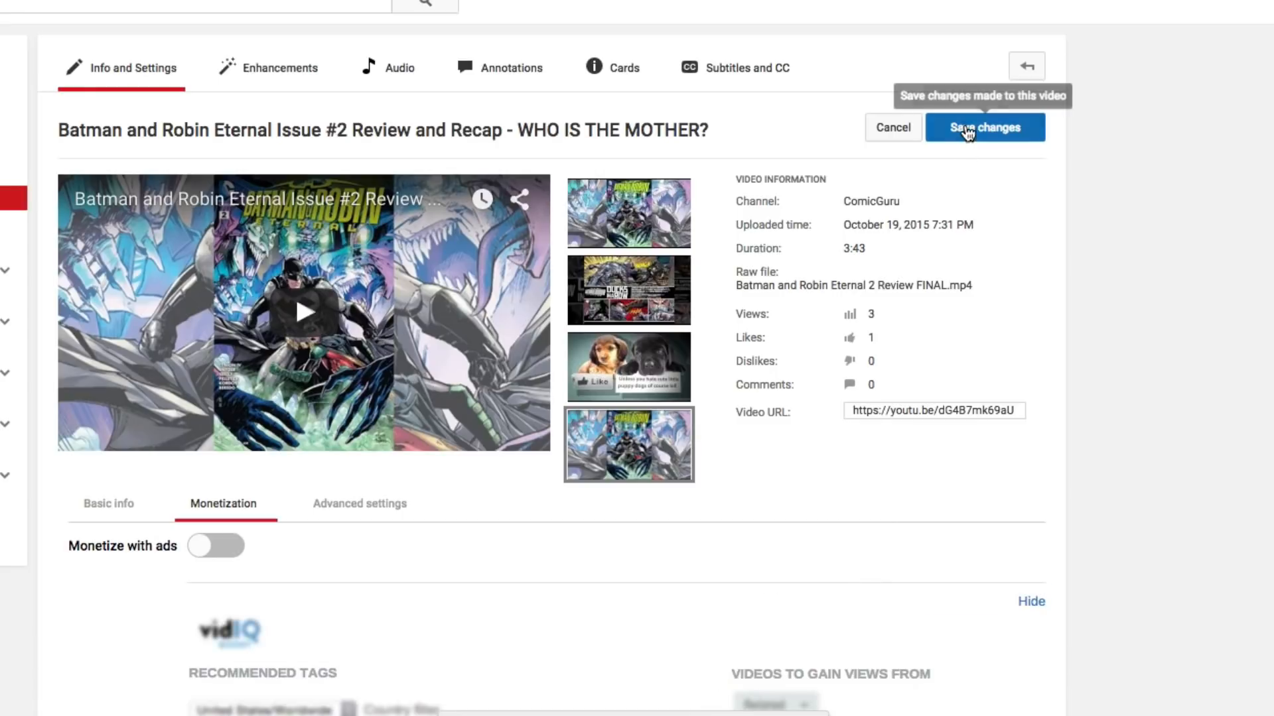
{"action": "left_click", "coordinate": [983, 127]}
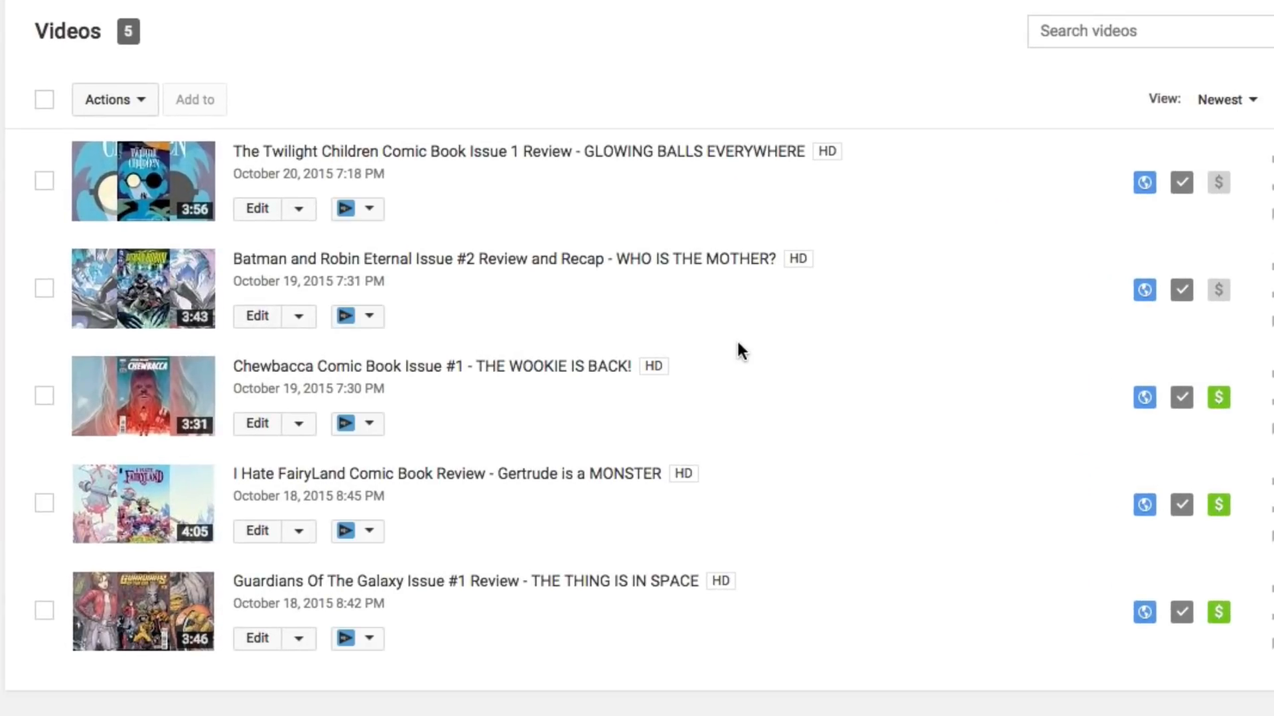
{"action": "mouse_move", "coordinate": [1218, 290]}
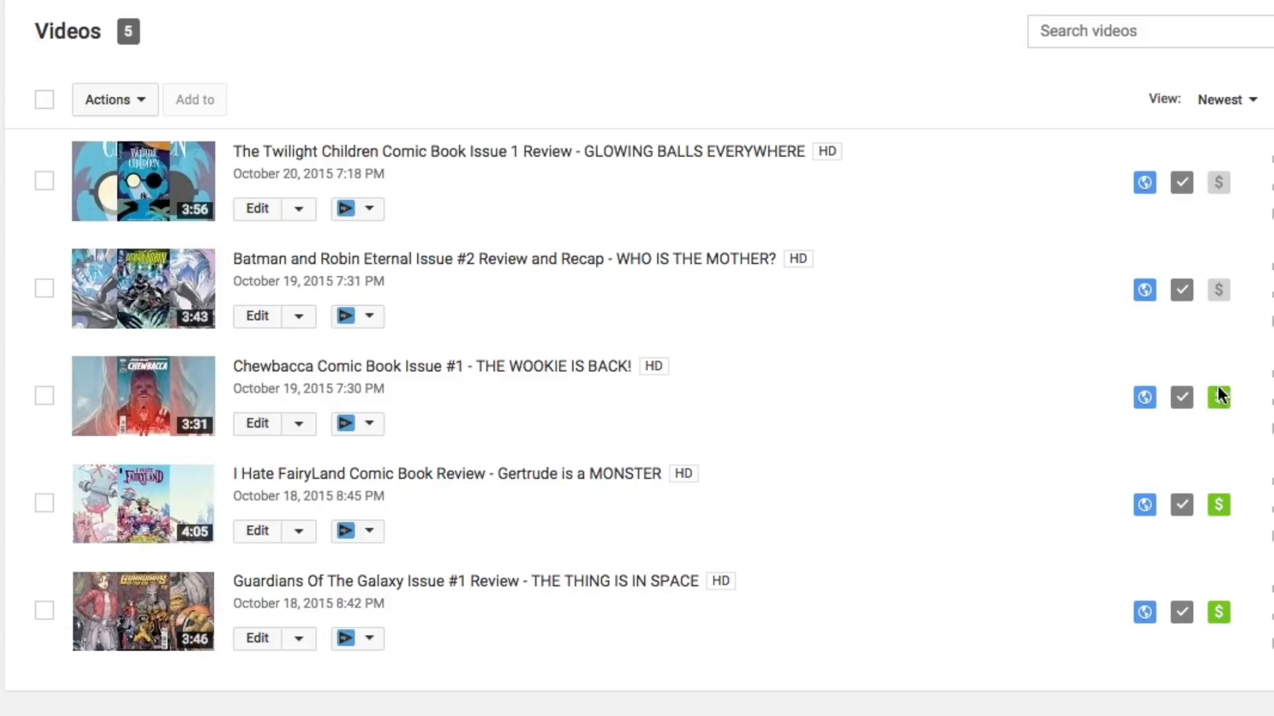
{"action": "mouse_move", "coordinate": [1217, 396]}
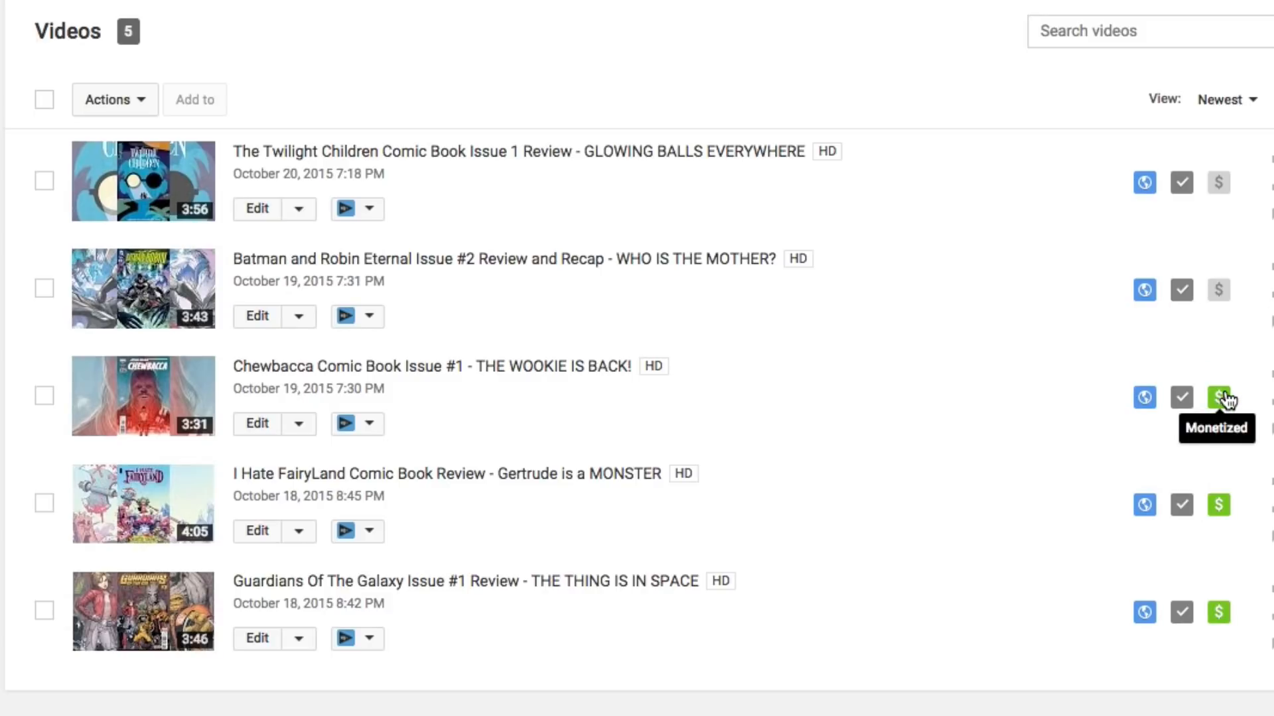
{"action": "mouse_move", "coordinate": [726, 504]}
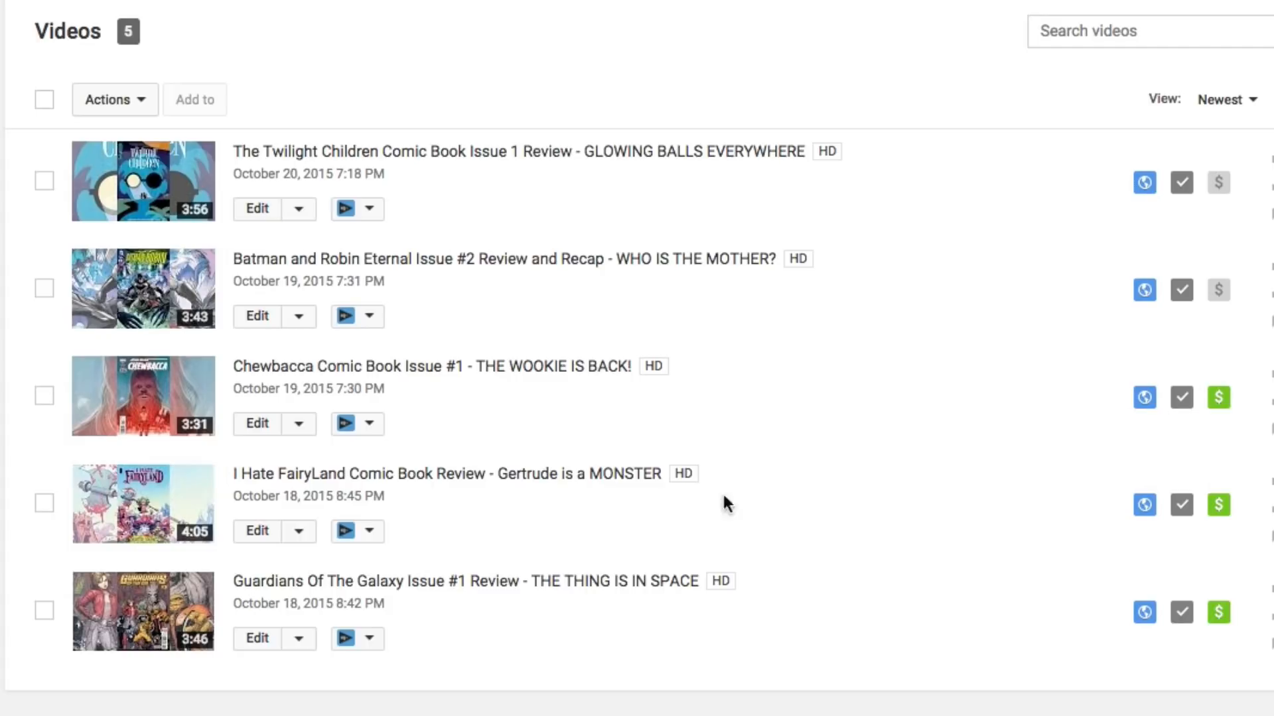
{"action": "left_click", "coordinate": [43, 395]}
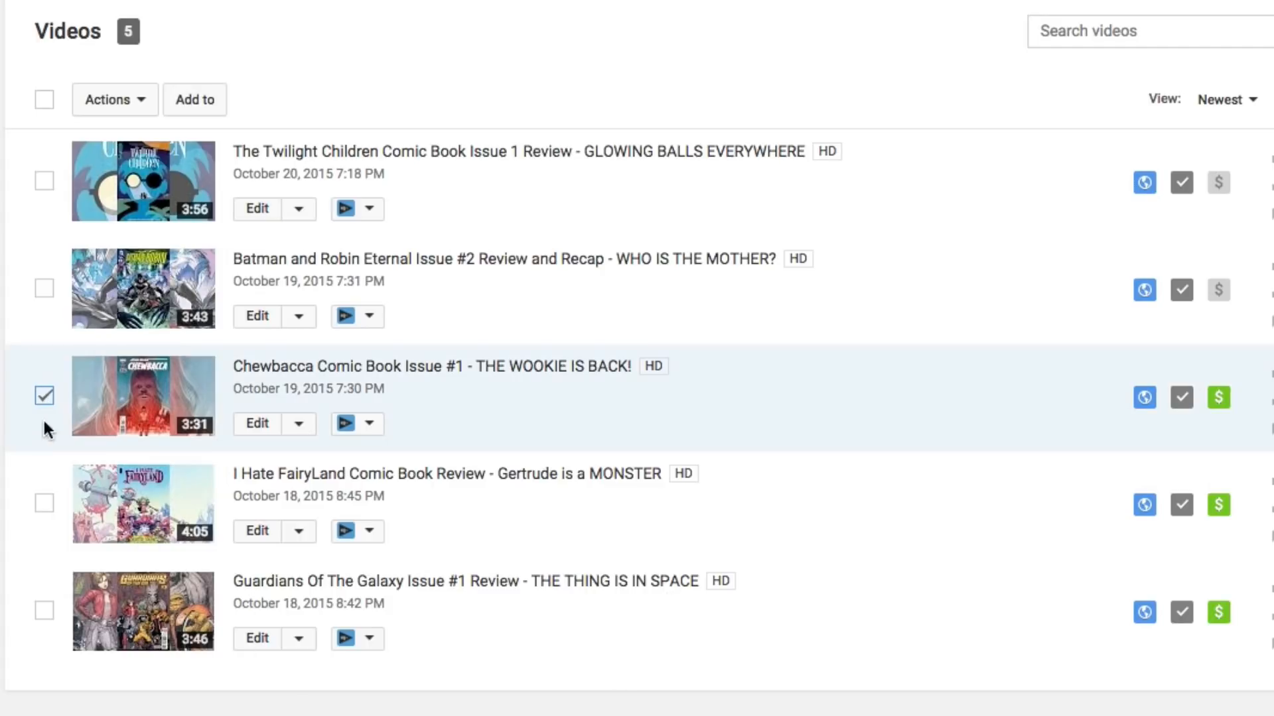
{"action": "left_click", "coordinate": [108, 100]}
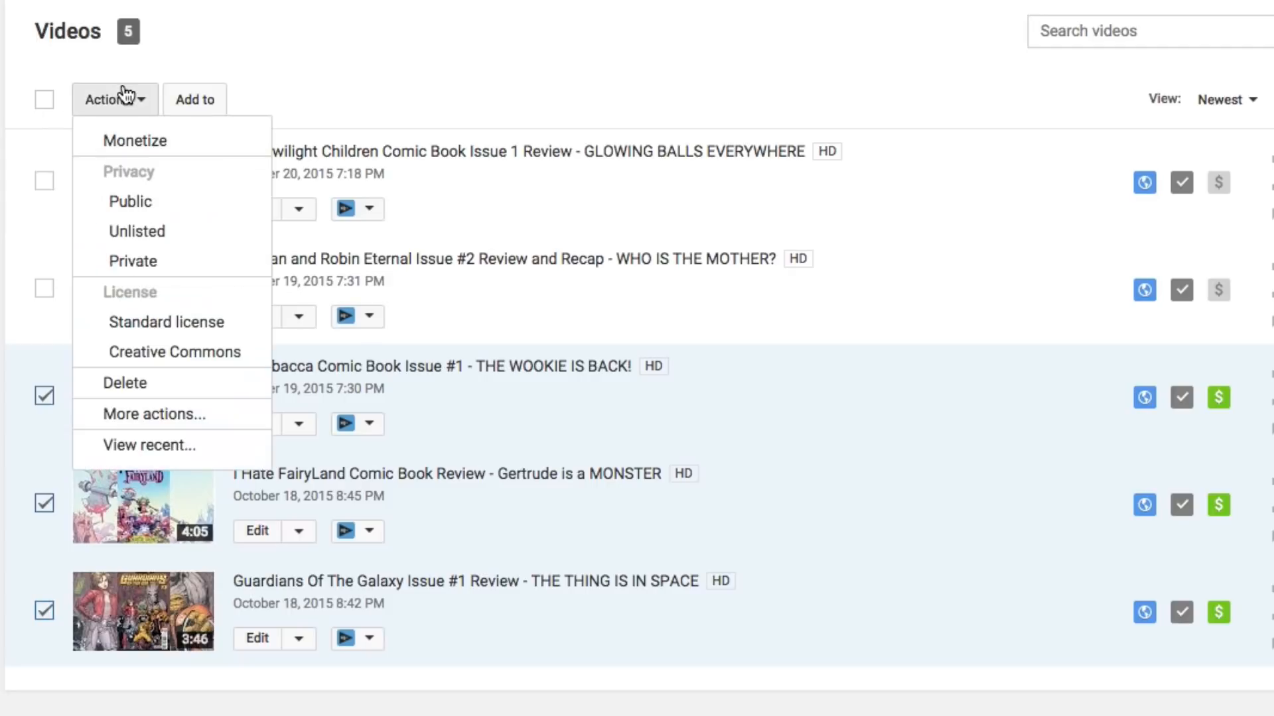
{"action": "mouse_move", "coordinate": [133, 141]}
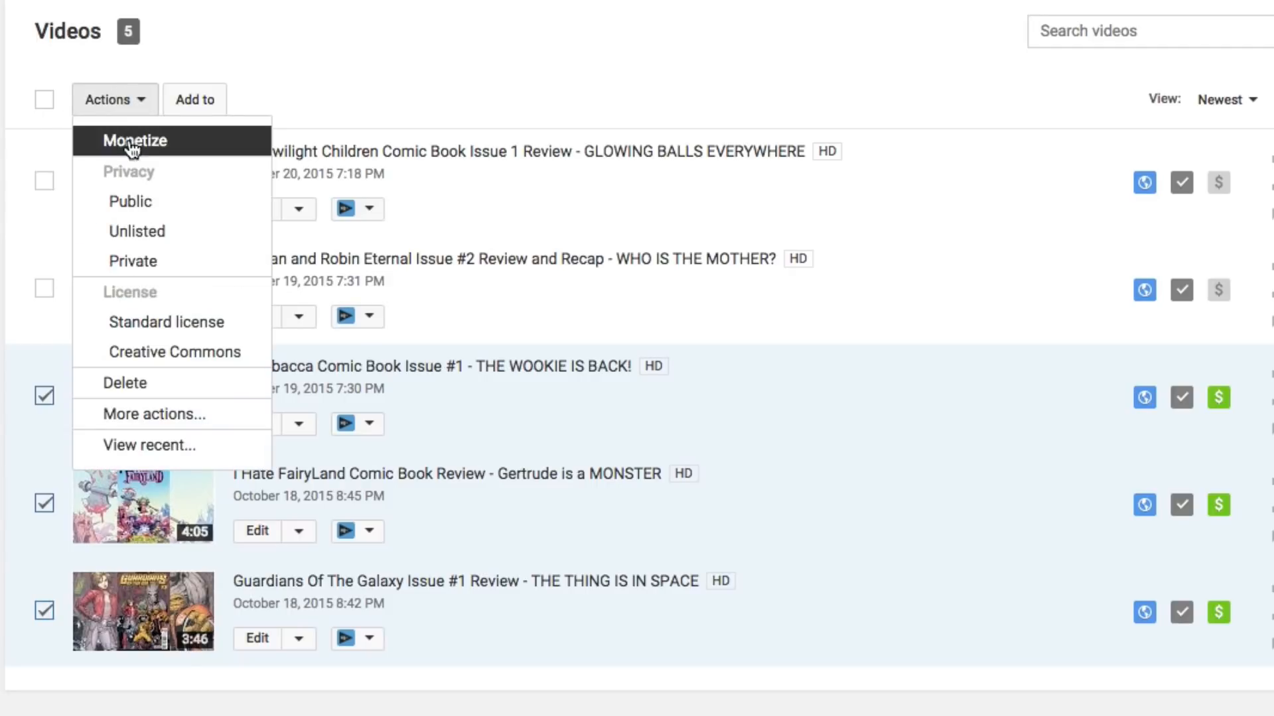
{"action": "mouse_move", "coordinate": [164, 153]}
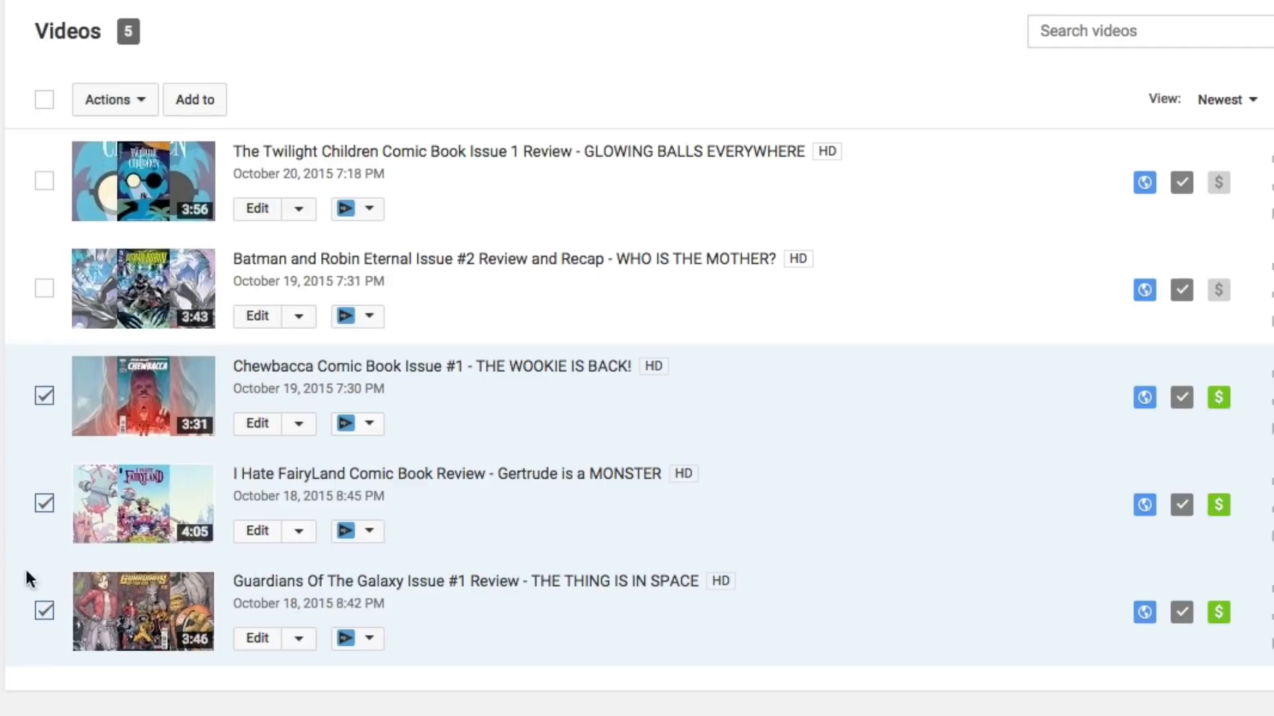
{"action": "left_click", "coordinate": [107, 99]}
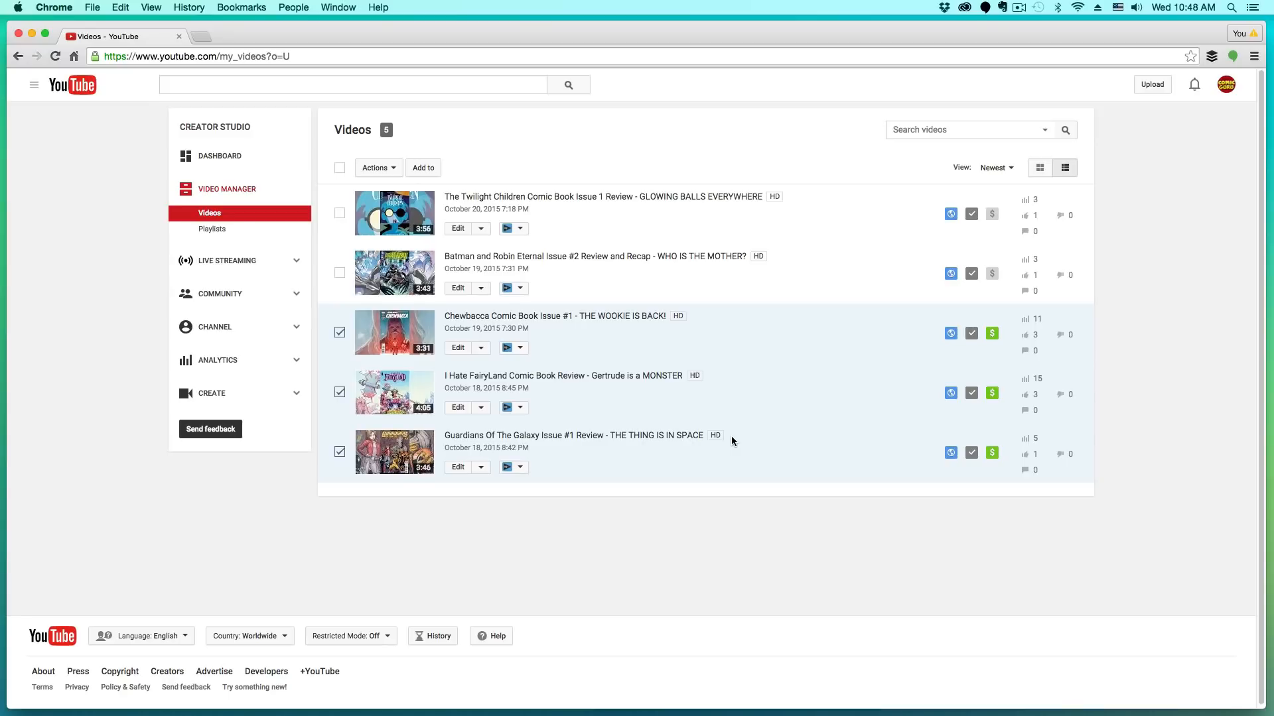
{"action": "mouse_move", "coordinate": [475, 196]}
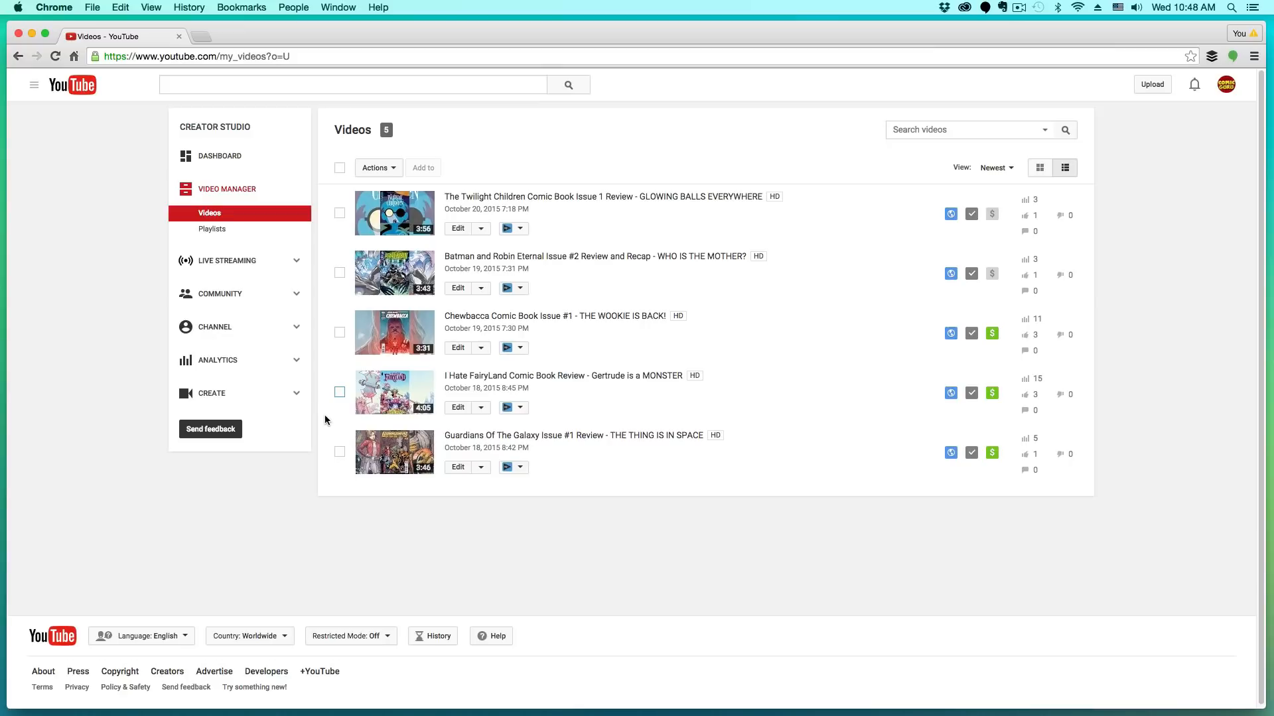
{"action": "mouse_move", "coordinate": [321, 419]}
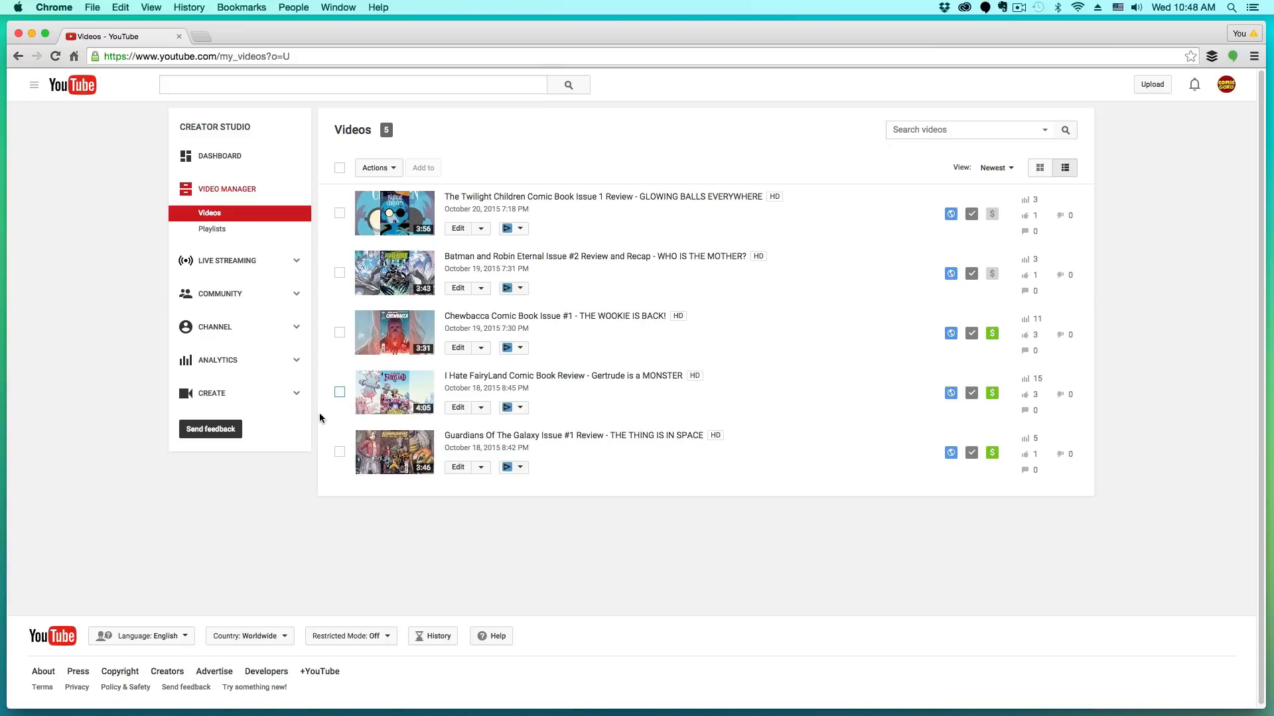
{"action": "mouse_move", "coordinate": [320, 426]}
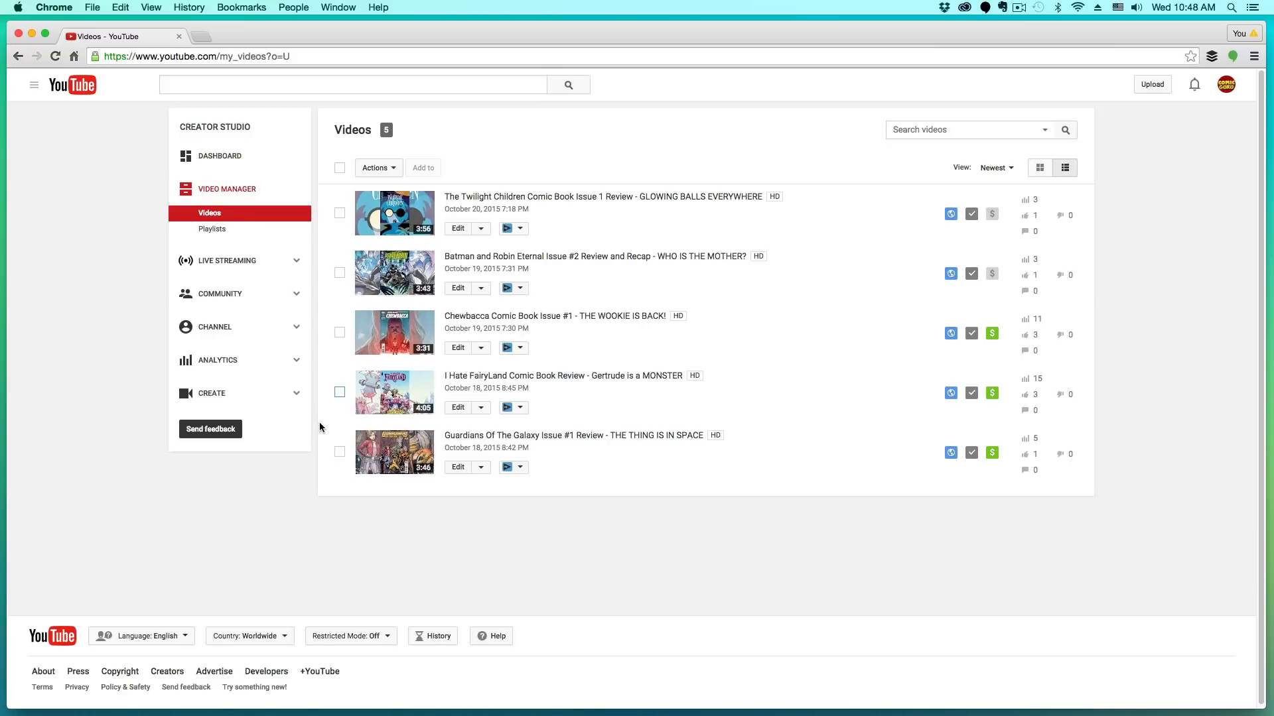
{"action": "mouse_move", "coordinate": [853, 549]}
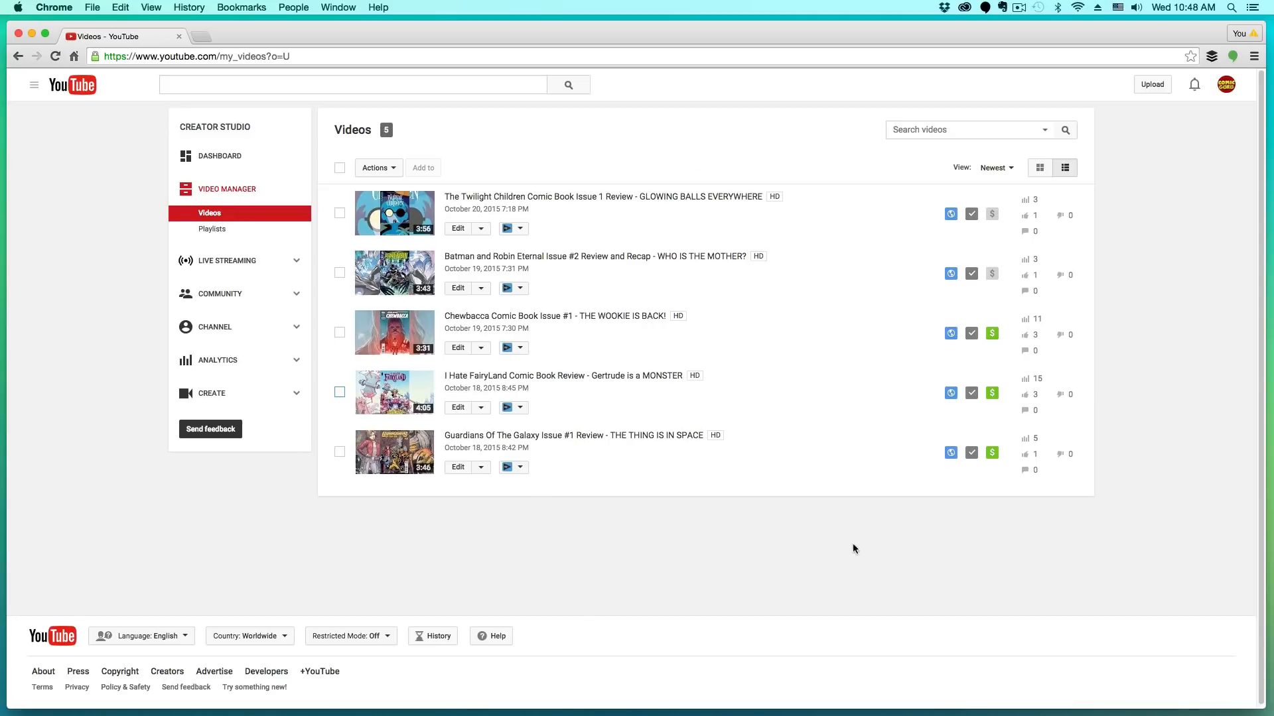
{"action": "mouse_move", "coordinate": [1001, 338]}
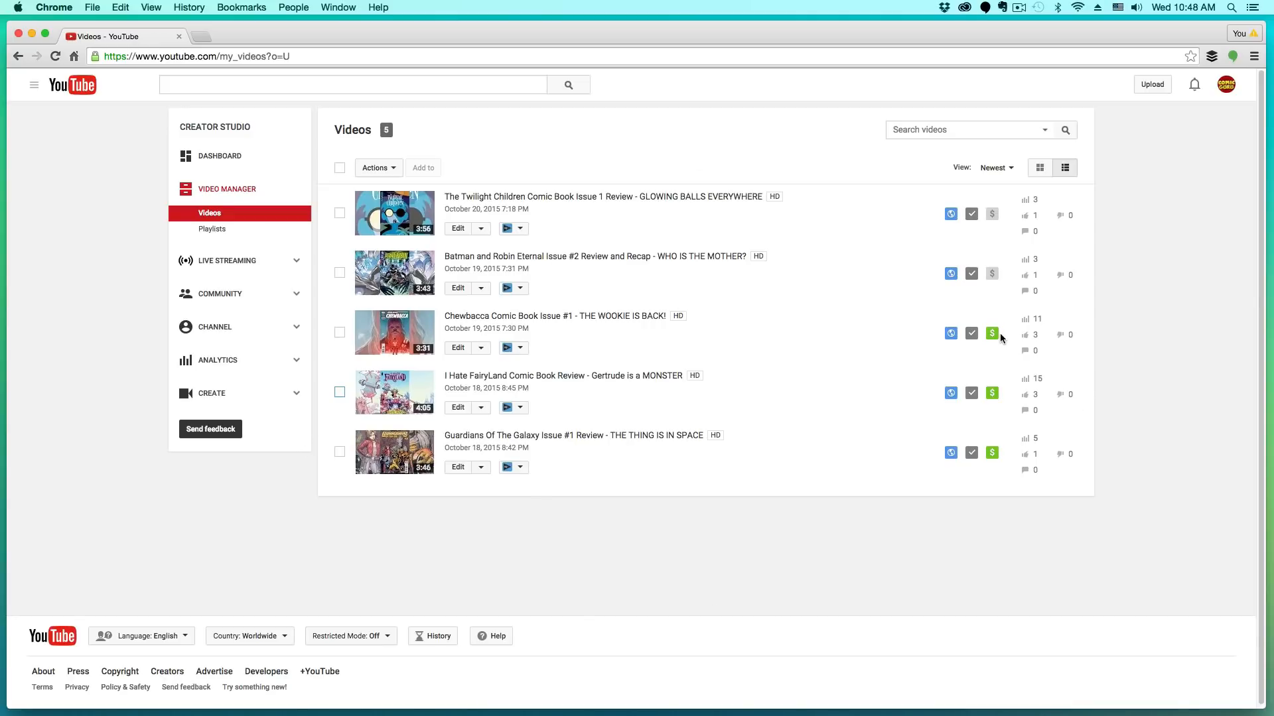
{"action": "mouse_move", "coordinate": [978, 371]}
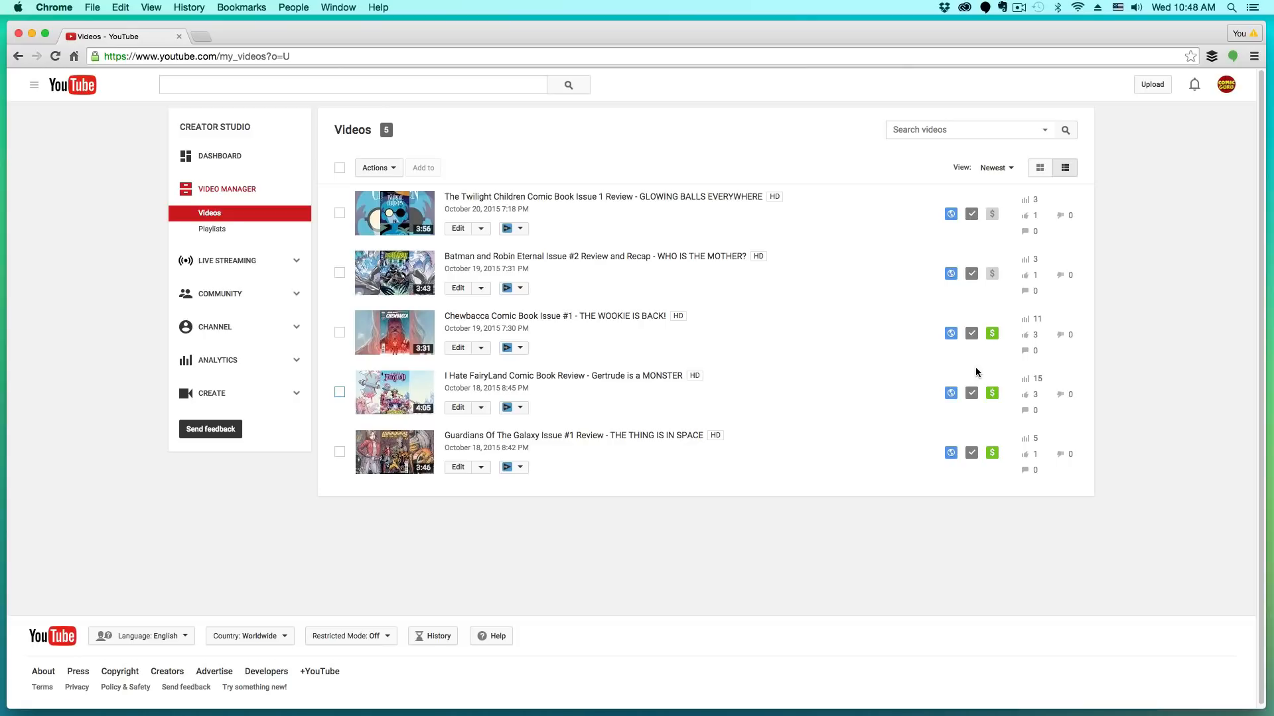
{"action": "mouse_move", "coordinate": [527, 345]}
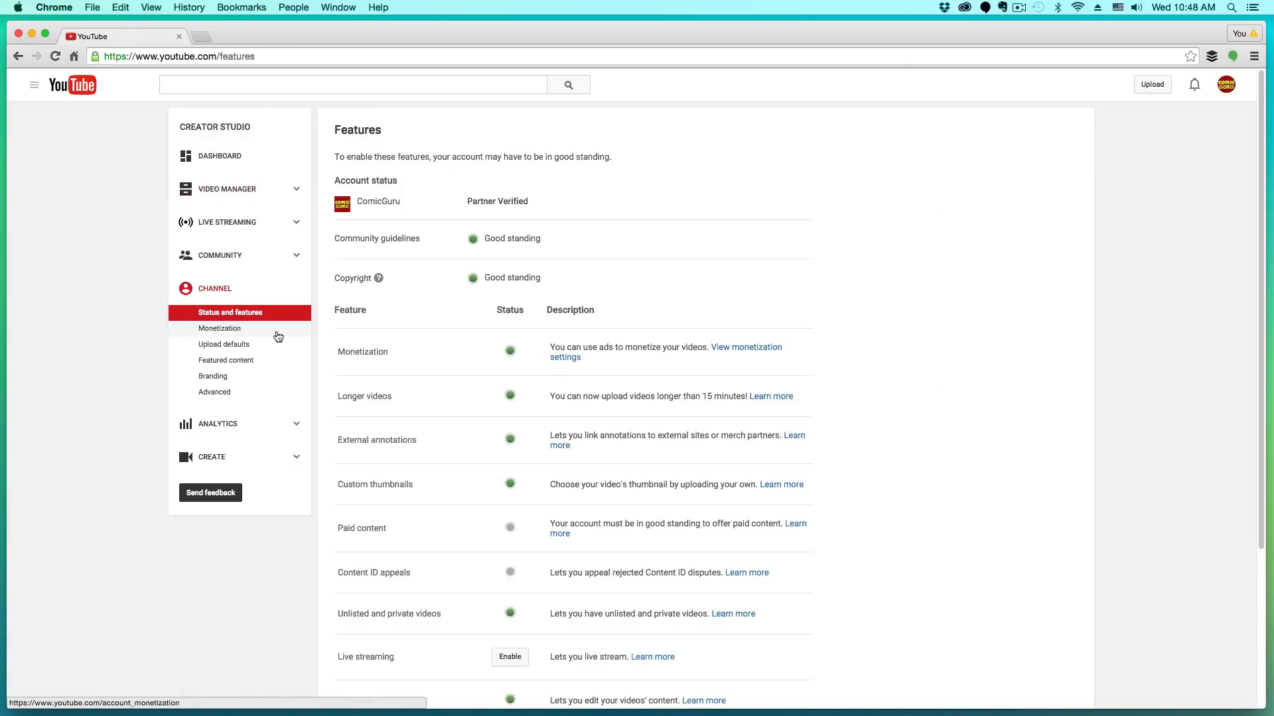
{"action": "mouse_move", "coordinate": [729, 353]}
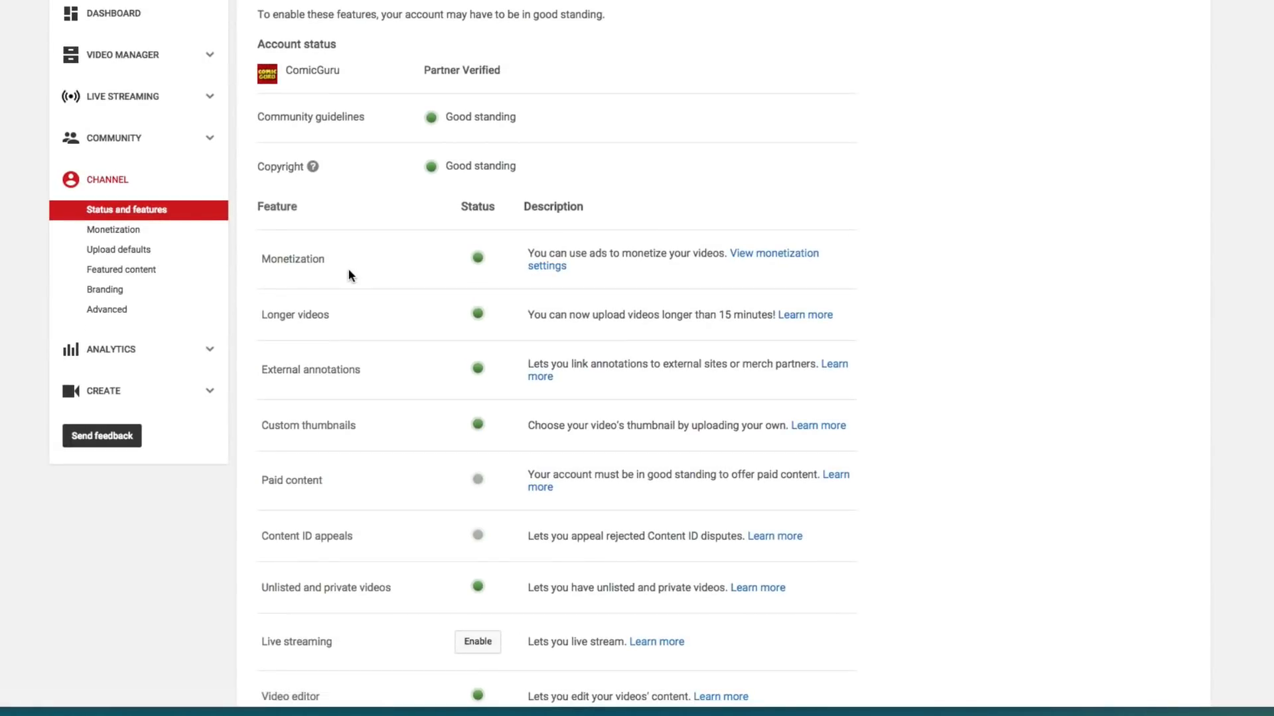
{"action": "mouse_move", "coordinate": [769, 278]}
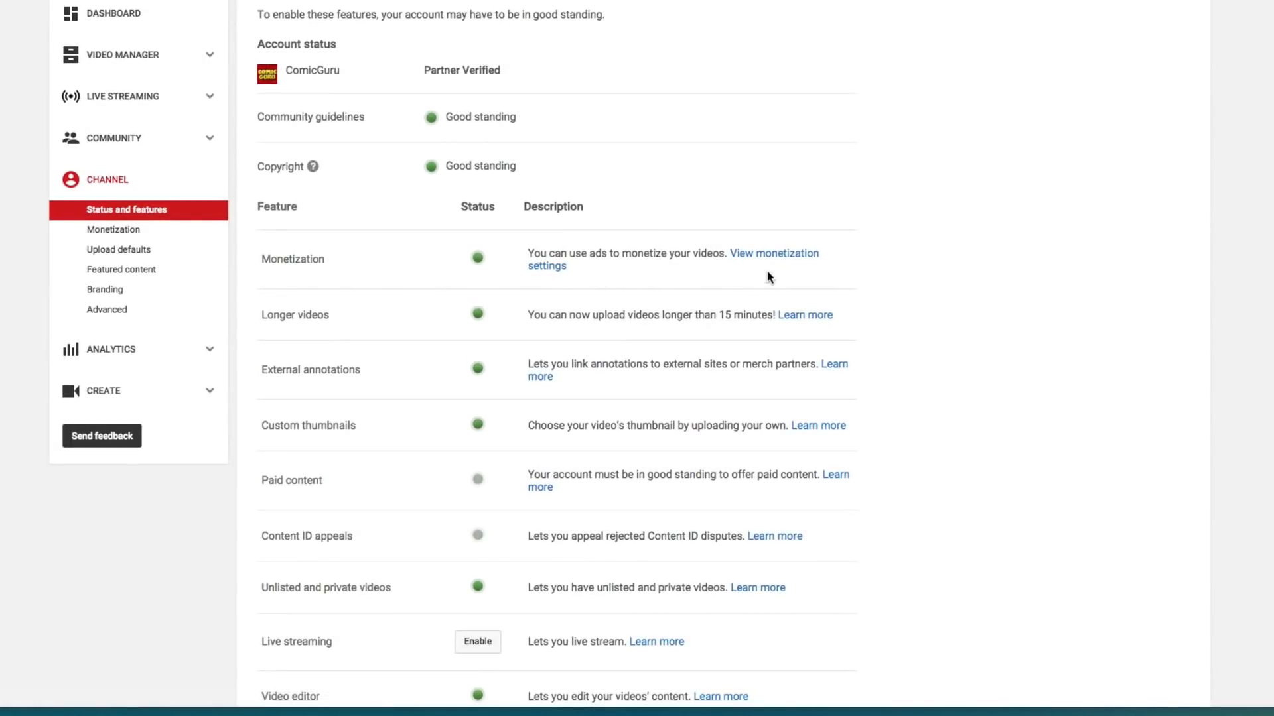
- Open the channel's Monetization settings, showing the account enabled with 2 more videos available
{"action": "left_click", "coordinate": [113, 230]}
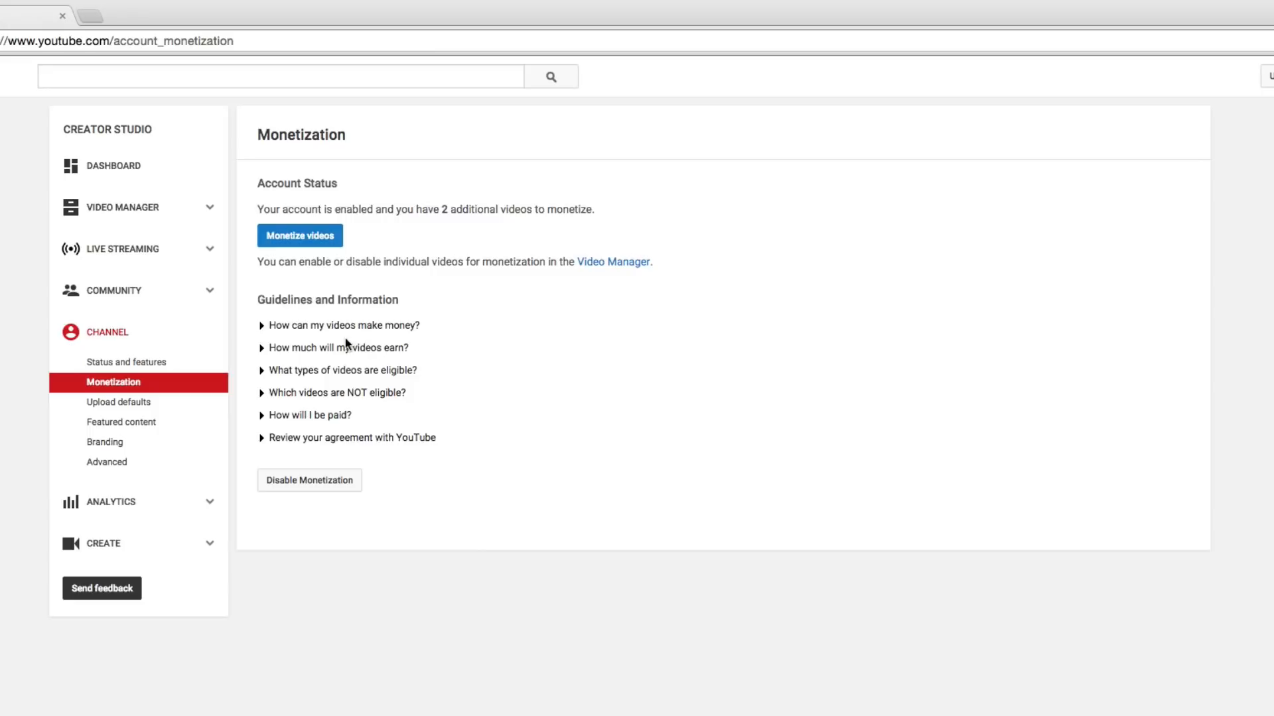
- Expand the answers on how videos make money, how much they earn and how payment works
{"action": "left_click", "coordinate": [342, 326]}
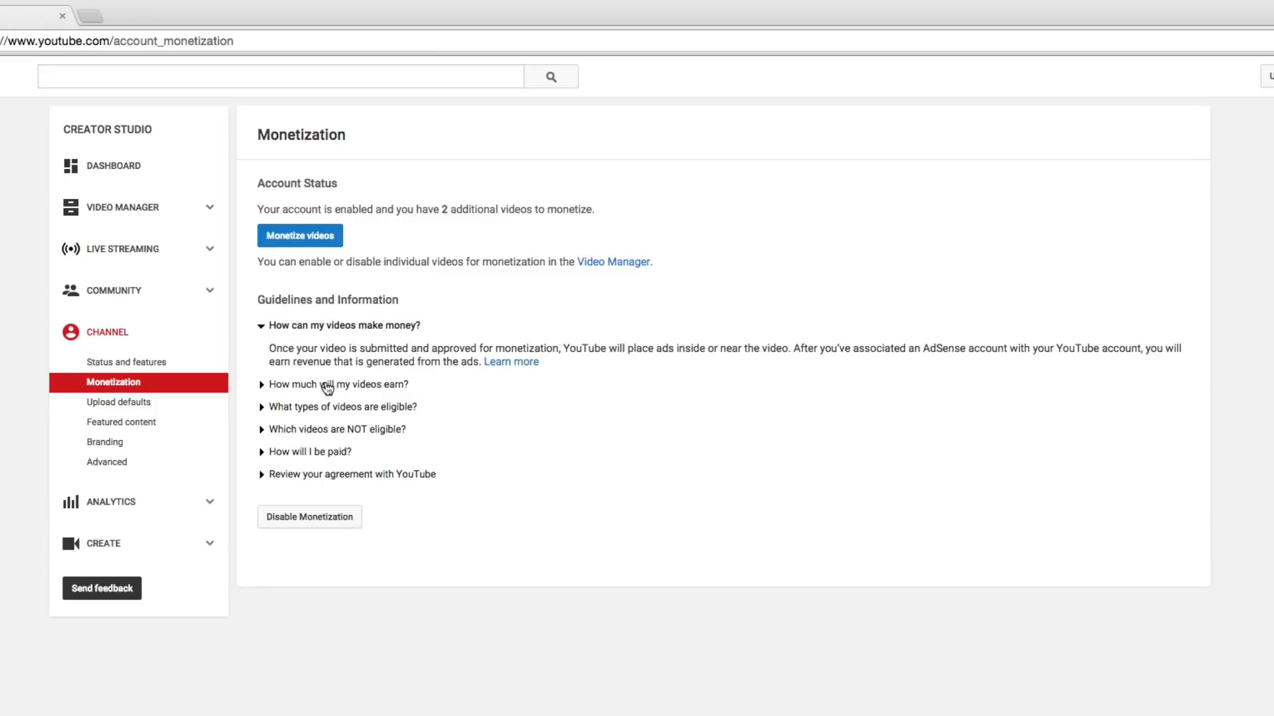
{"action": "left_click", "coordinate": [338, 385]}
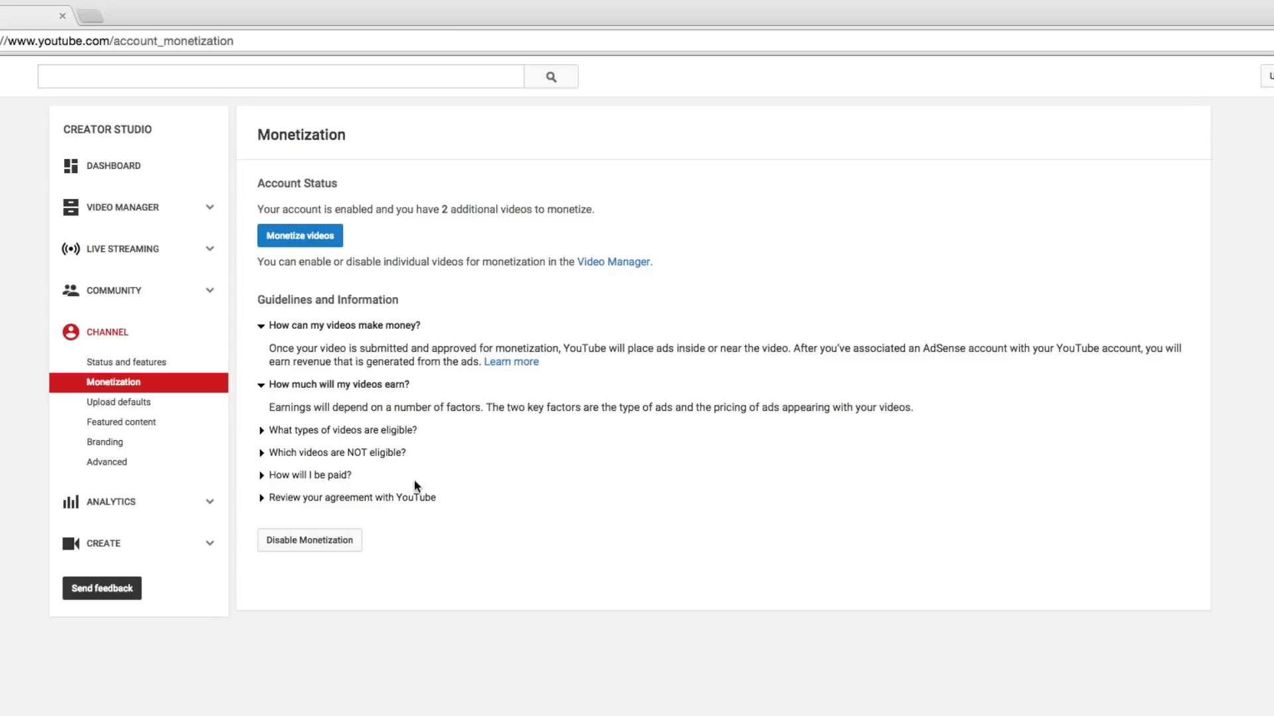
{"action": "mouse_move", "coordinate": [345, 486]}
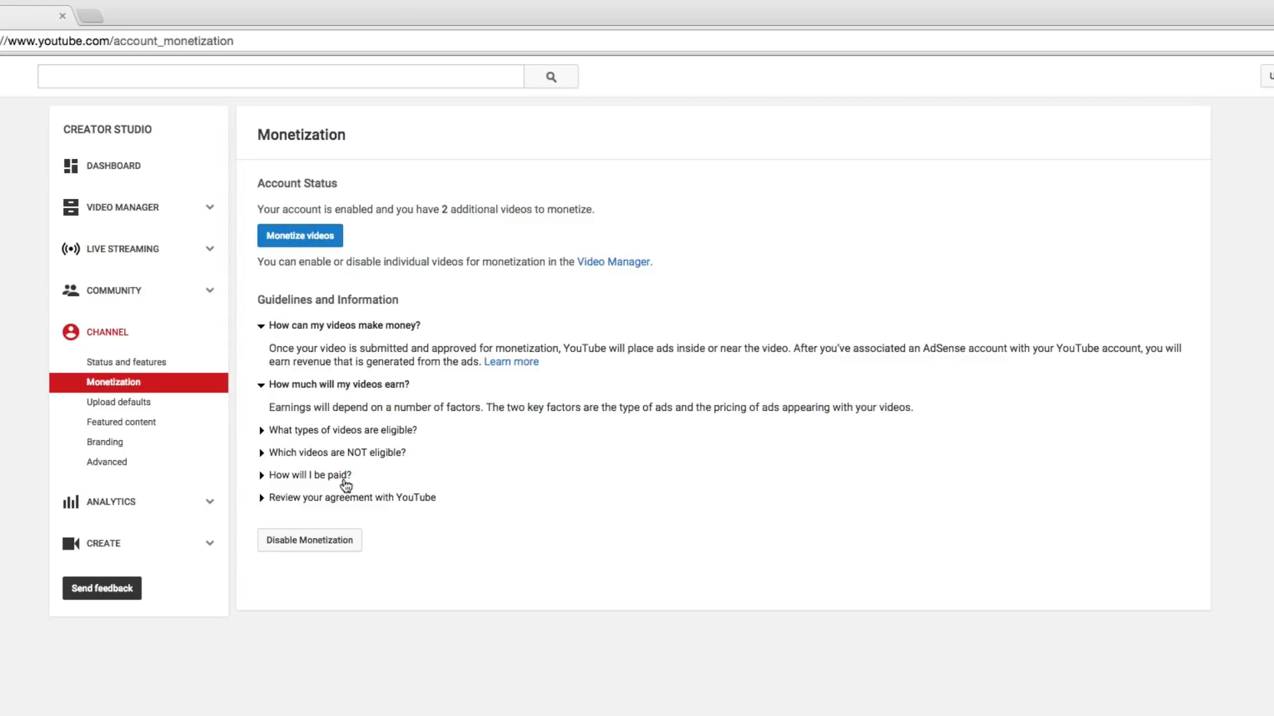
{"action": "left_click", "coordinate": [309, 475]}
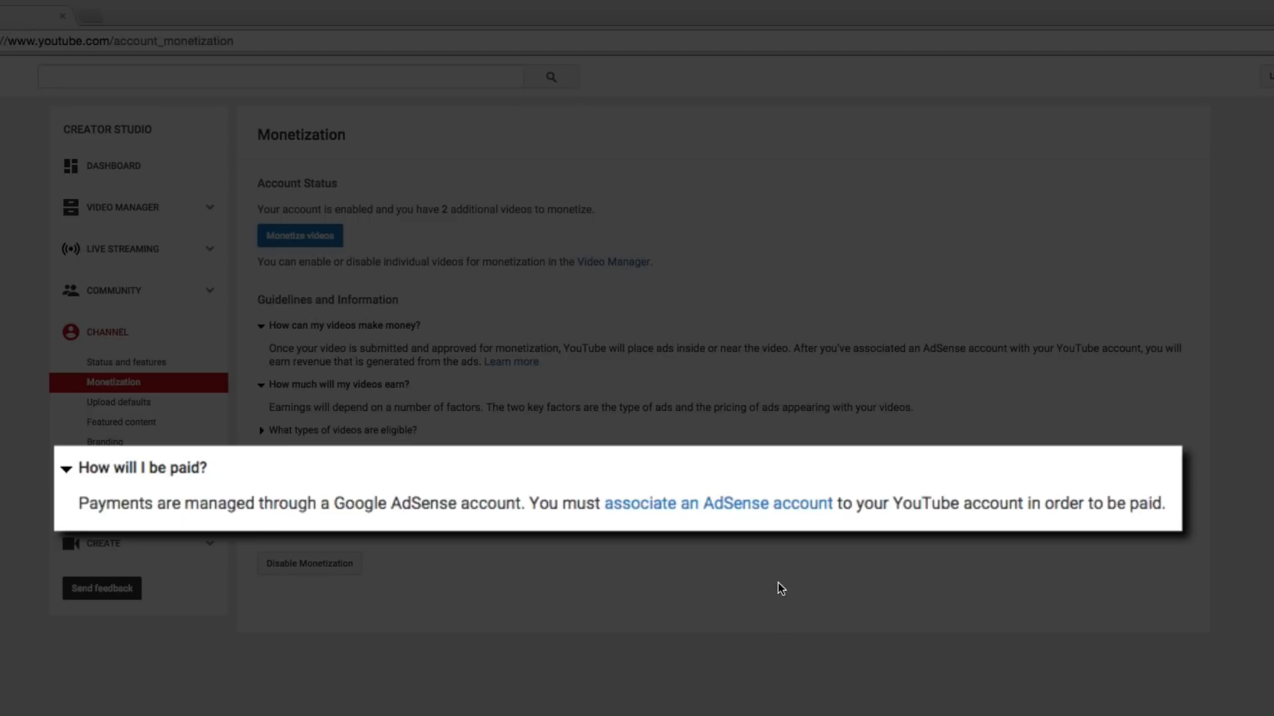
{"action": "mouse_move", "coordinate": [756, 542]}
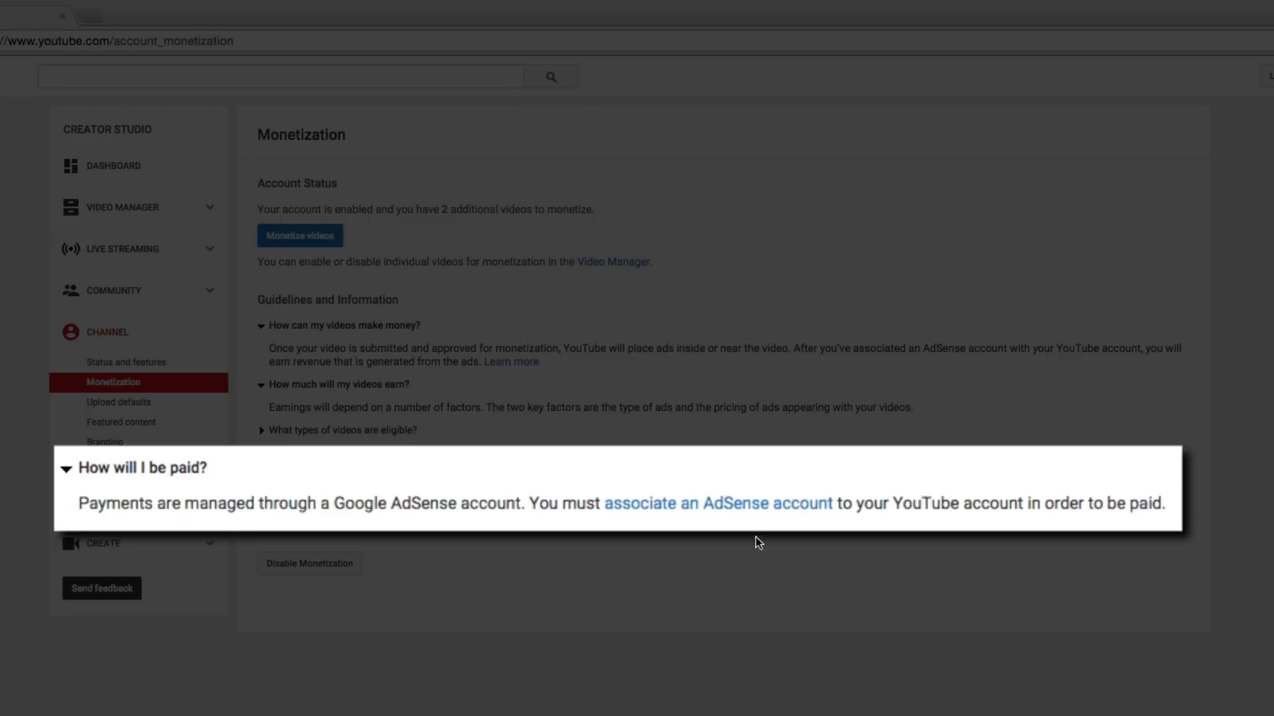
{"action": "mouse_move", "coordinate": [691, 556]}
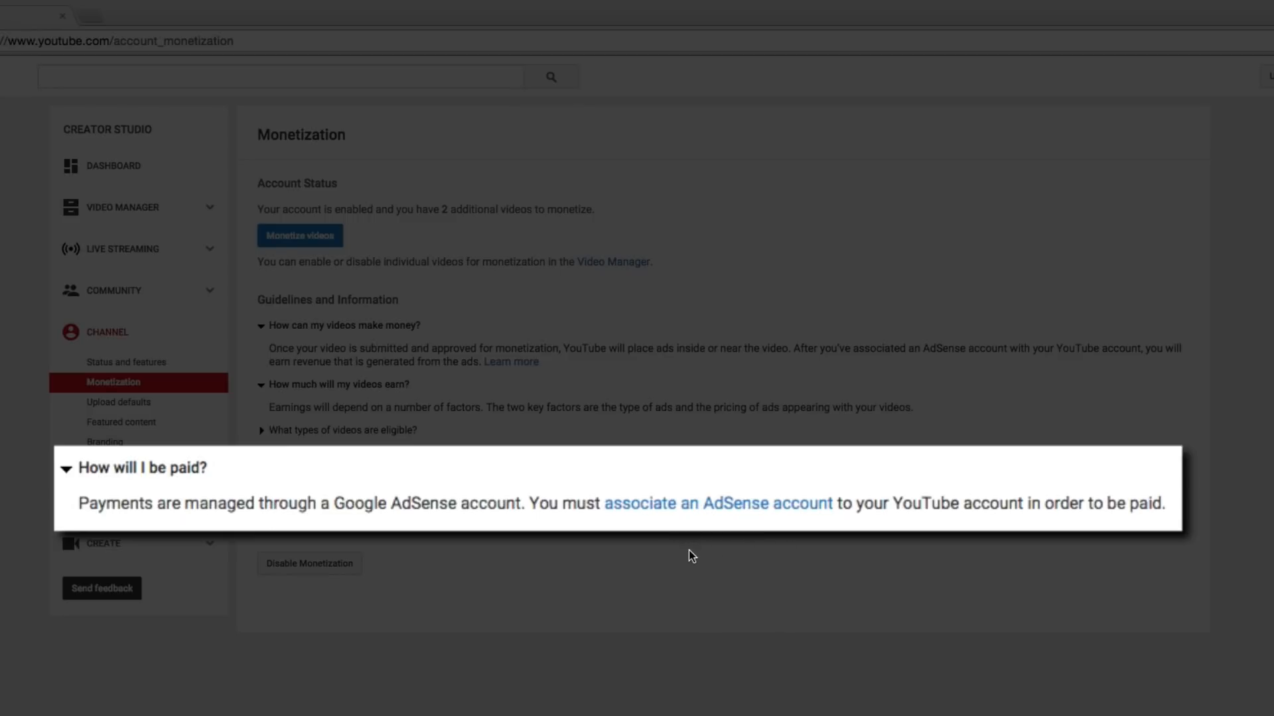
{"action": "mouse_move", "coordinate": [786, 591]}
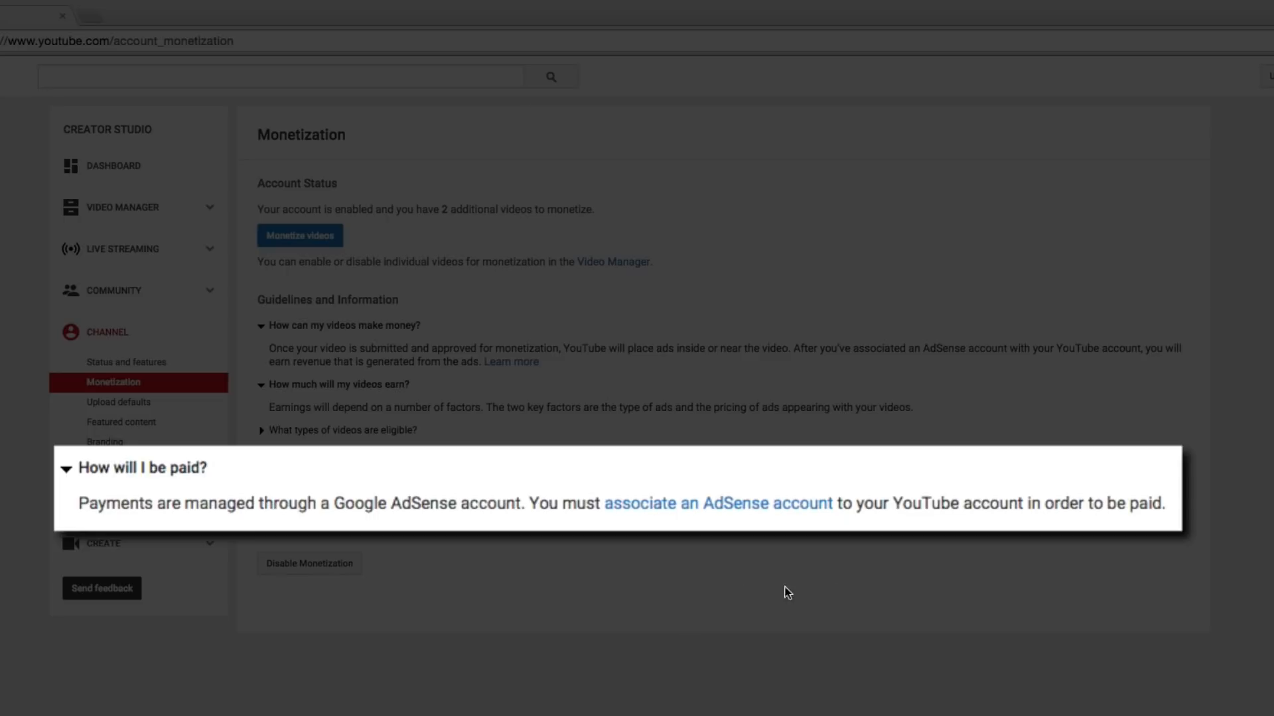
{"action": "mouse_move", "coordinate": [450, 435]}
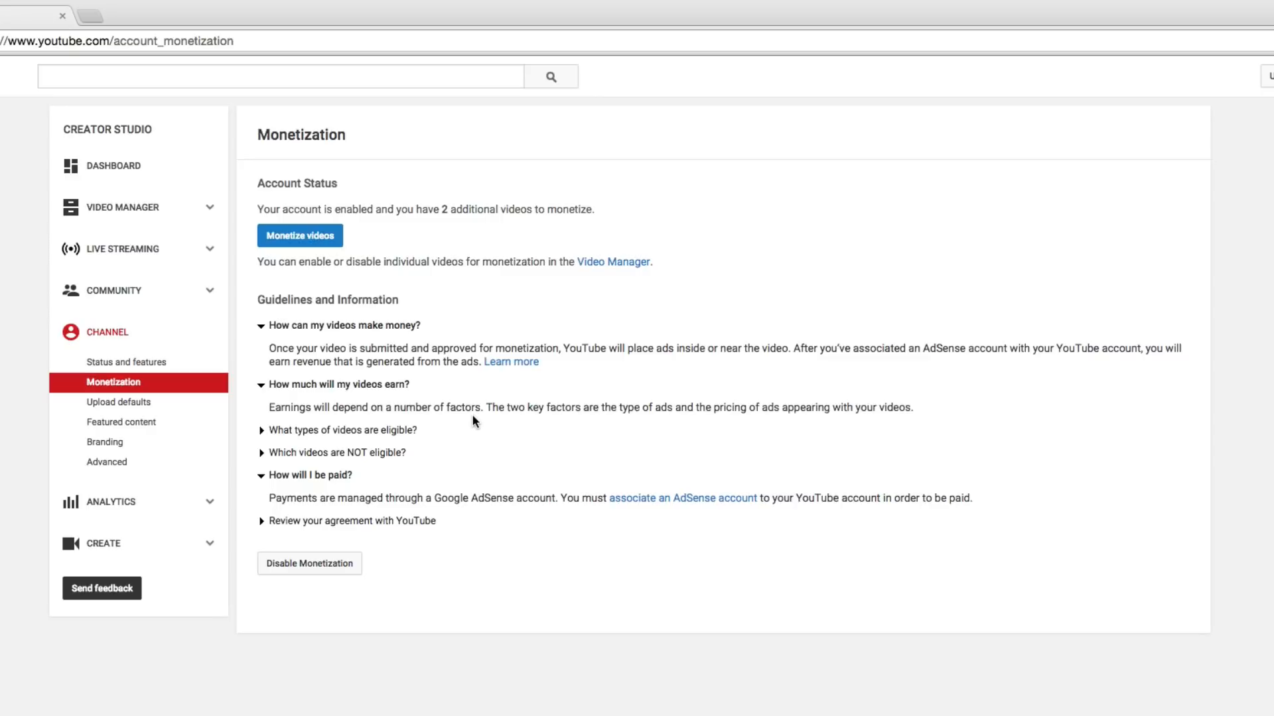
{"action": "mouse_move", "coordinate": [464, 429]}
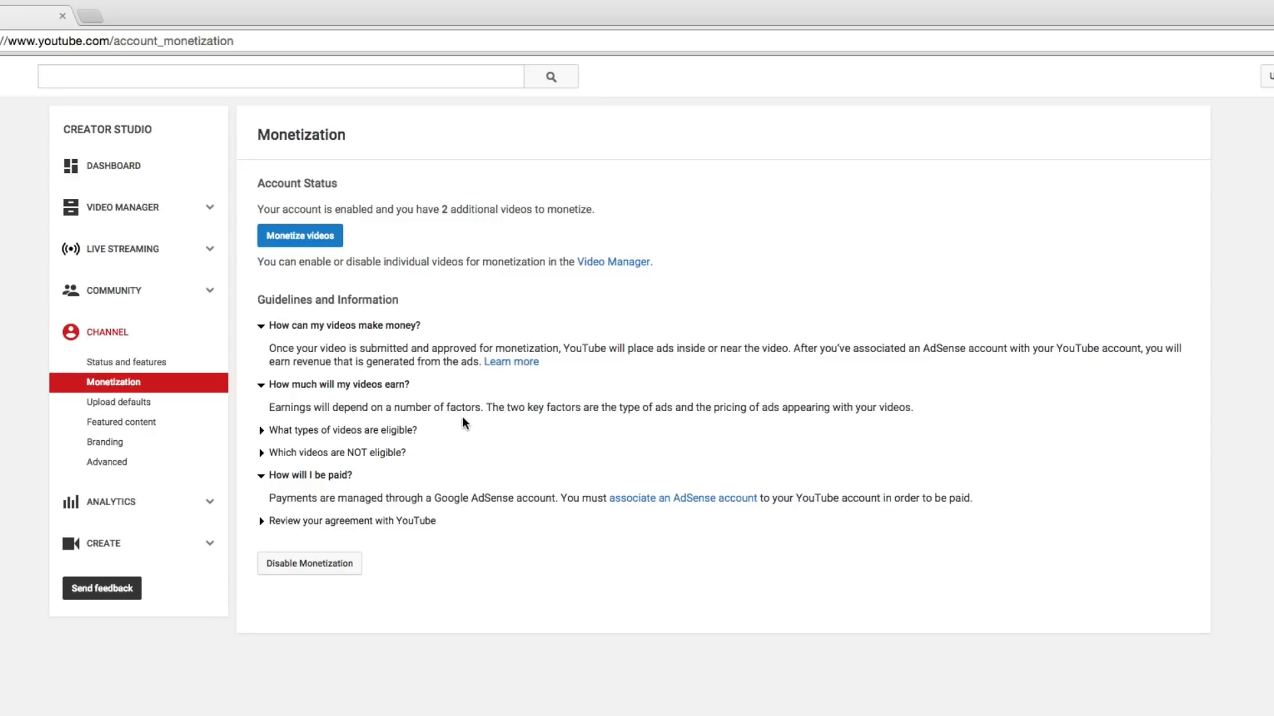
{"action": "mouse_move", "coordinate": [468, 422]}
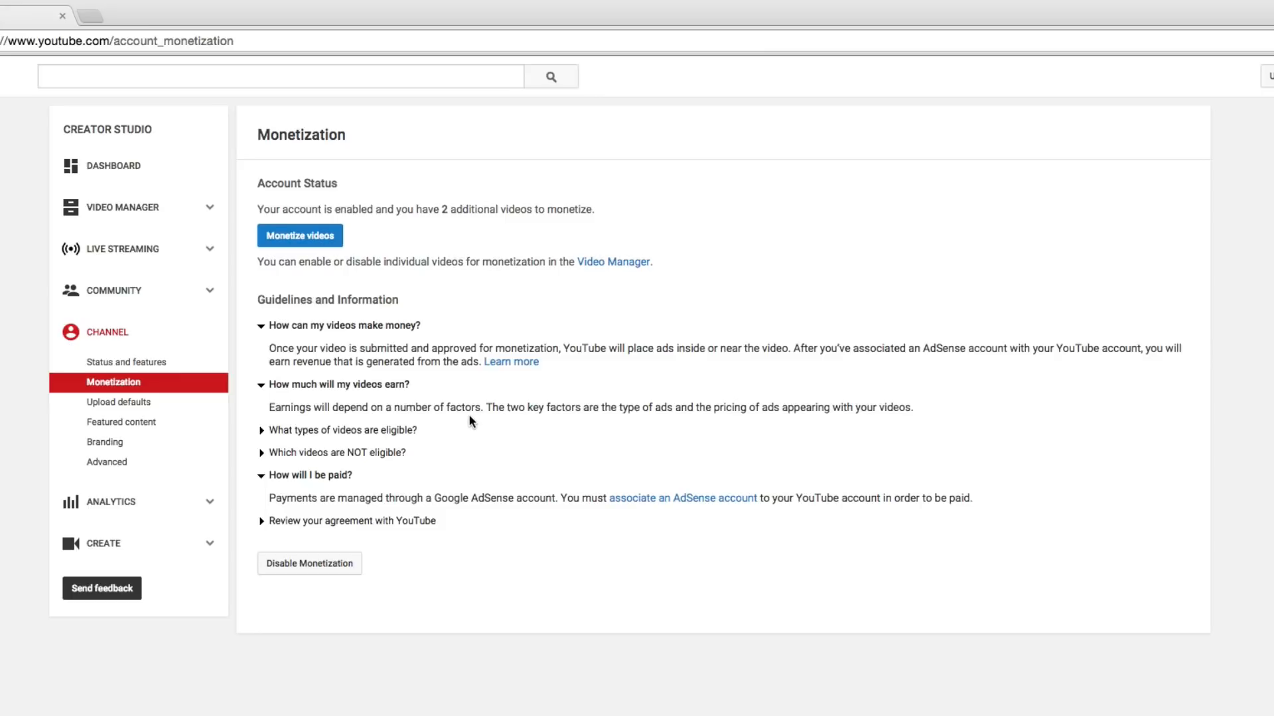
{"action": "mouse_move", "coordinate": [479, 430]}
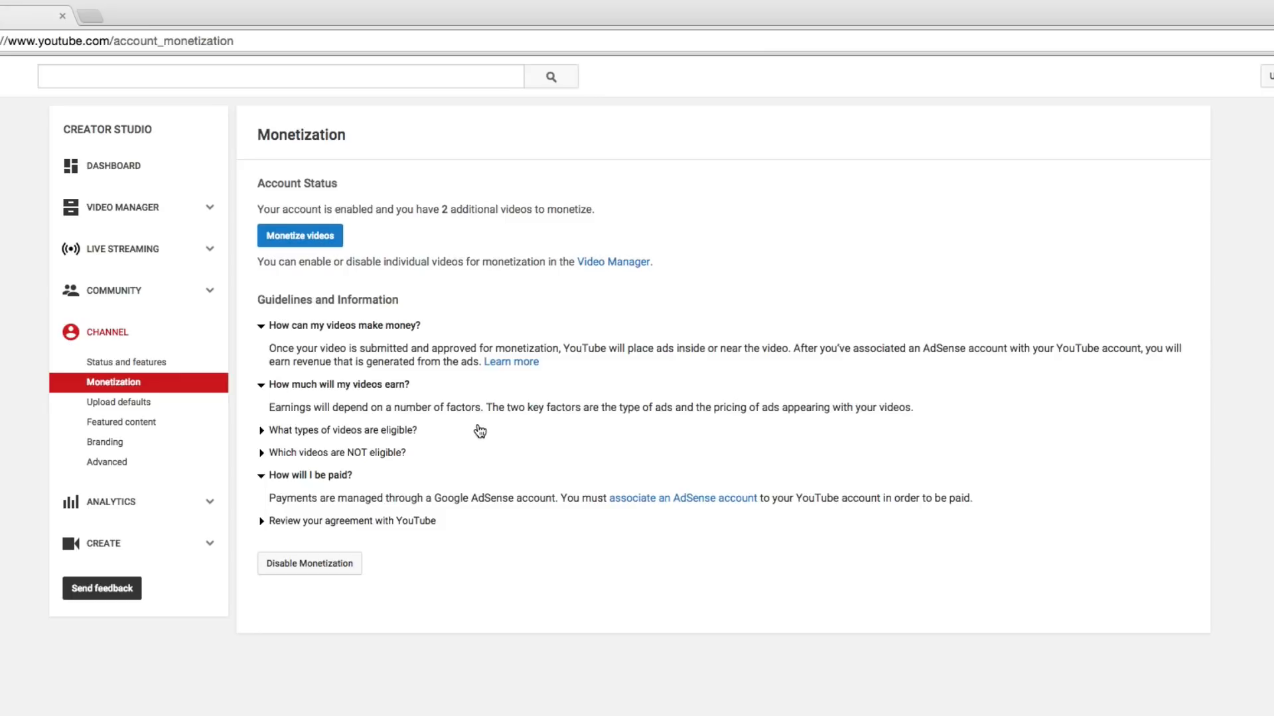
{"action": "mouse_move", "coordinate": [452, 440]}
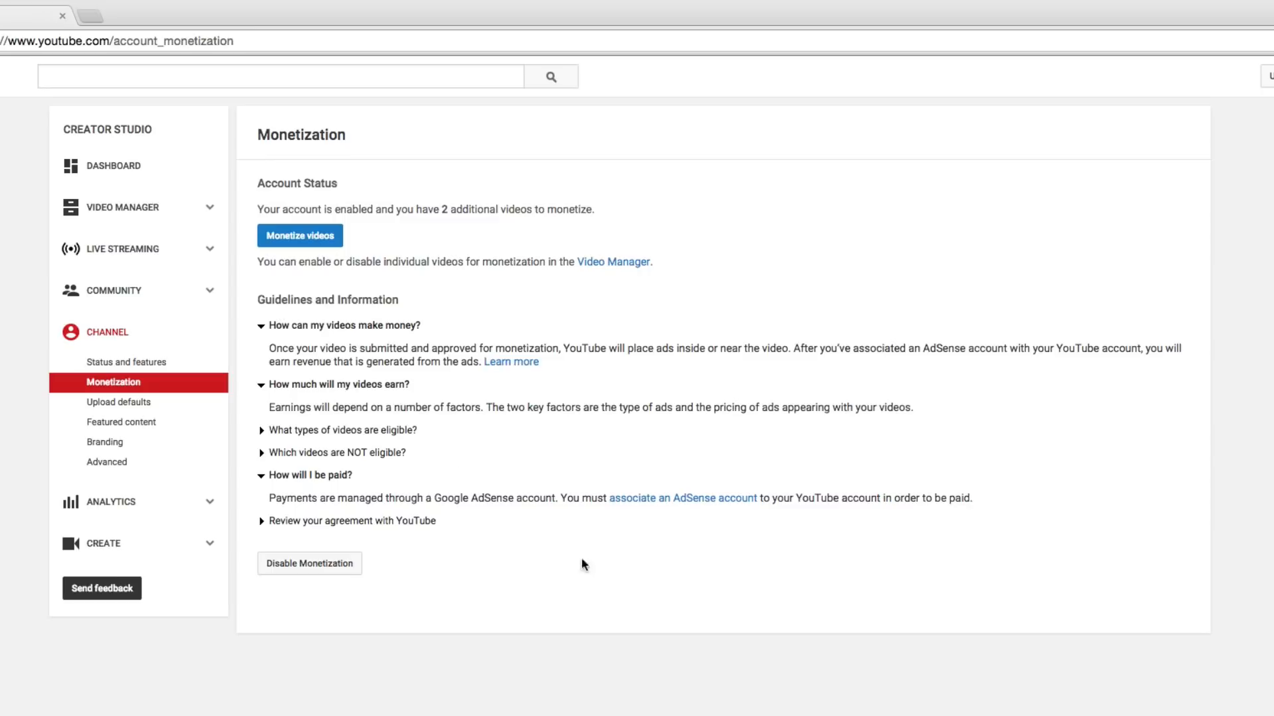
{"action": "mouse_move", "coordinate": [334, 477]}
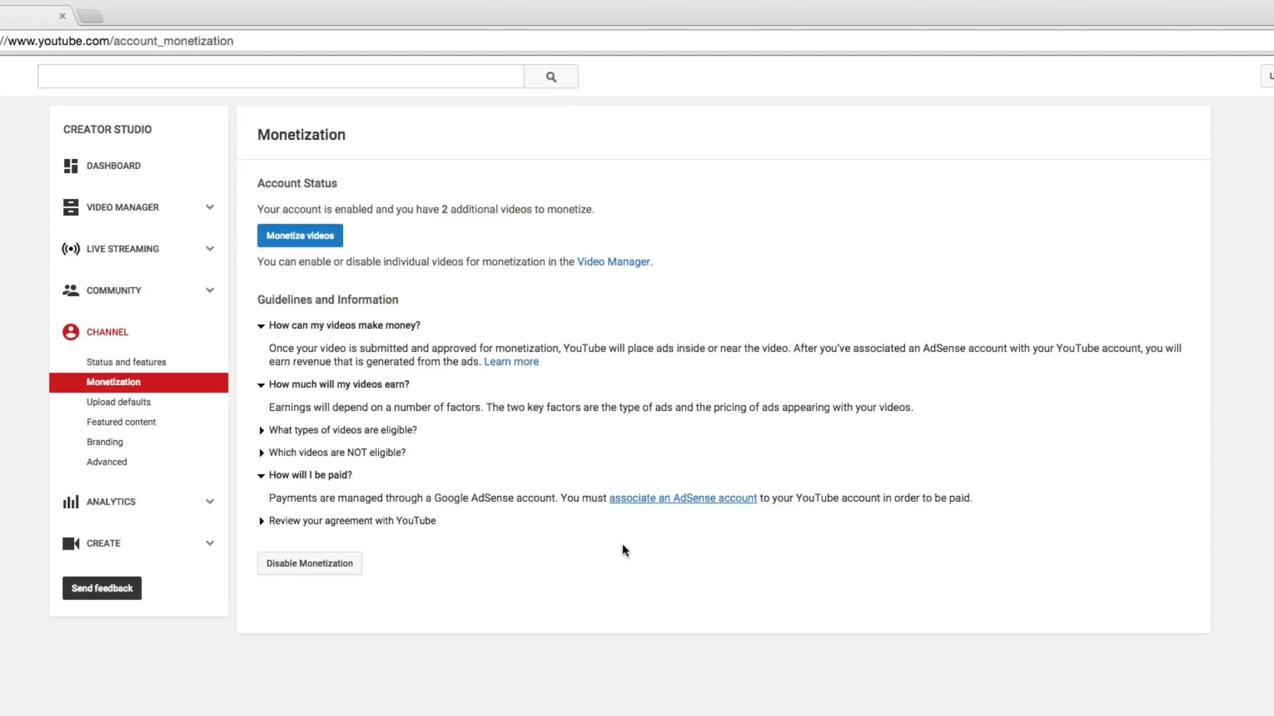
{"action": "mouse_move", "coordinate": [587, 531]}
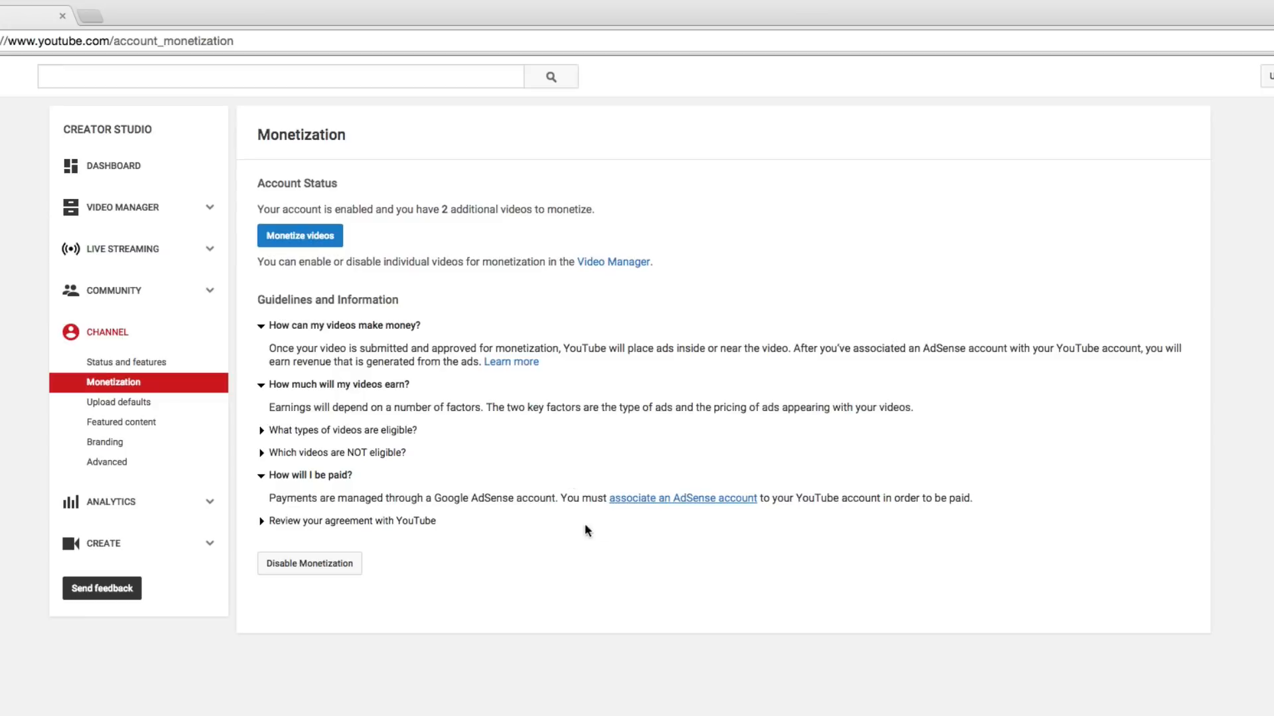
- Start associating an AdSense account and continue on to the AdSense sign-up page
{"action": "left_click", "coordinate": [682, 498]}
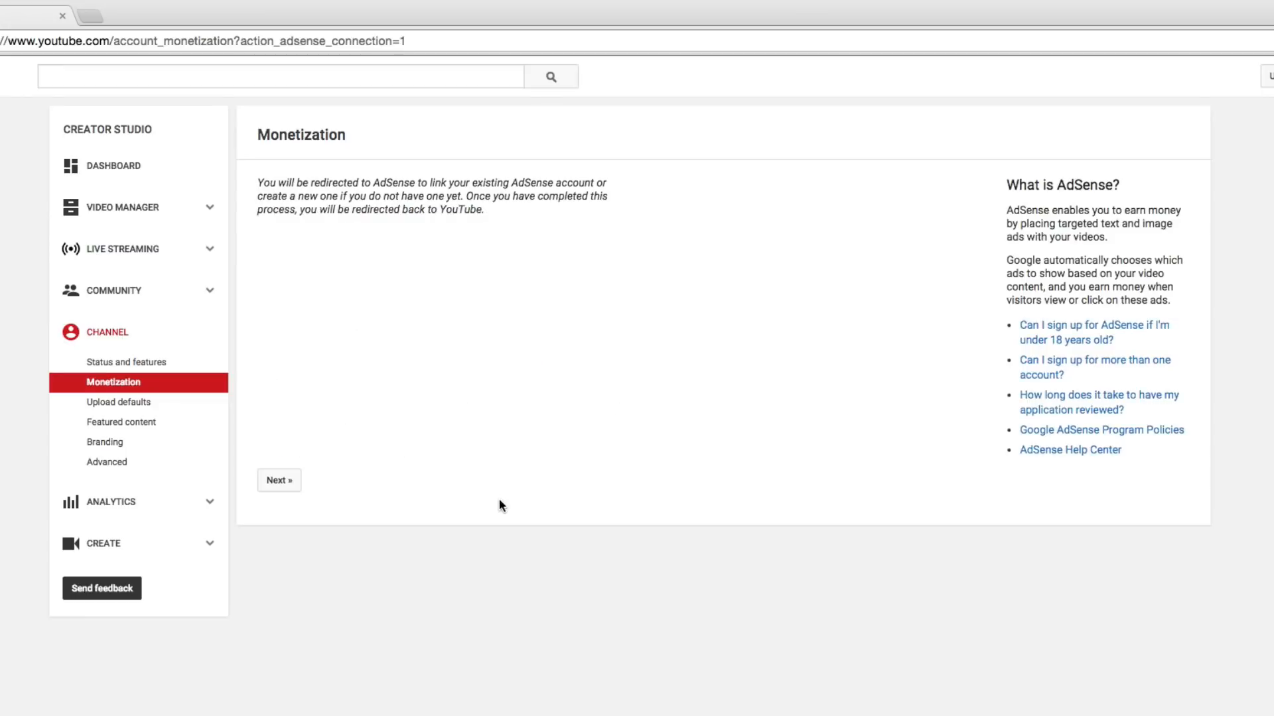
{"action": "mouse_move", "coordinate": [340, 376]}
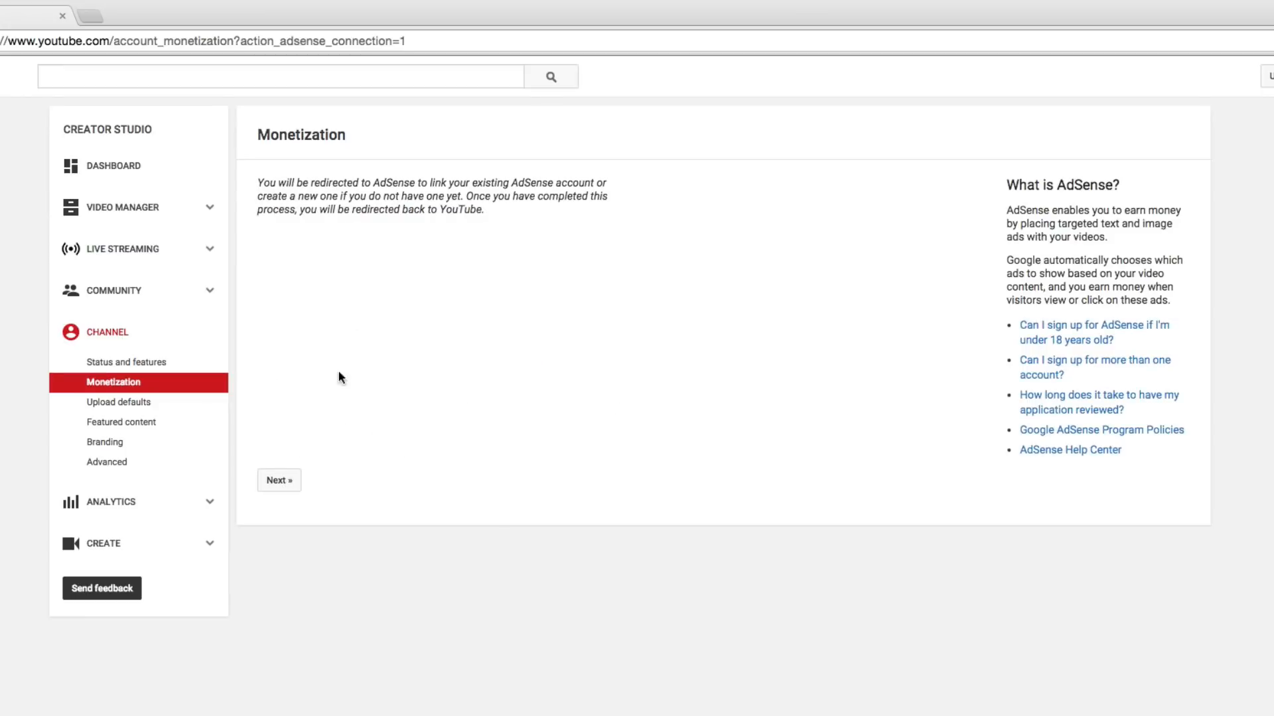
{"action": "left_click", "coordinate": [279, 480]}
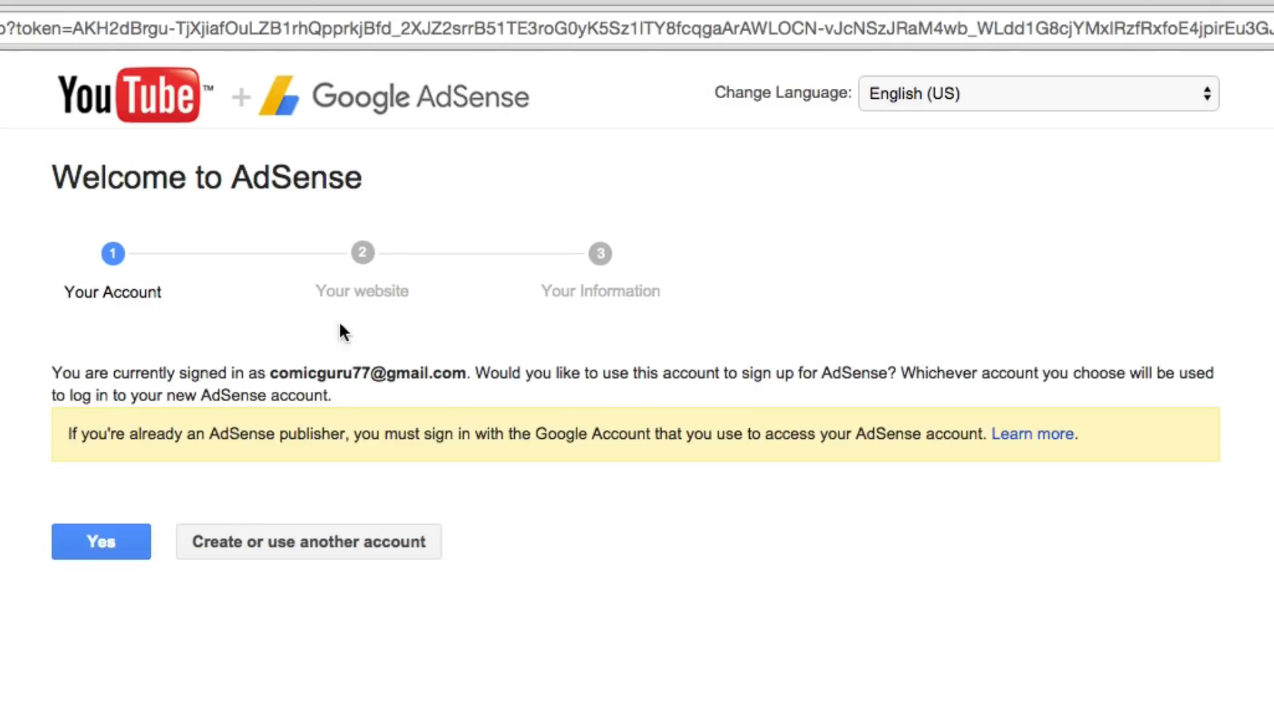
{"action": "mouse_move", "coordinate": [403, 291]}
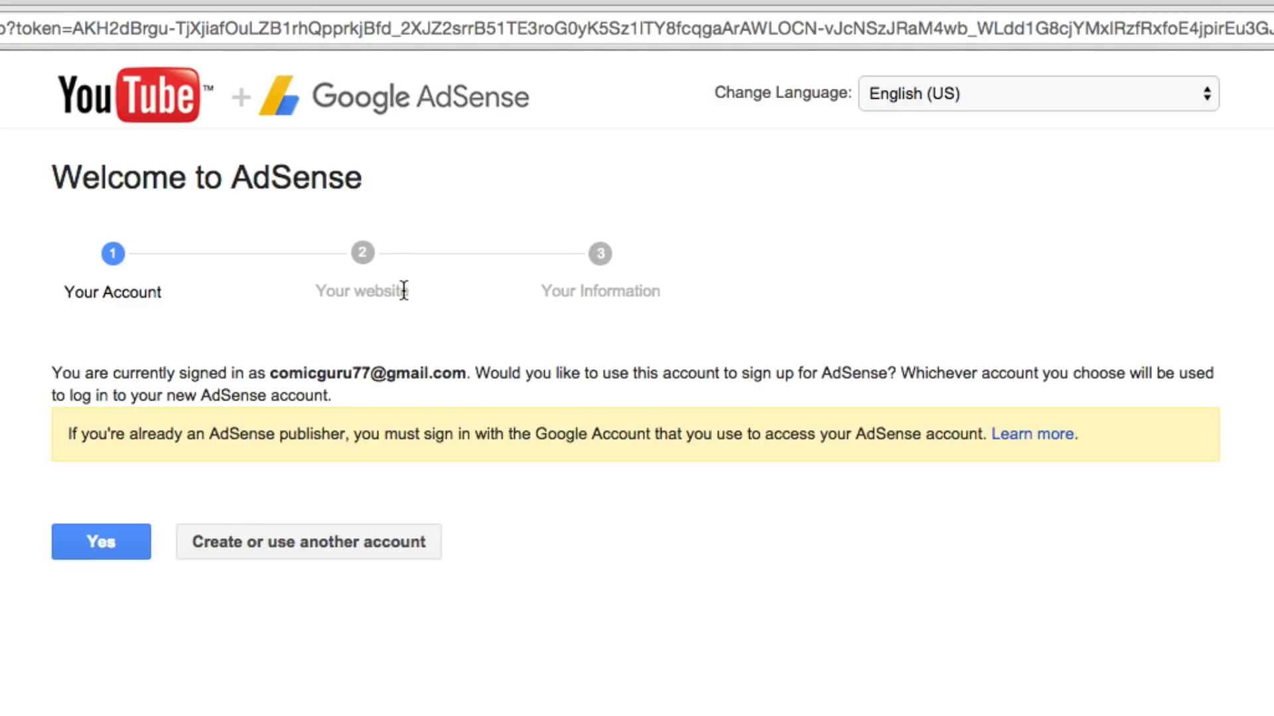
{"action": "mouse_move", "coordinate": [278, 459]}
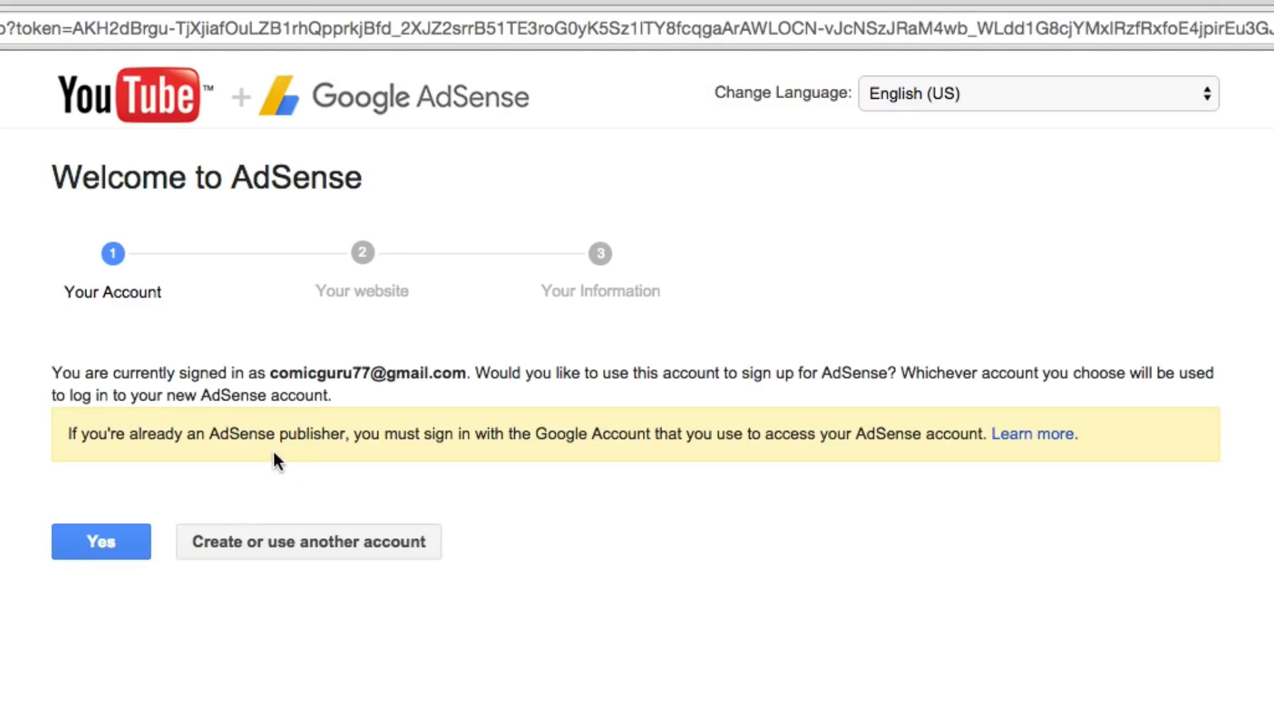
{"action": "mouse_move", "coordinate": [444, 477]}
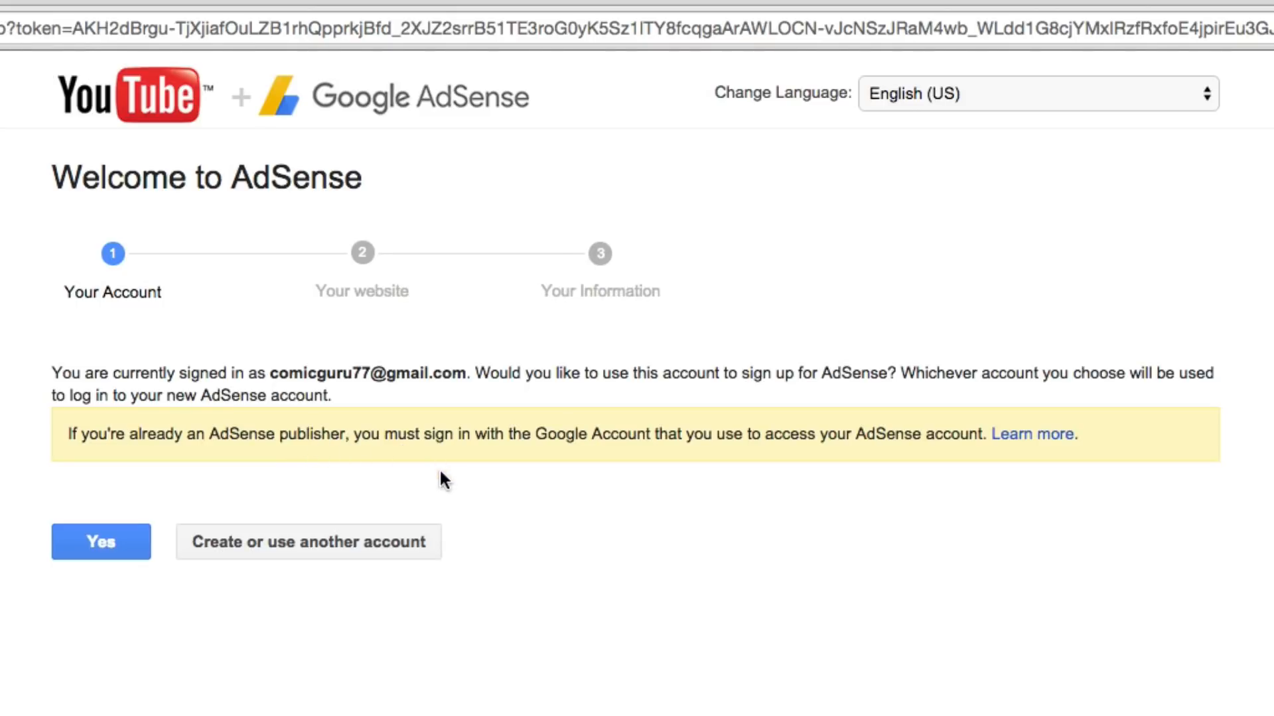
{"action": "mouse_move", "coordinate": [727, 459]}
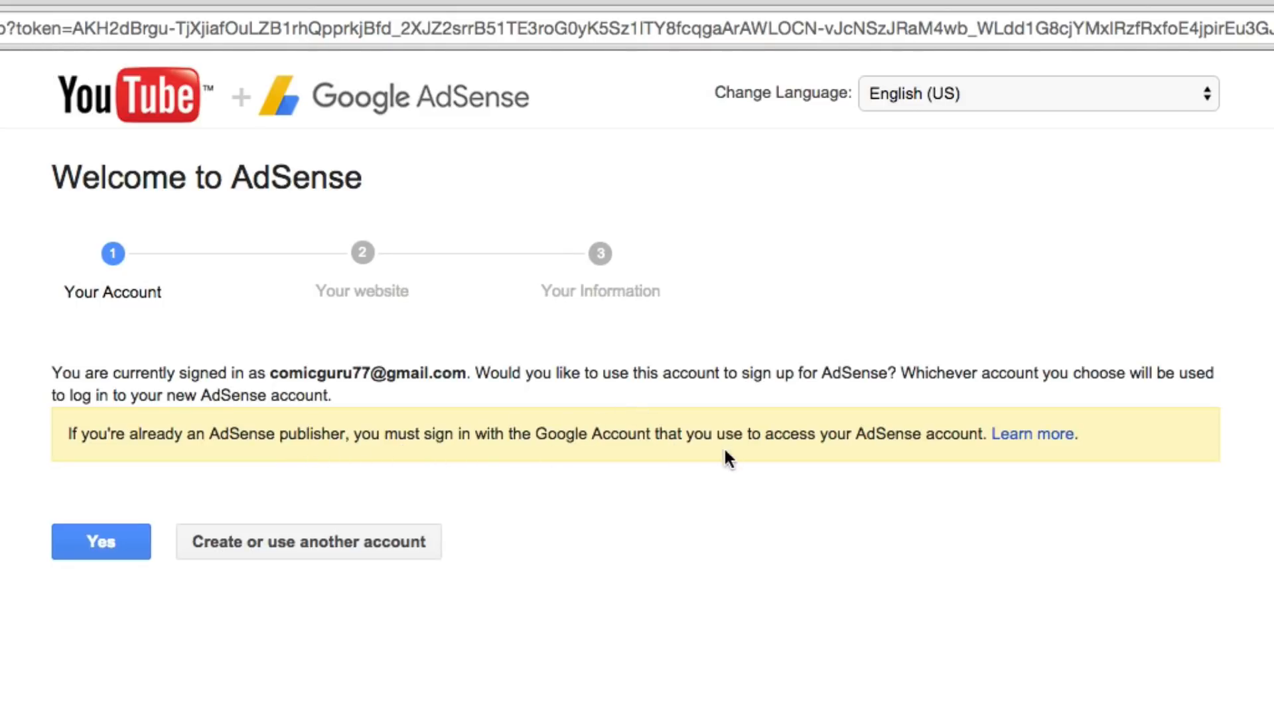
{"action": "mouse_move", "coordinate": [658, 601]}
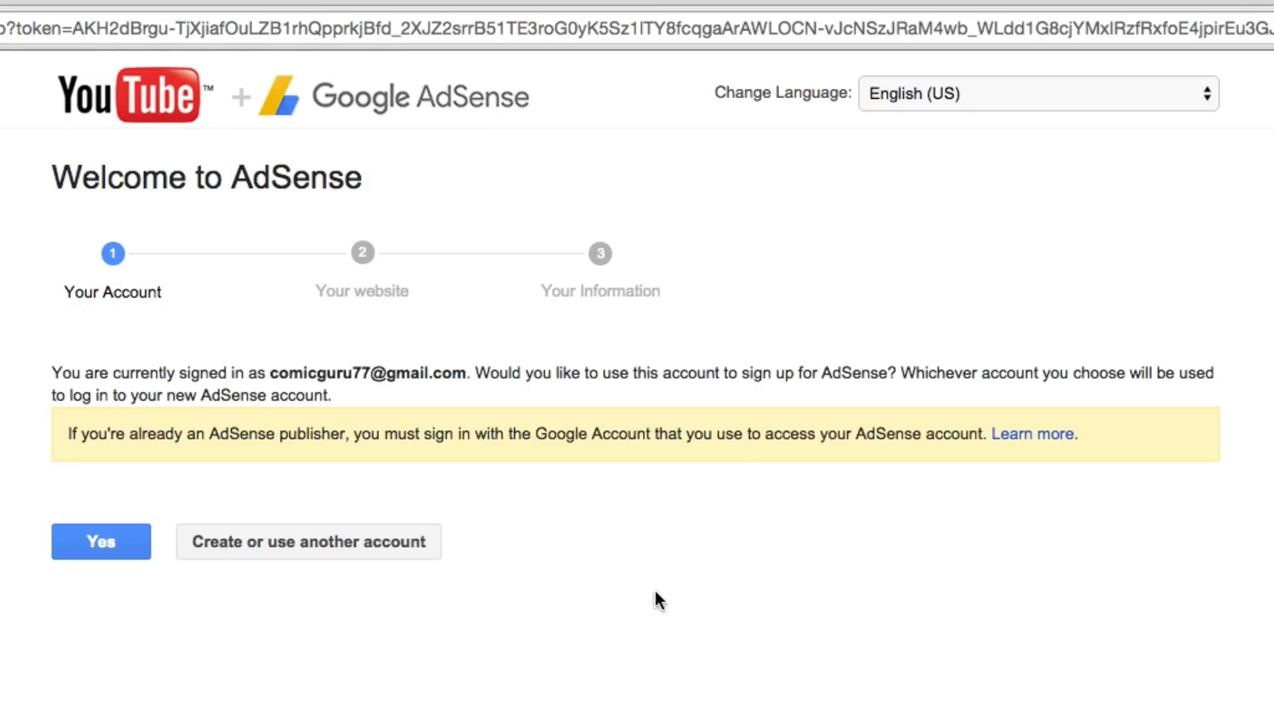
{"action": "mouse_move", "coordinate": [409, 440]}
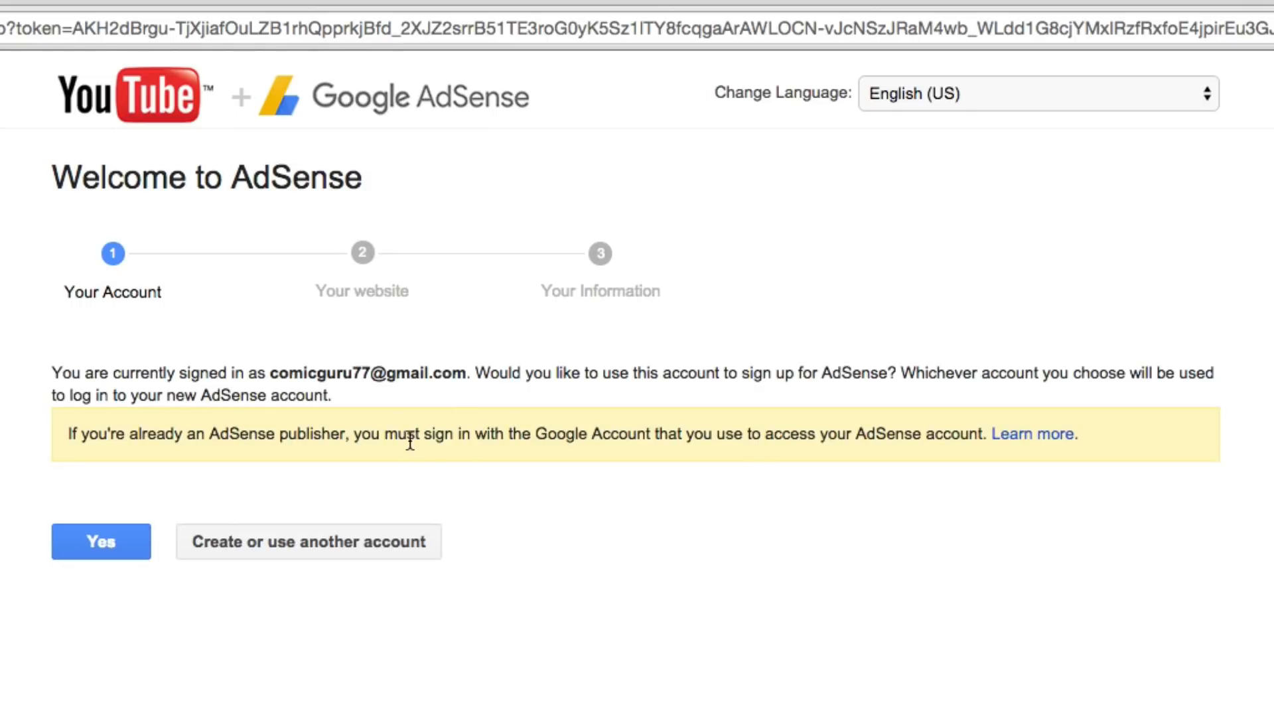
{"action": "mouse_move", "coordinate": [89, 537]}
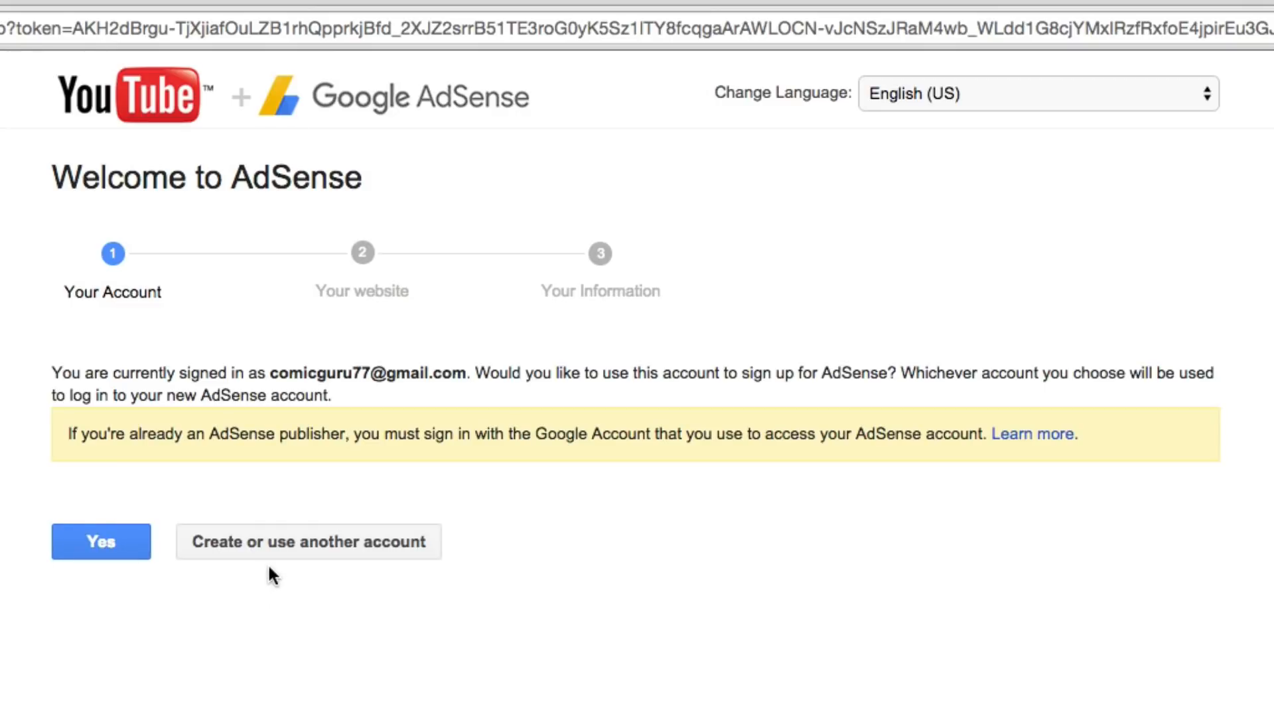
{"action": "mouse_move", "coordinate": [349, 585]}
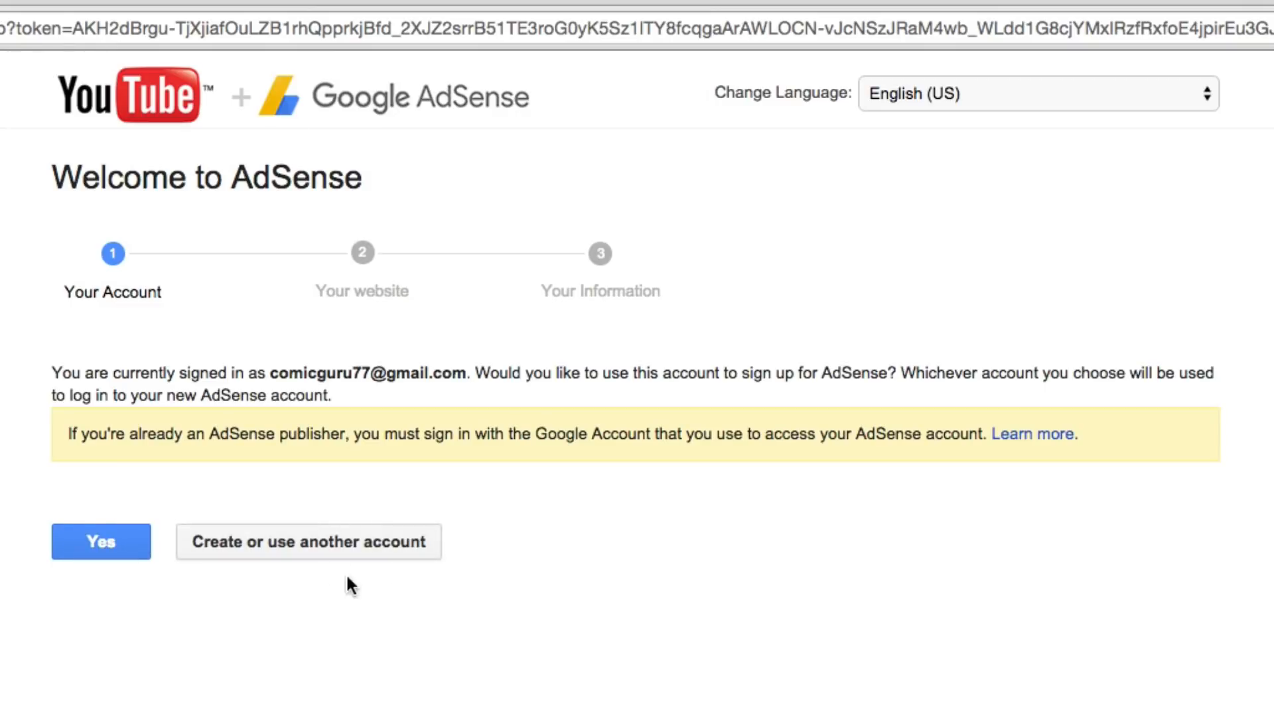
{"action": "mouse_move", "coordinate": [306, 596]}
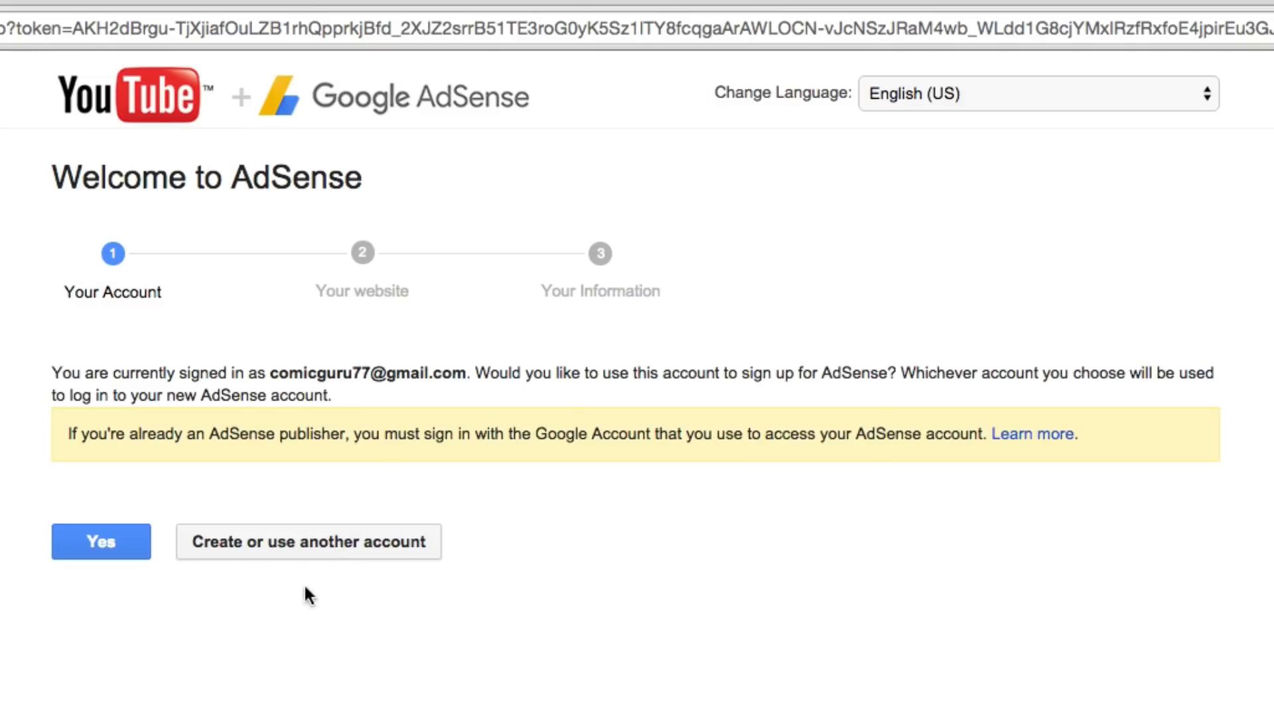
{"action": "mouse_move", "coordinate": [264, 543]}
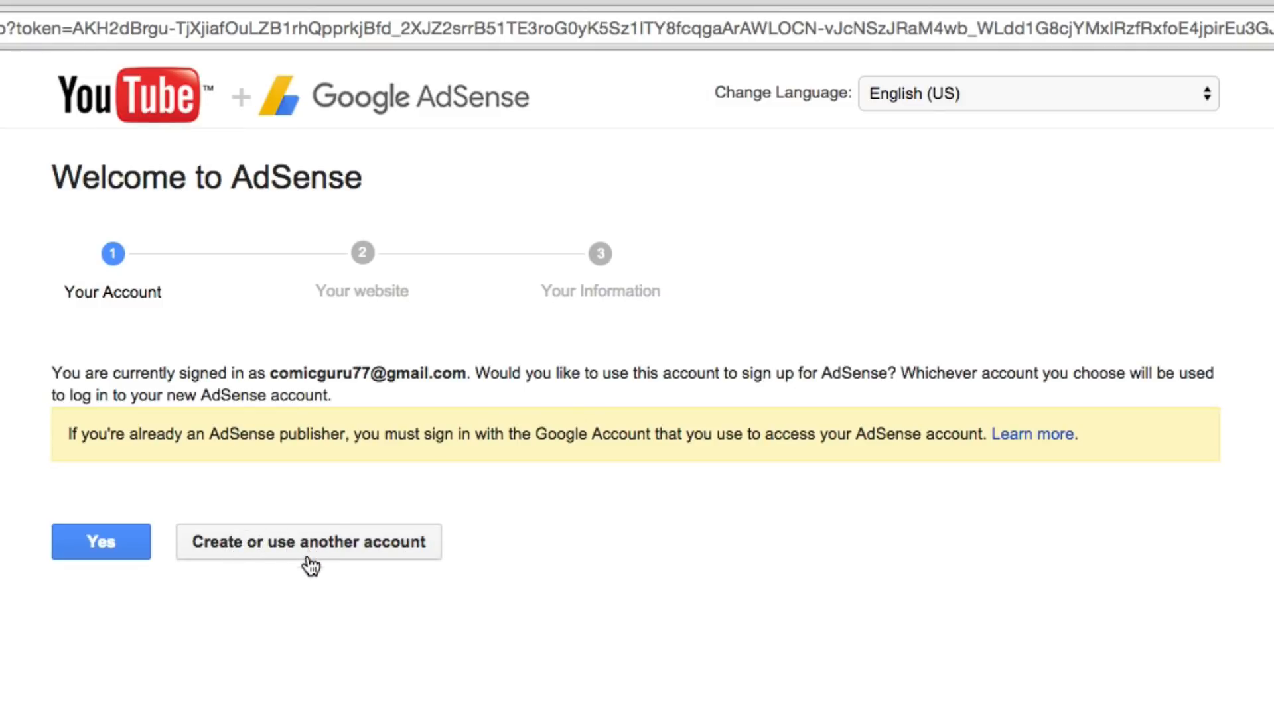
{"action": "mouse_move", "coordinate": [323, 560]}
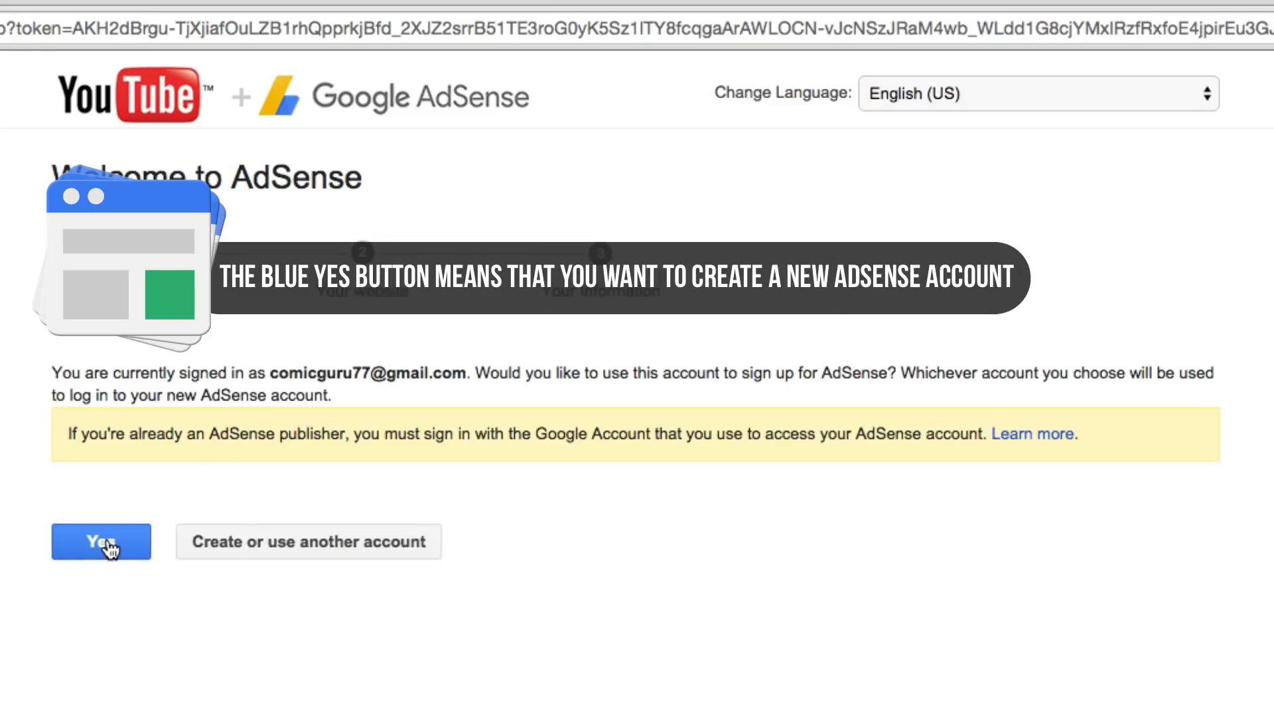
{"action": "left_click", "coordinate": [101, 541]}
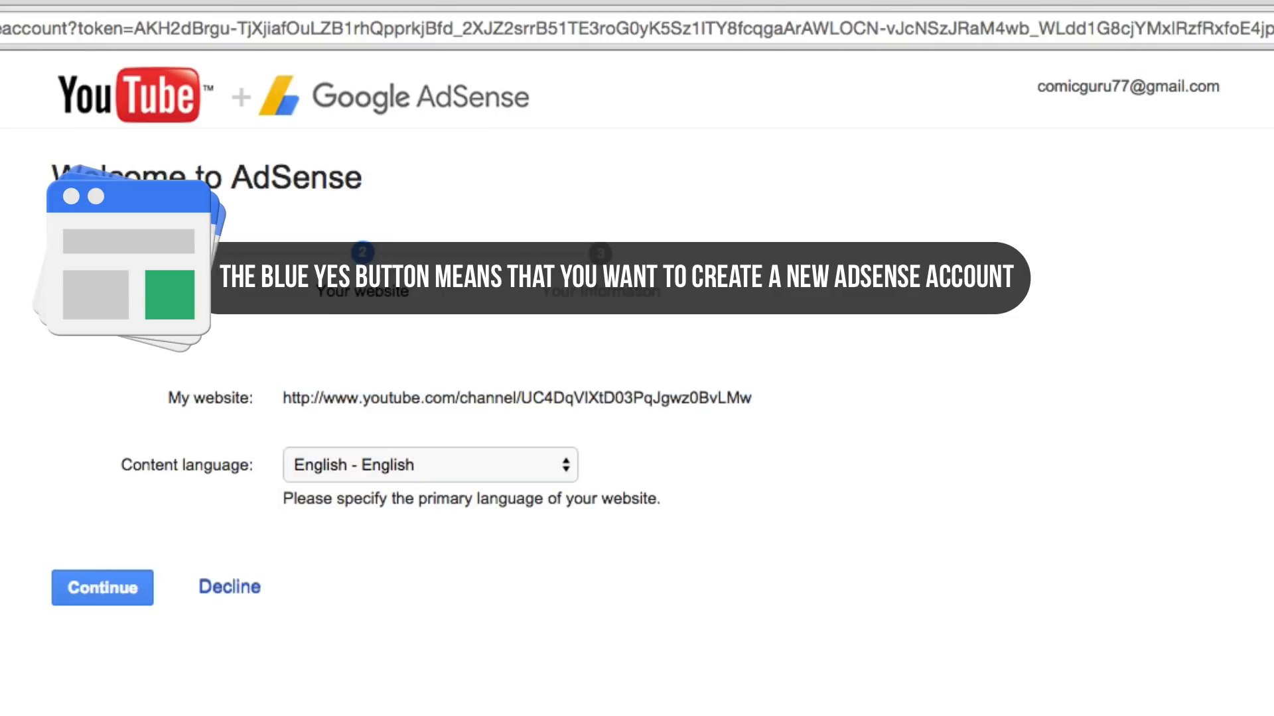
{"action": "left_click", "coordinate": [102, 587]}
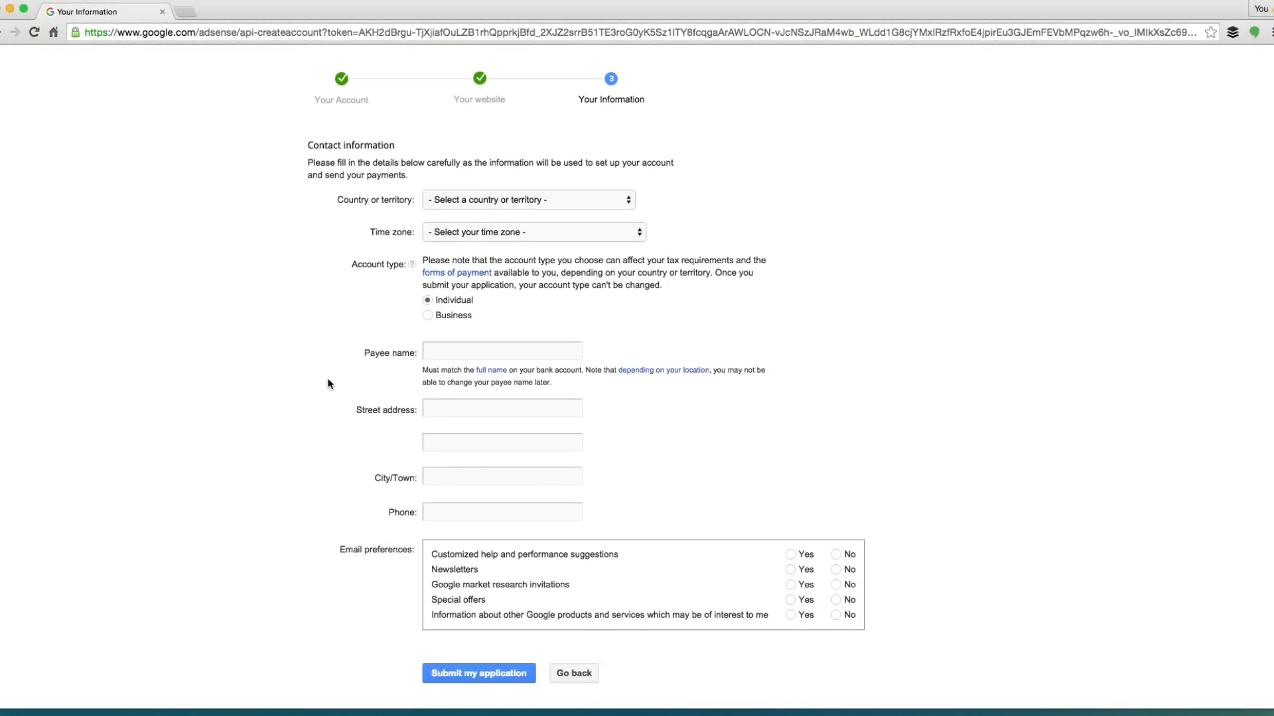
{"action": "mouse_move", "coordinate": [669, 455]}
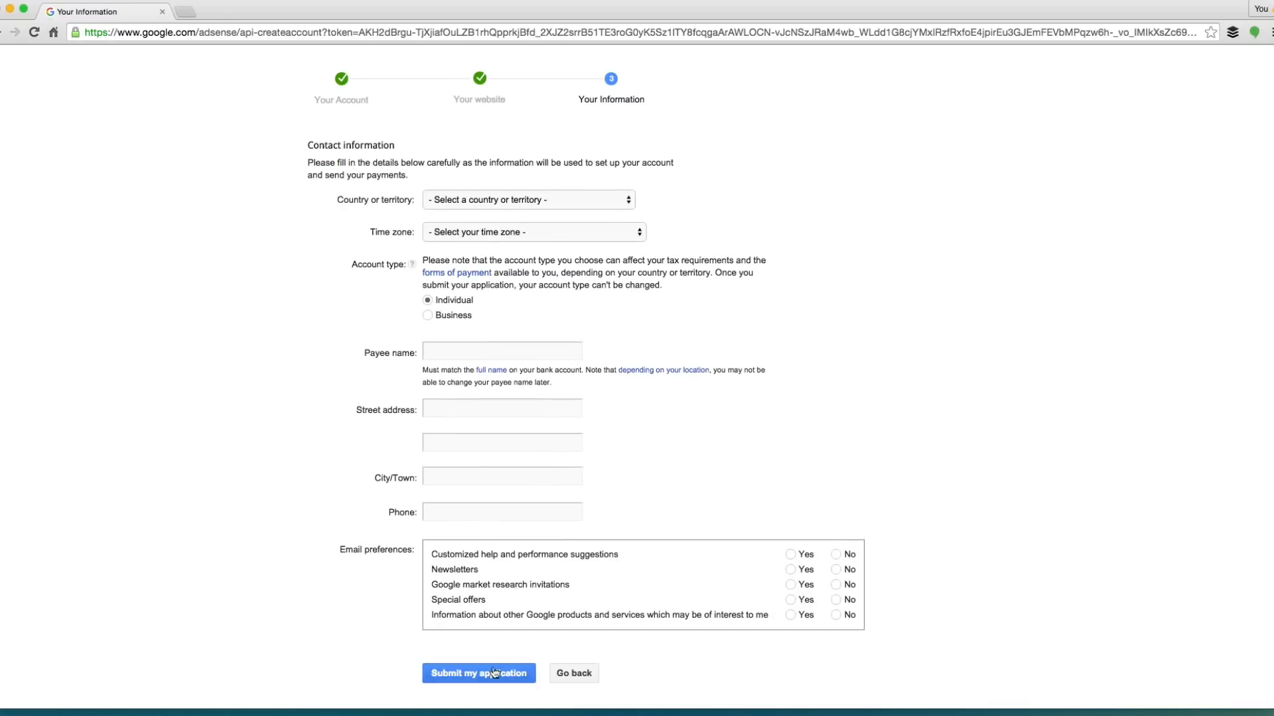
{"action": "mouse_move", "coordinate": [338, 470]}
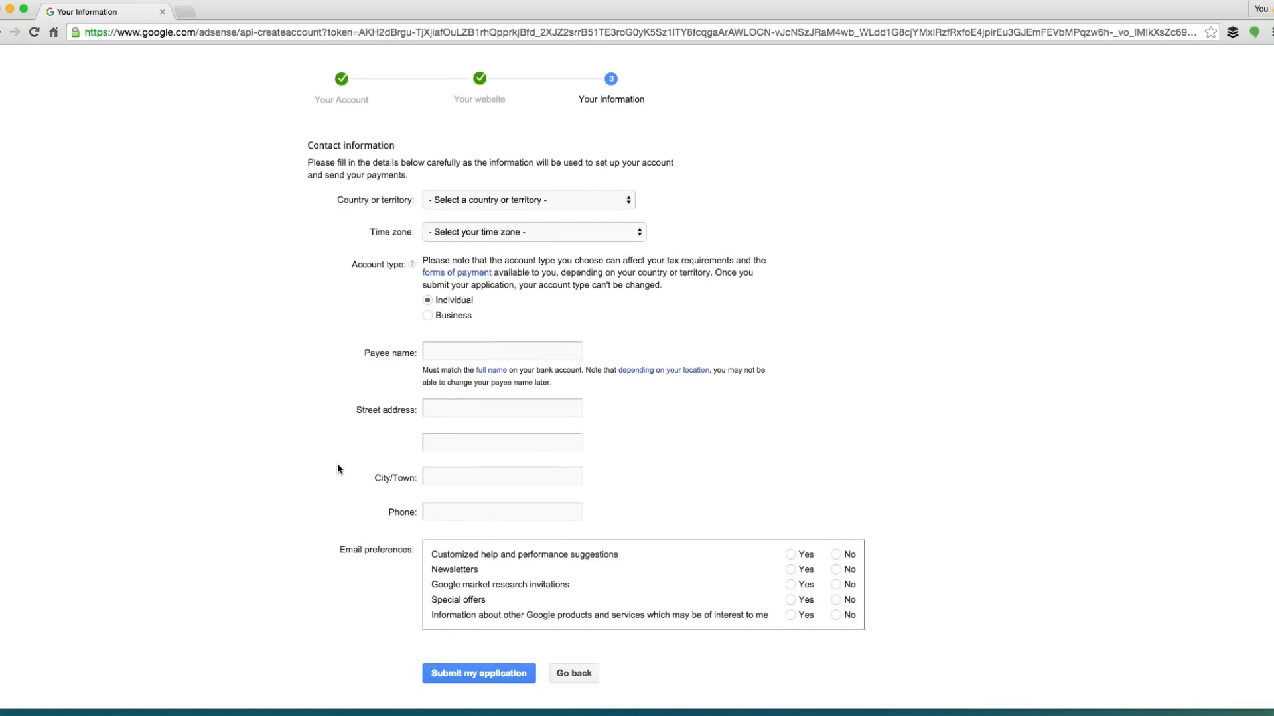
{"action": "mouse_move", "coordinate": [324, 464]}
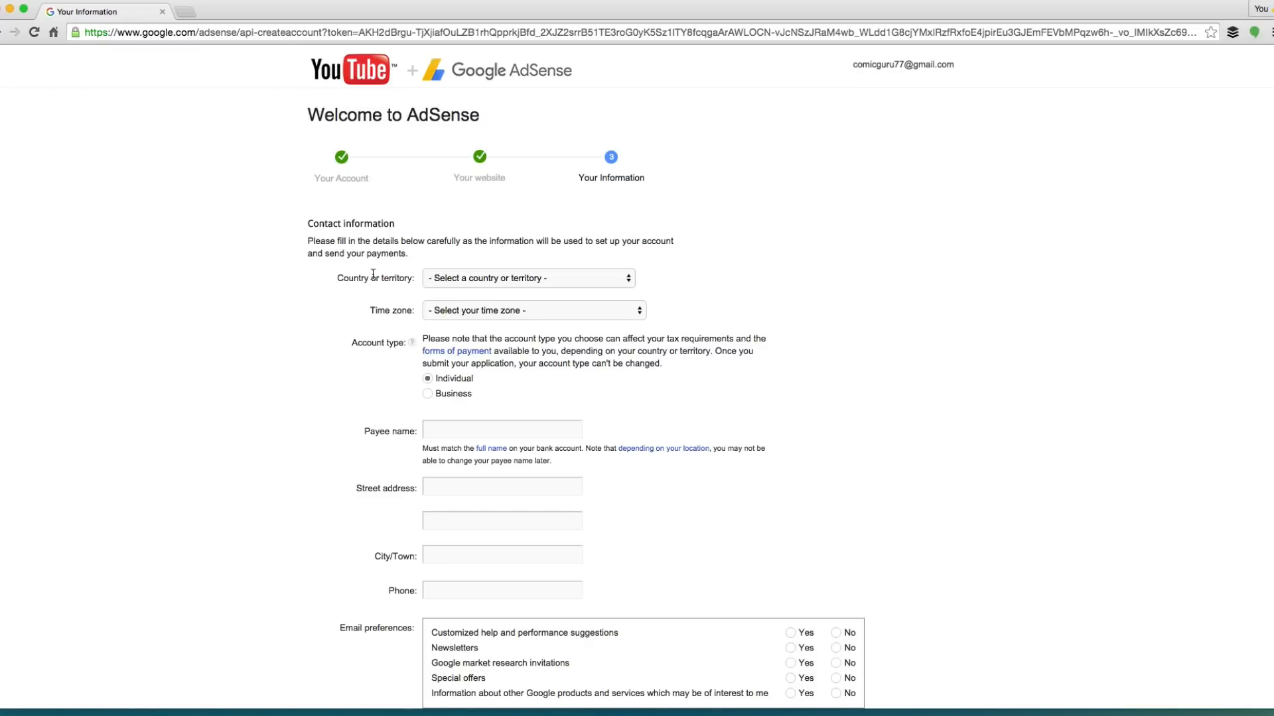
{"action": "scroll", "scroll_direction": "down", "scroll_amount": 3}
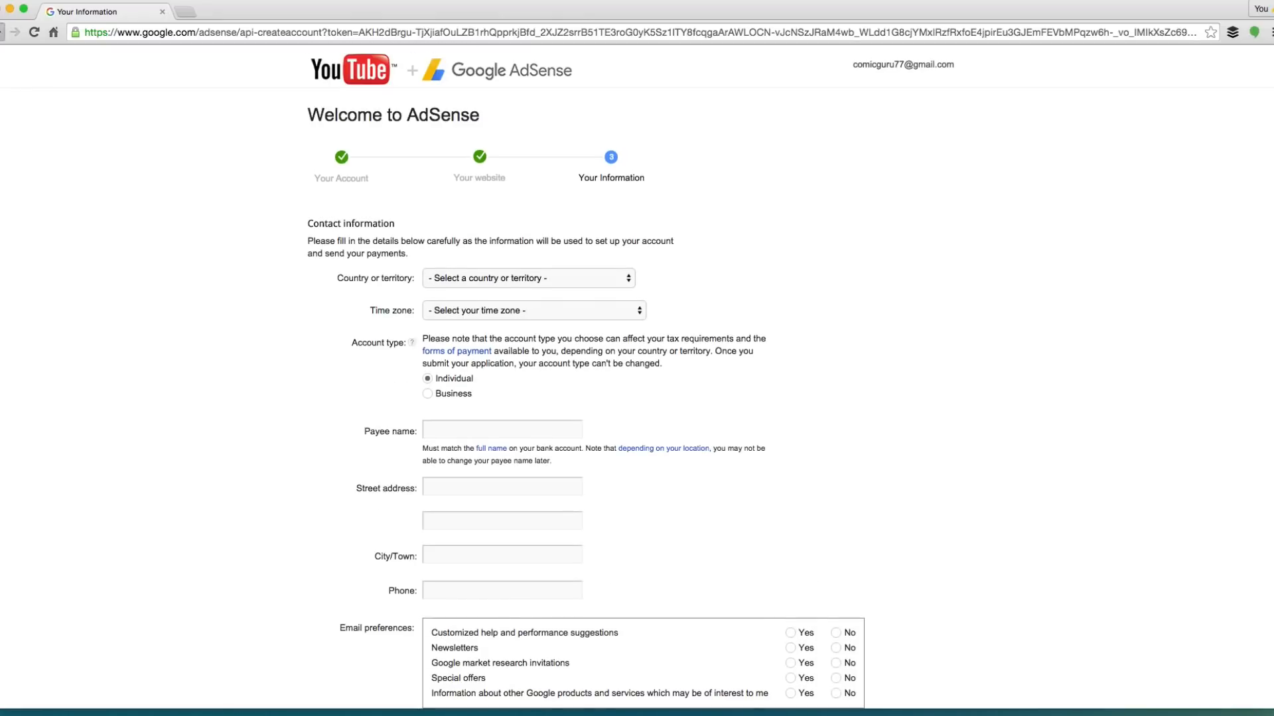
{"action": "left_click", "coordinate": [14, 31]}
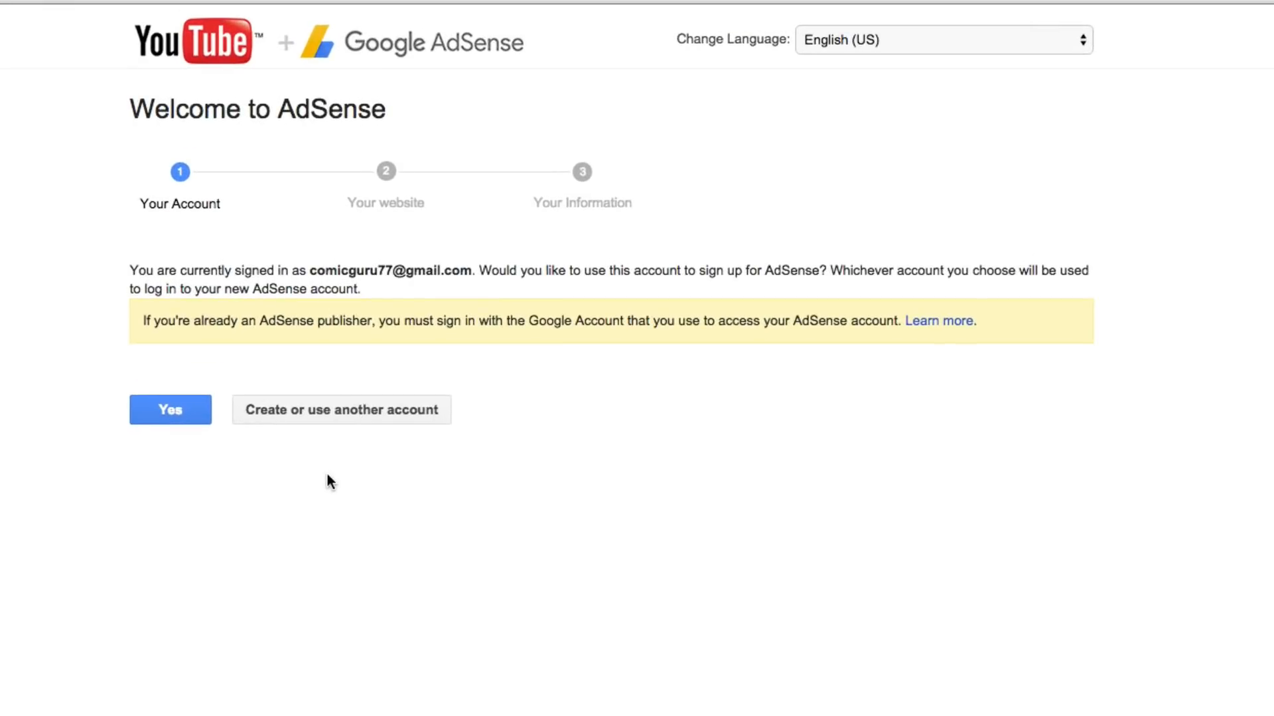
- Sign out and sign in with a different Google account to link with AdSense
{"action": "left_click", "coordinate": [341, 410]}
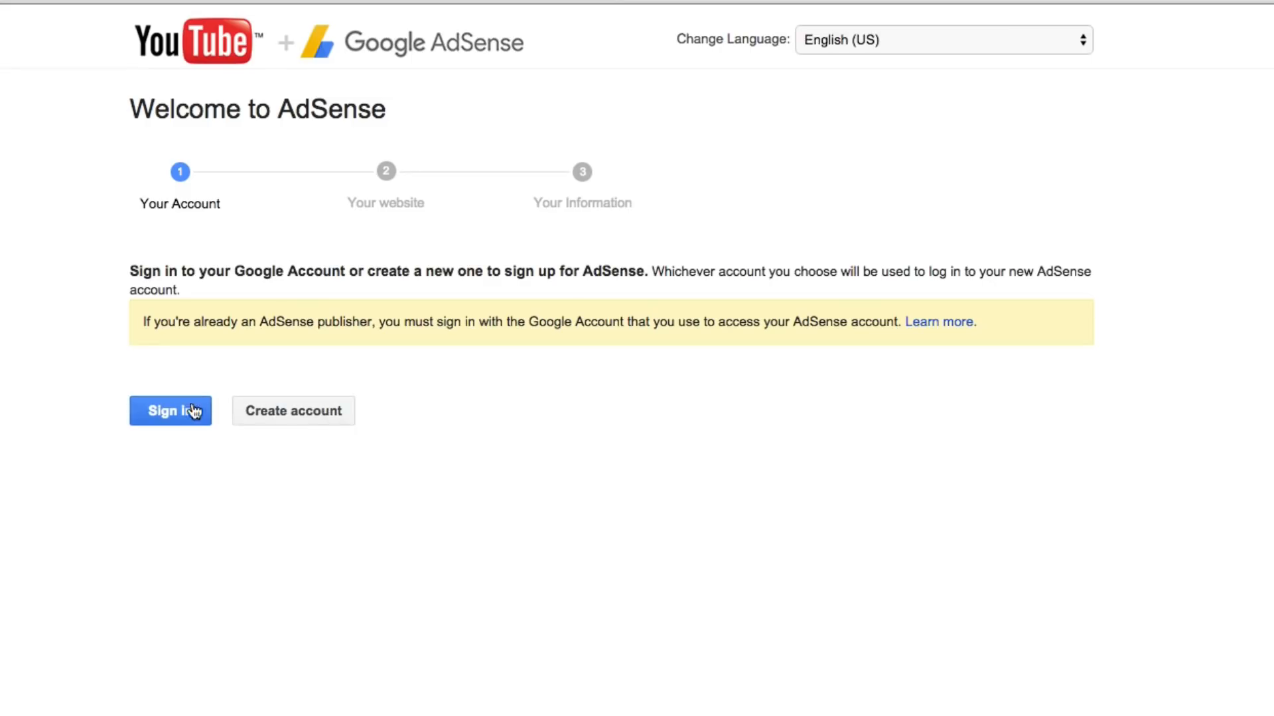
{"action": "mouse_move", "coordinate": [236, 416]}
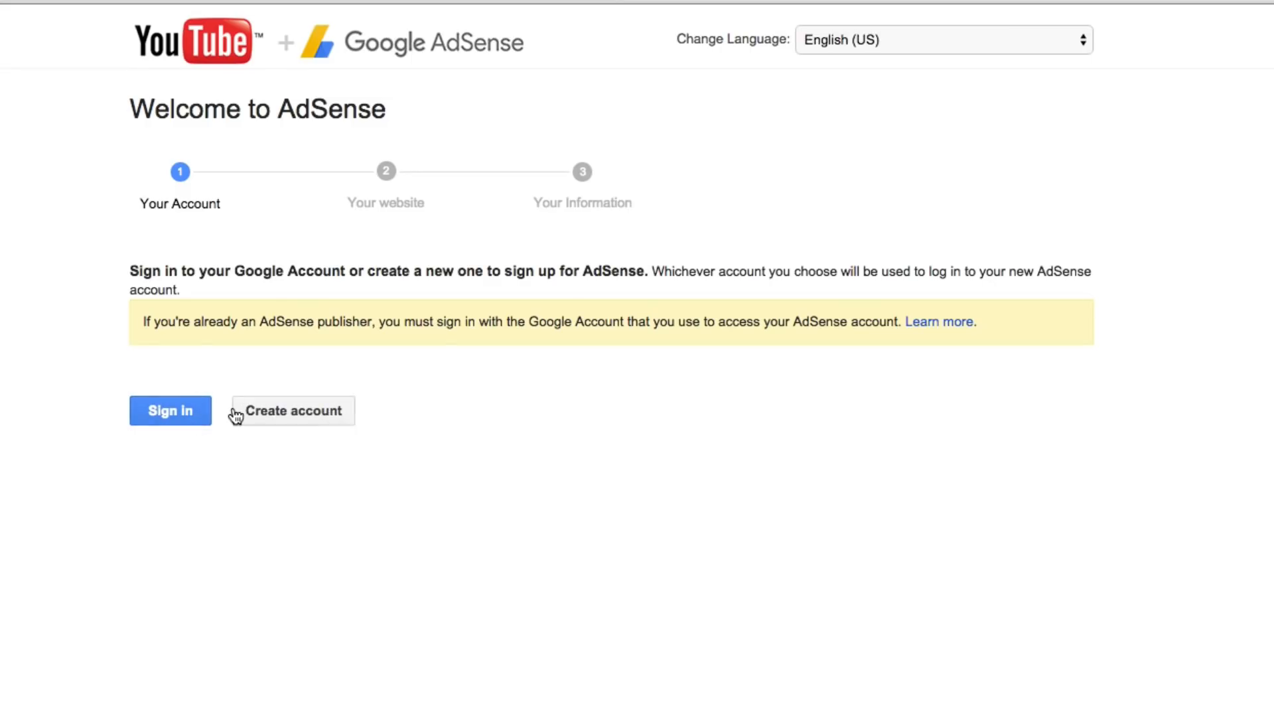
{"action": "left_click", "coordinate": [170, 410]}
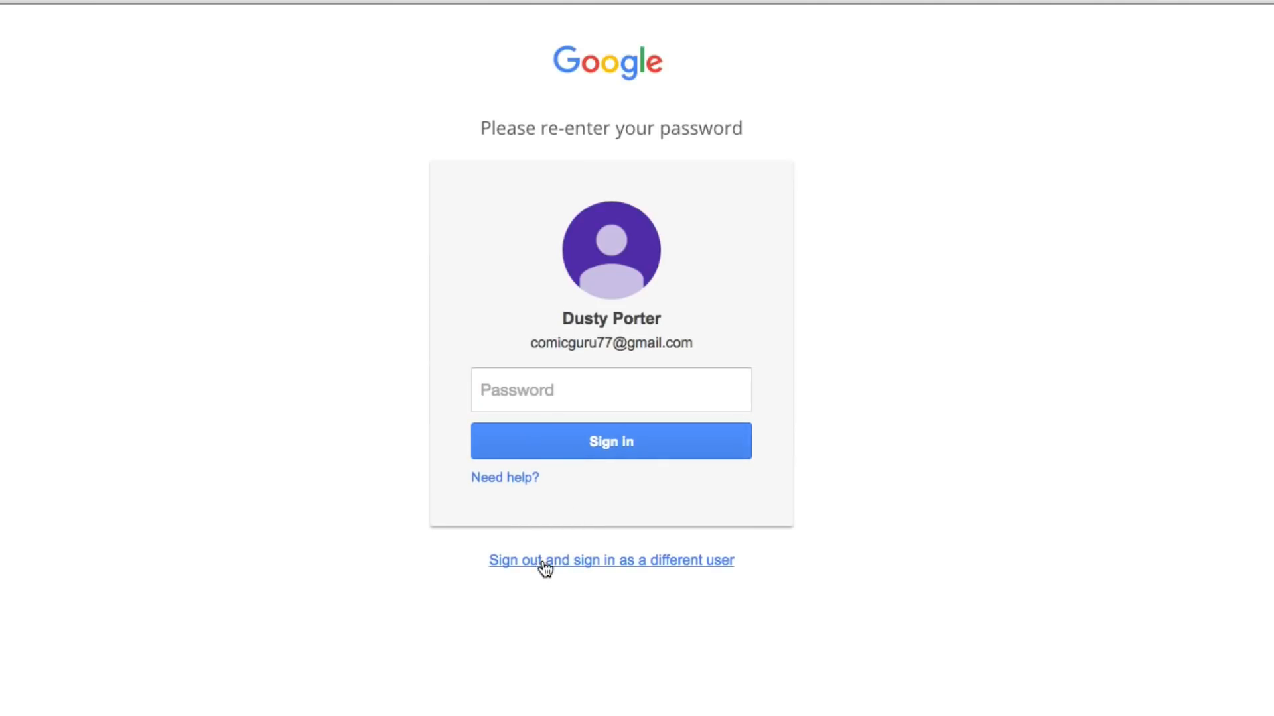
{"action": "left_click", "coordinate": [610, 559]}
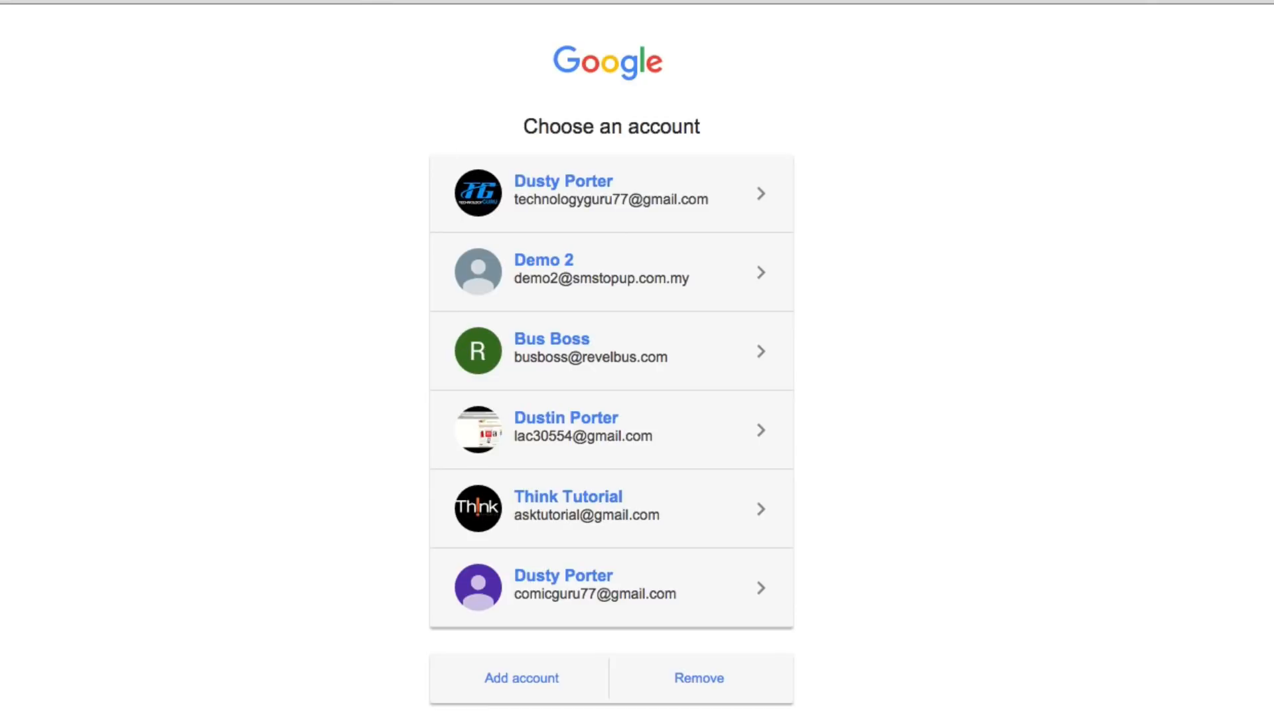
{"action": "left_click", "coordinate": [170, 410]}
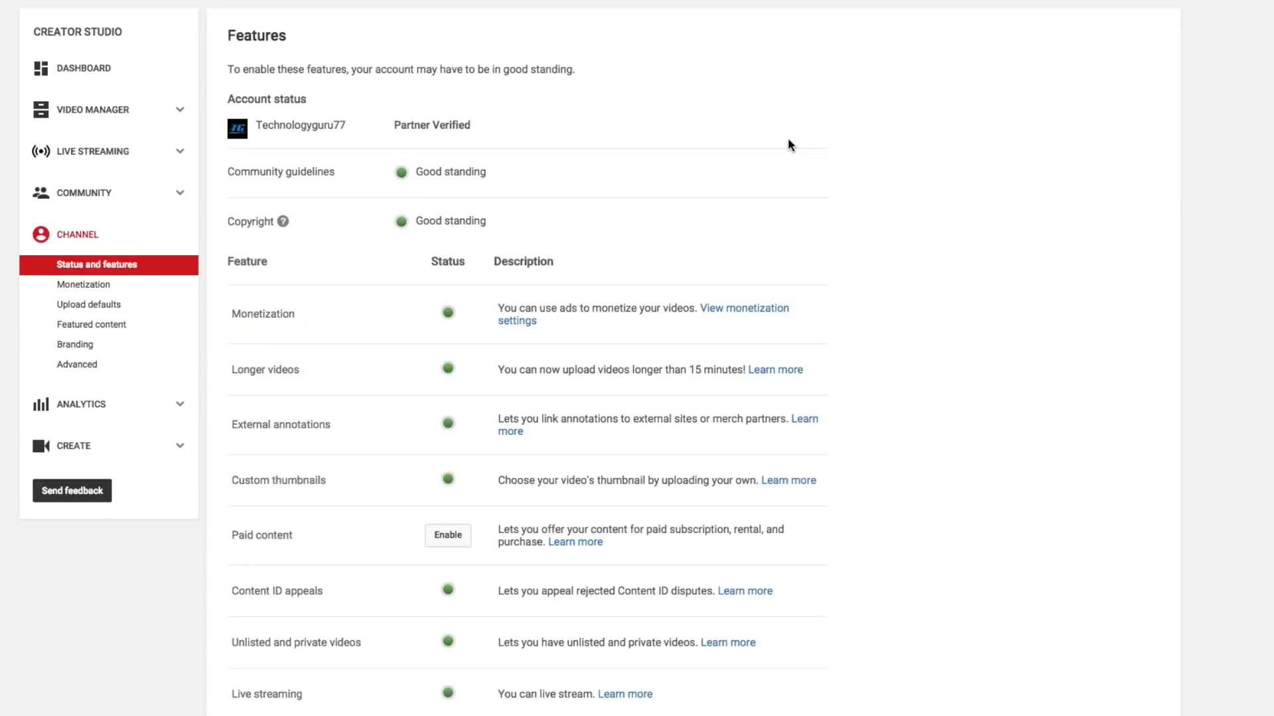
{"action": "mouse_move", "coordinate": [759, 107]}
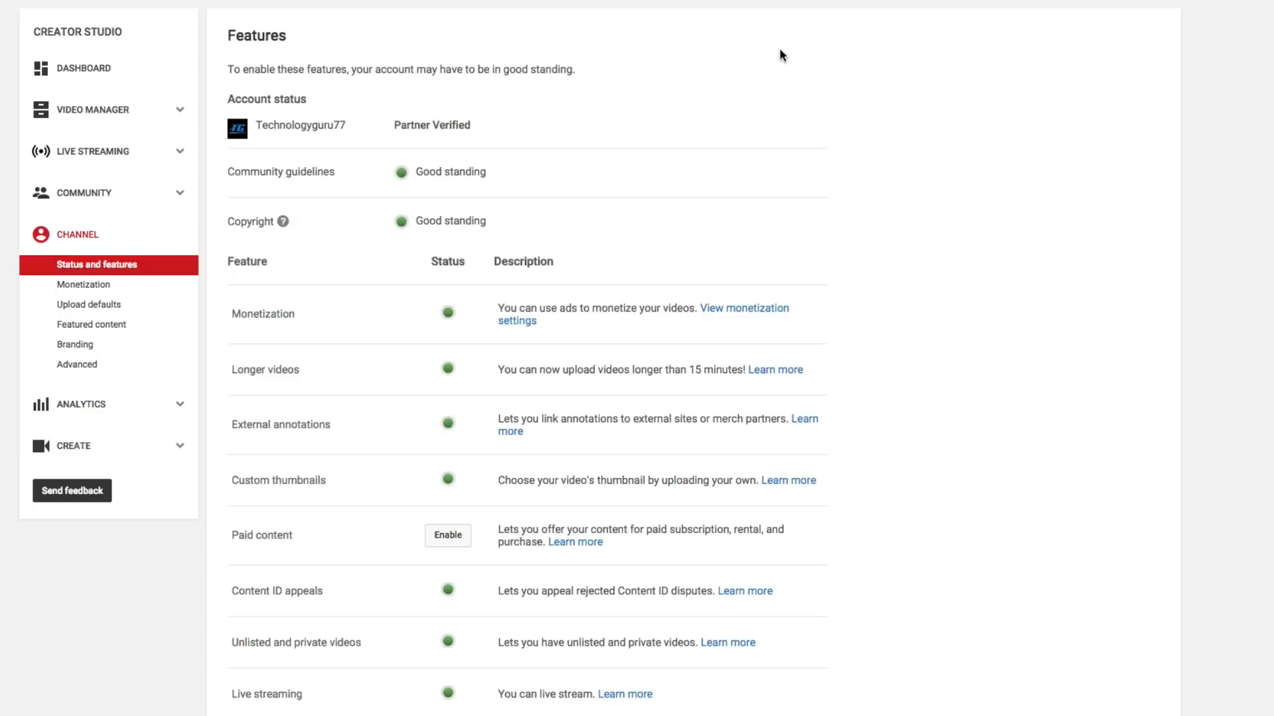
{"action": "mouse_move", "coordinate": [733, 62]}
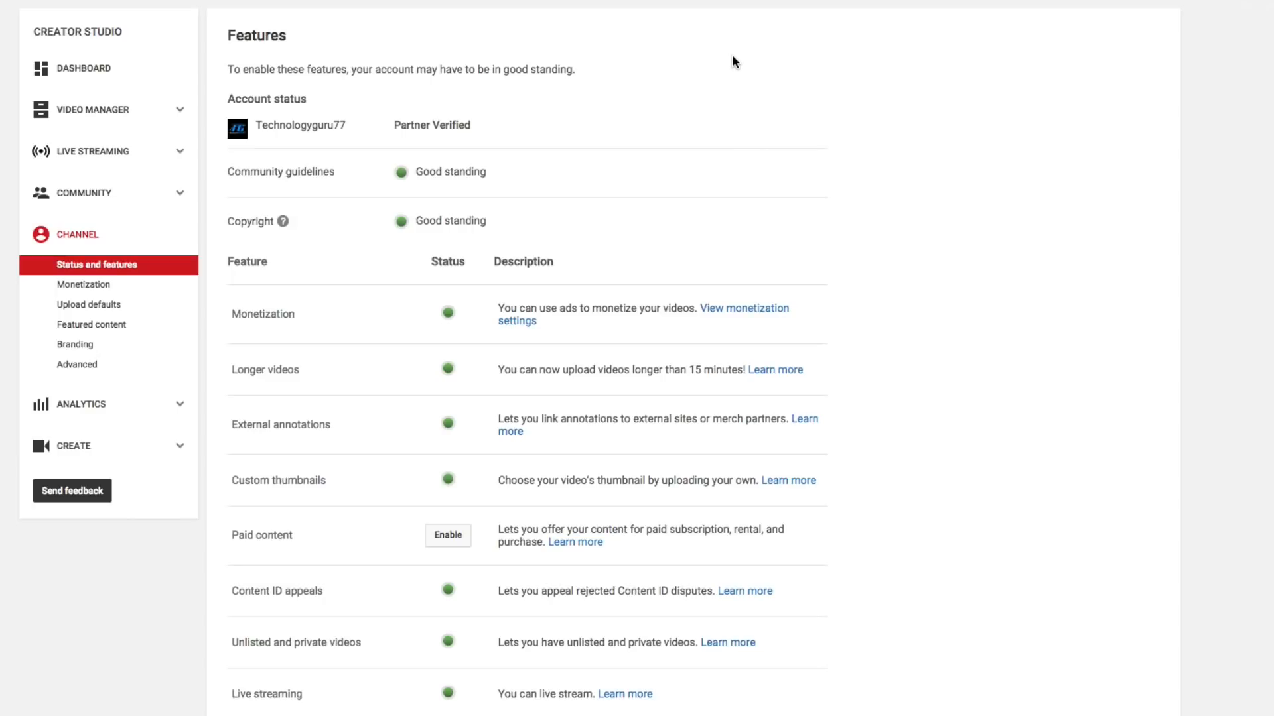
{"action": "mouse_move", "coordinate": [111, 28]}
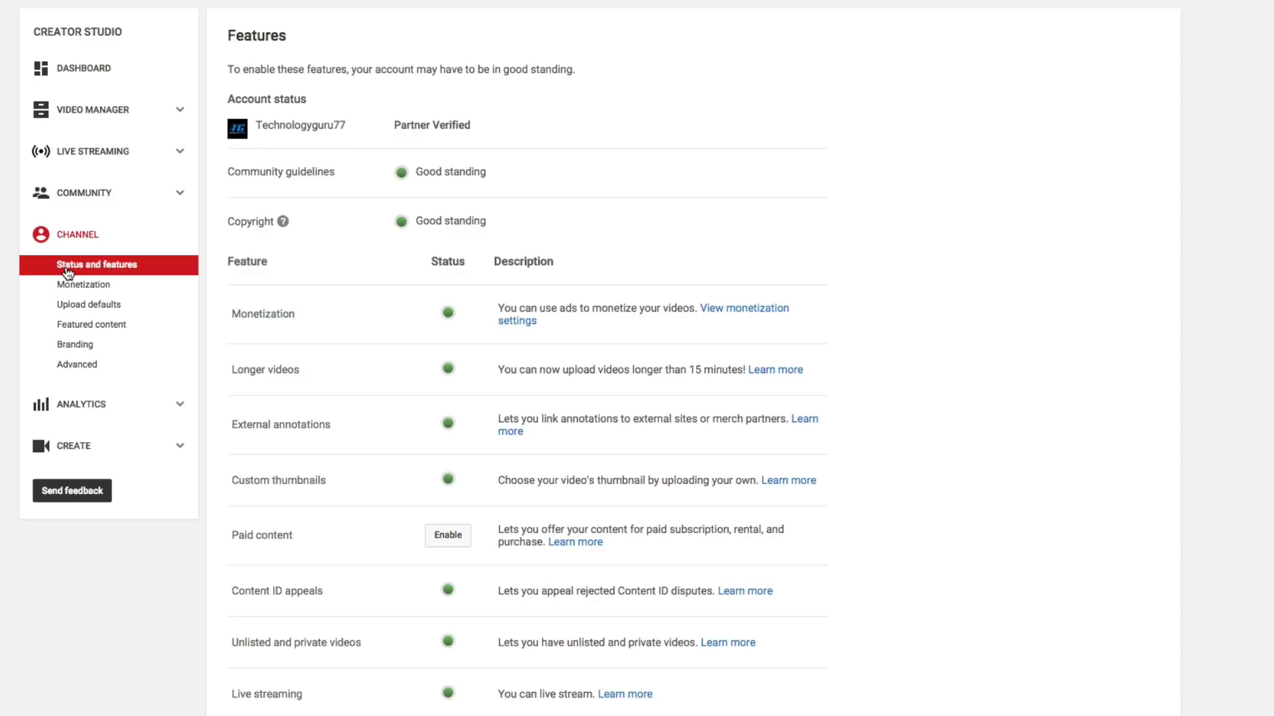
{"action": "mouse_move", "coordinate": [307, 339]}
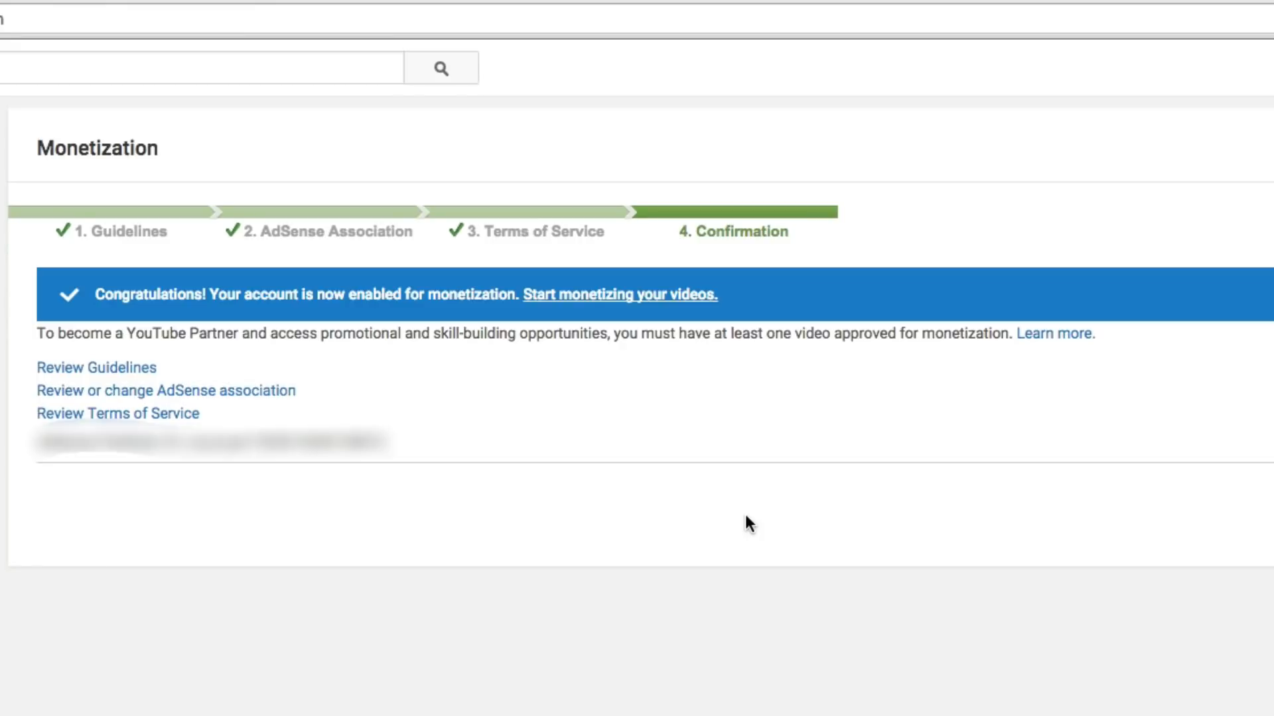
{"action": "mouse_move", "coordinate": [632, 570]}
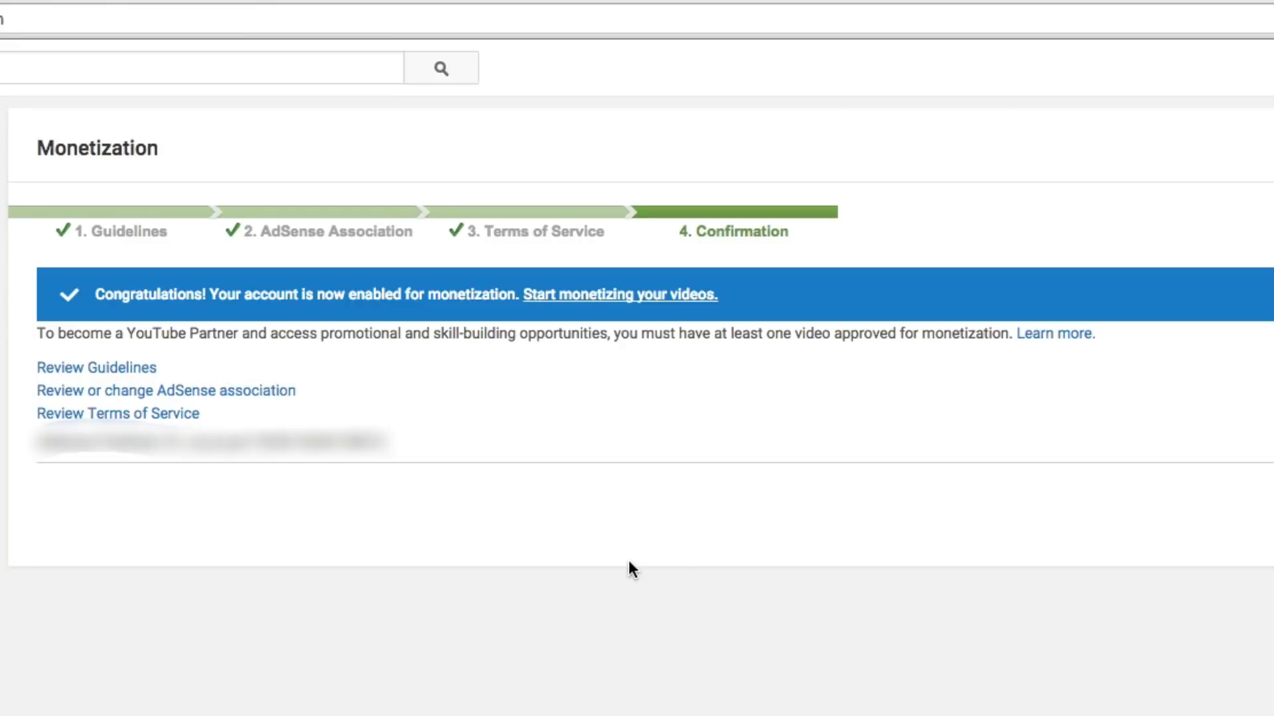
{"action": "mouse_move", "coordinate": [103, 239]}
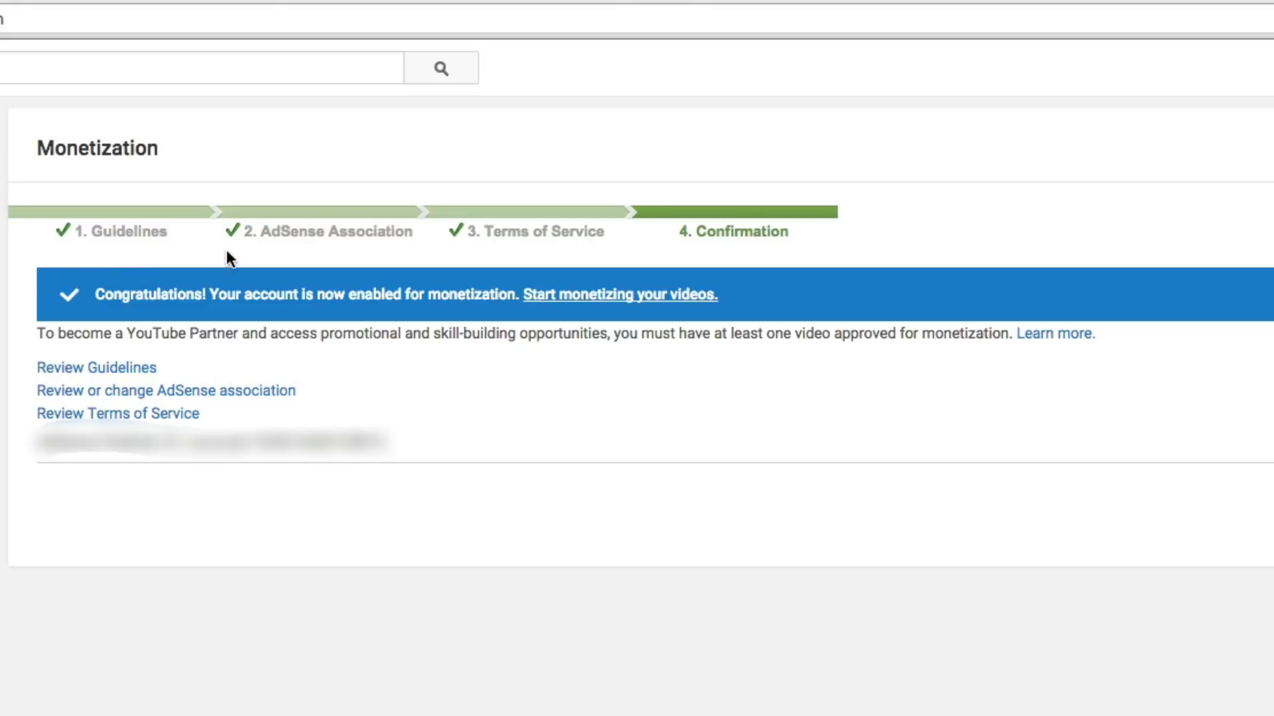
{"action": "mouse_move", "coordinate": [363, 259]}
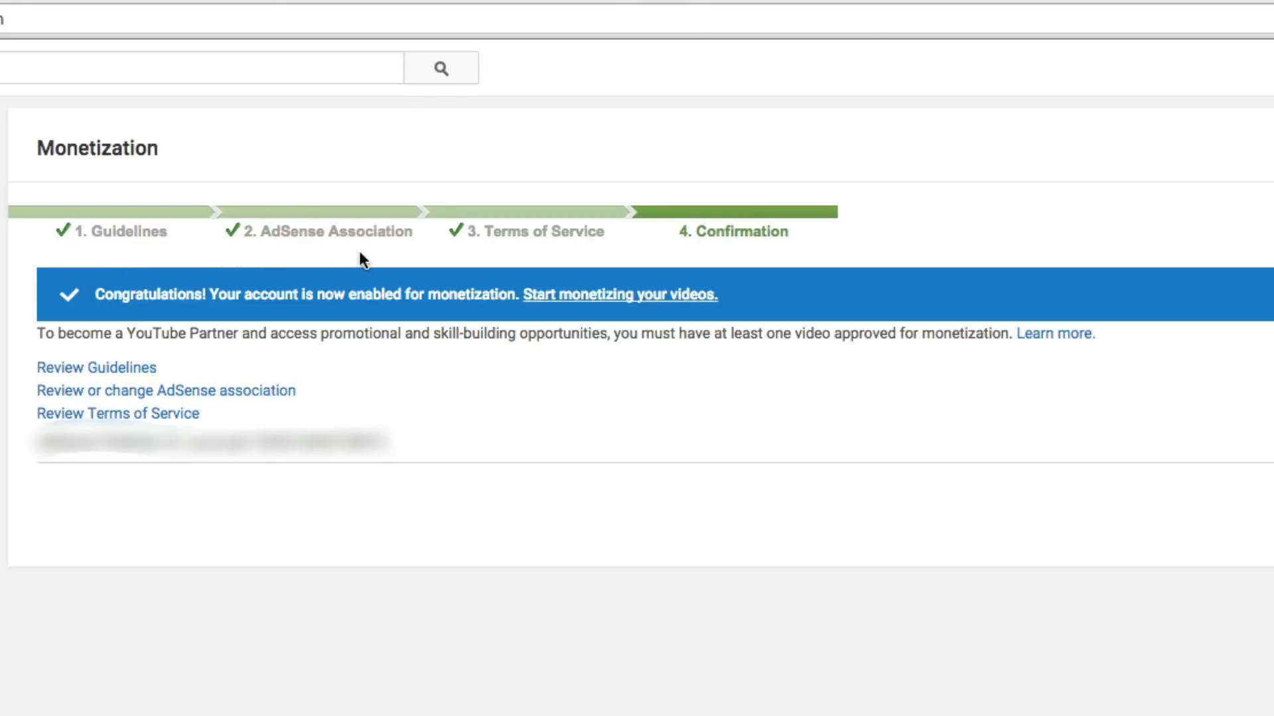
{"action": "mouse_move", "coordinate": [486, 225]}
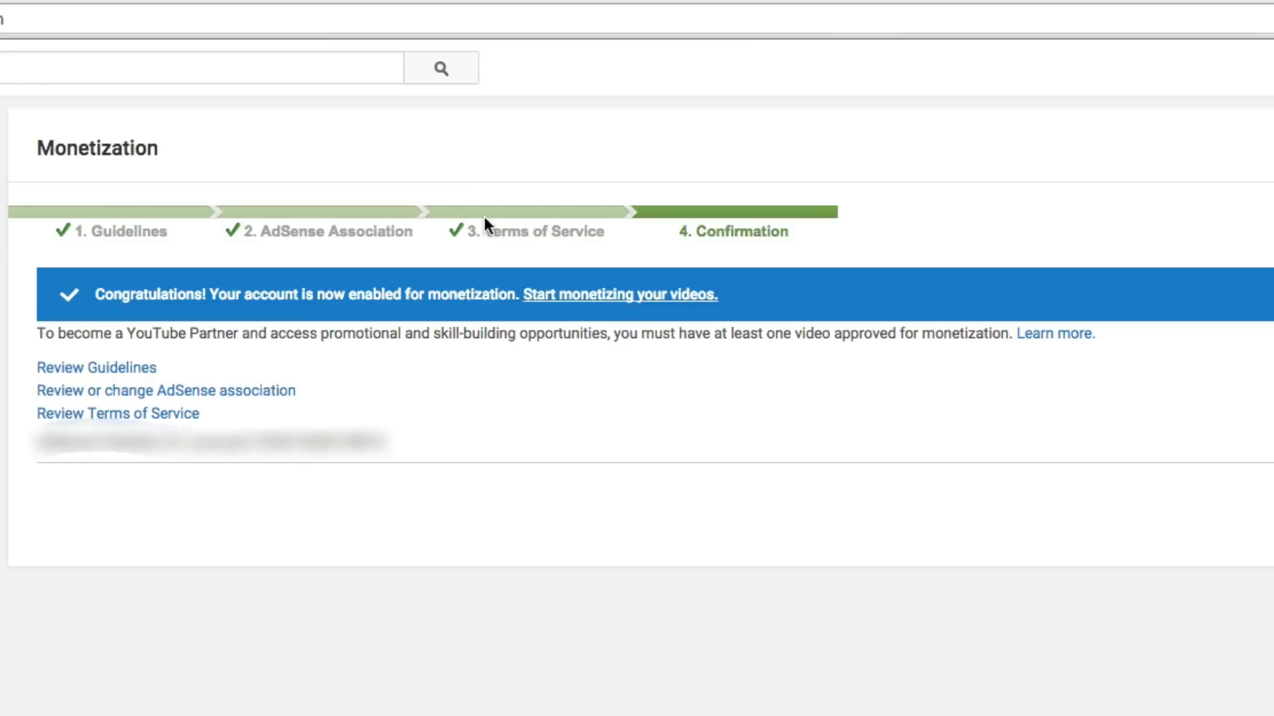
{"action": "mouse_move", "coordinate": [804, 236]}
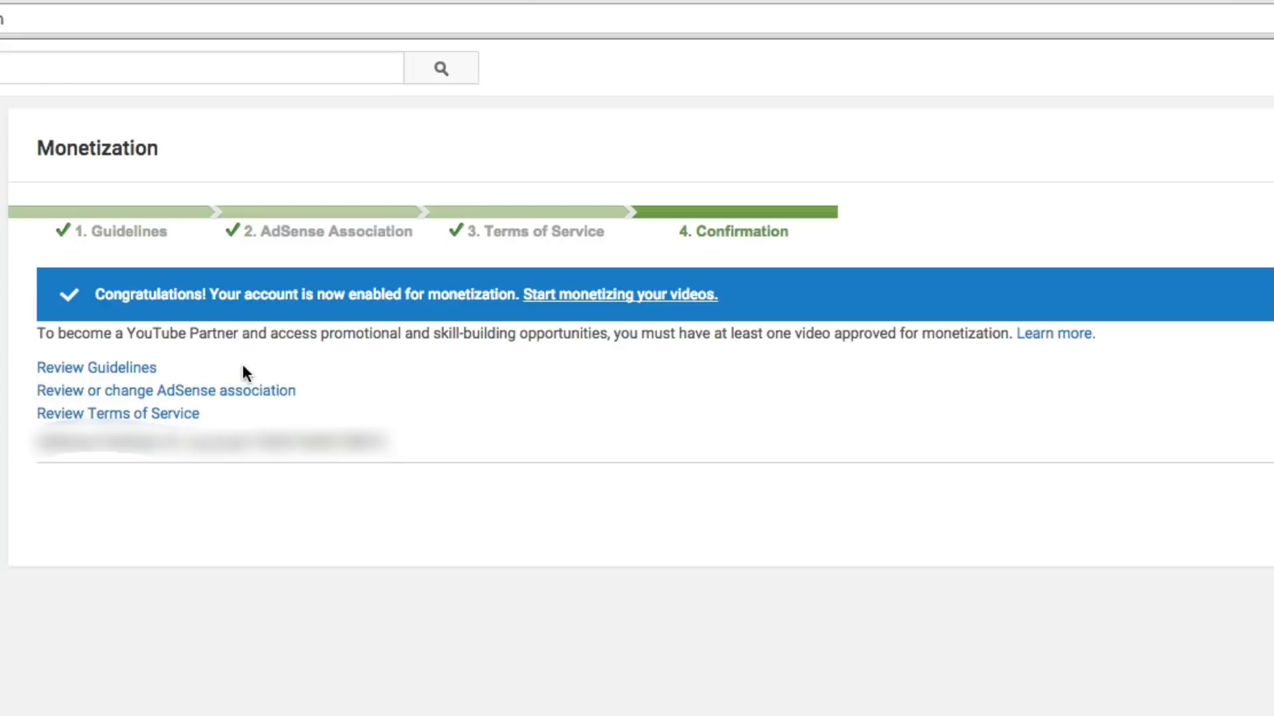
{"action": "mouse_move", "coordinate": [222, 321]}
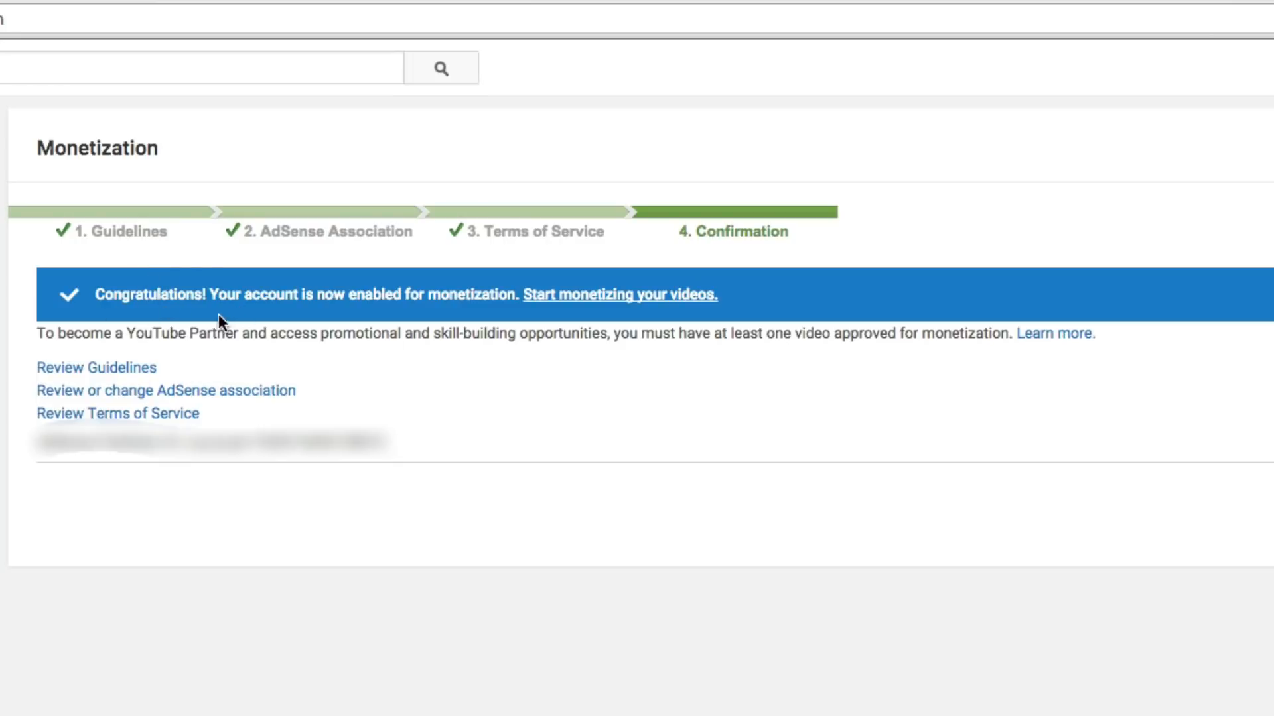
{"action": "mouse_move", "coordinate": [353, 317]}
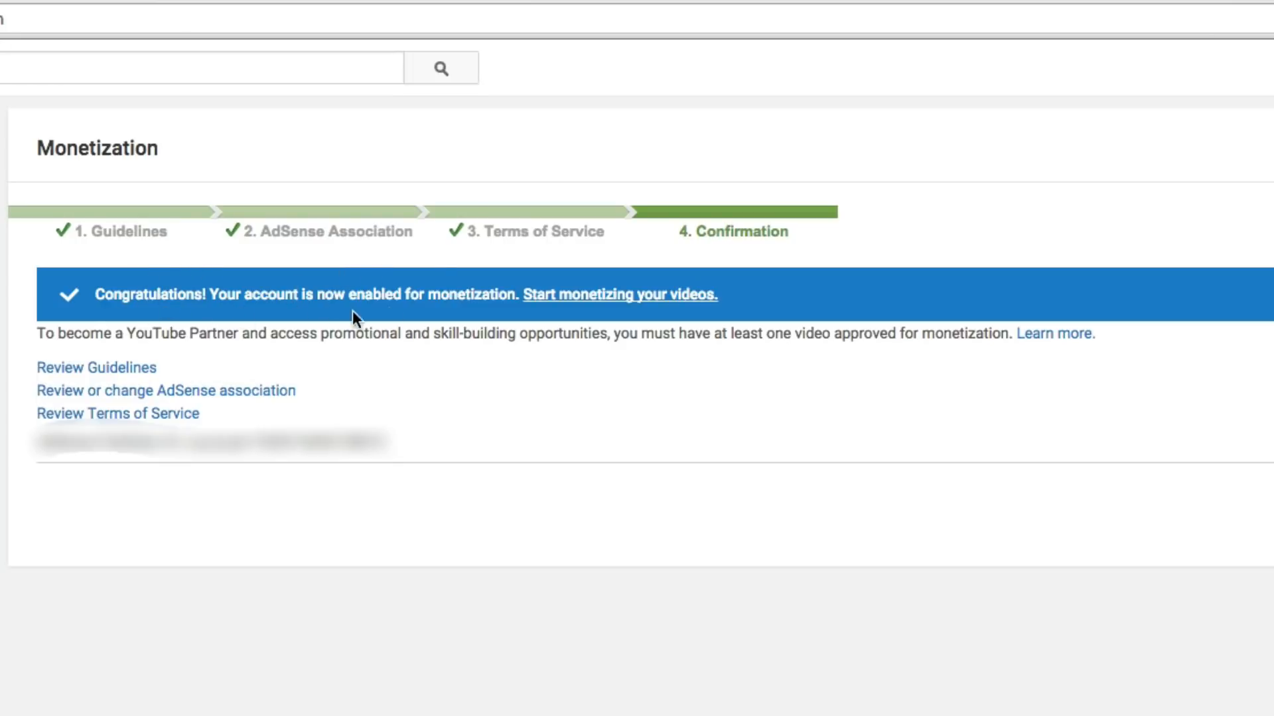
{"action": "mouse_move", "coordinate": [584, 309]}
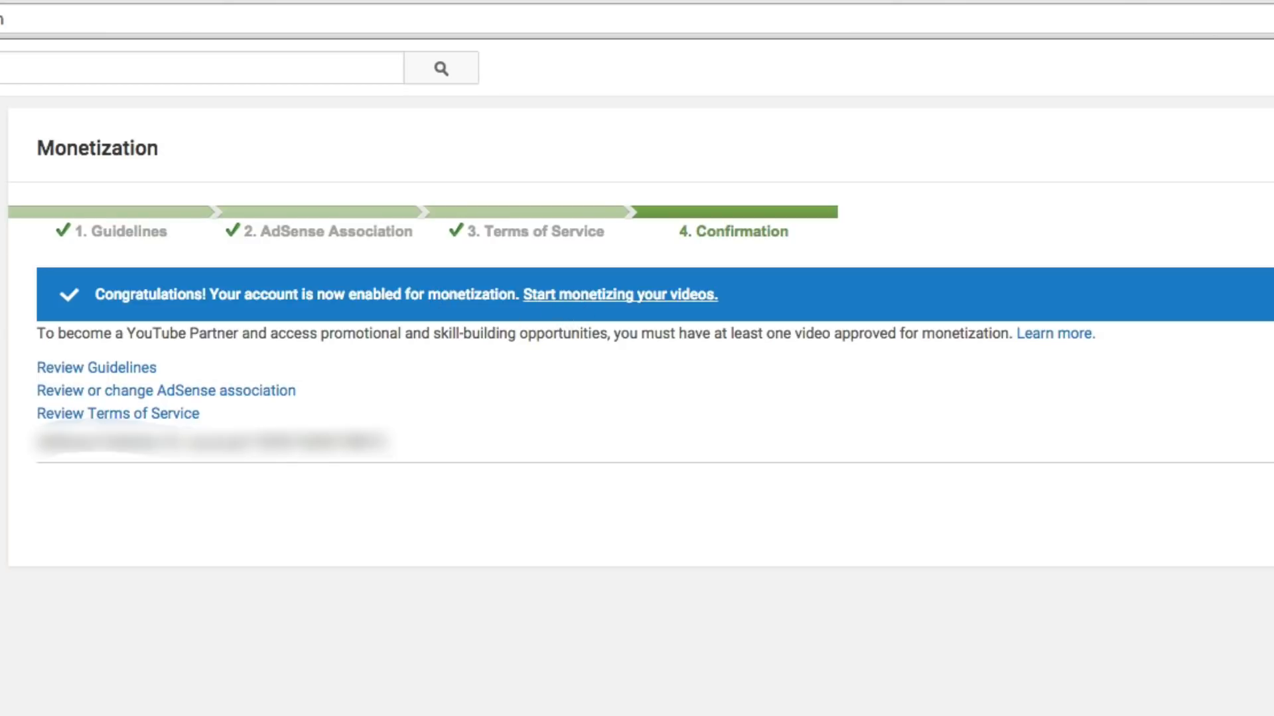
{"action": "mouse_move", "coordinate": [838, 497]}
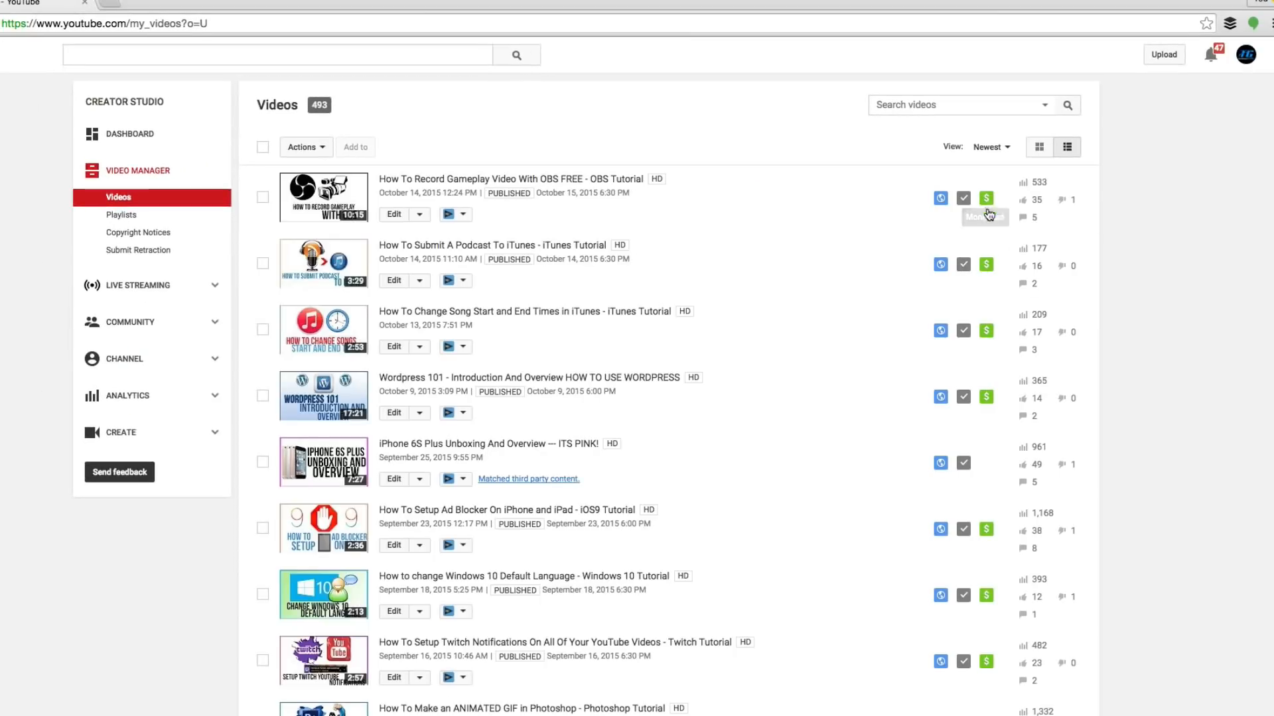
{"action": "mouse_move", "coordinate": [838, 371]}
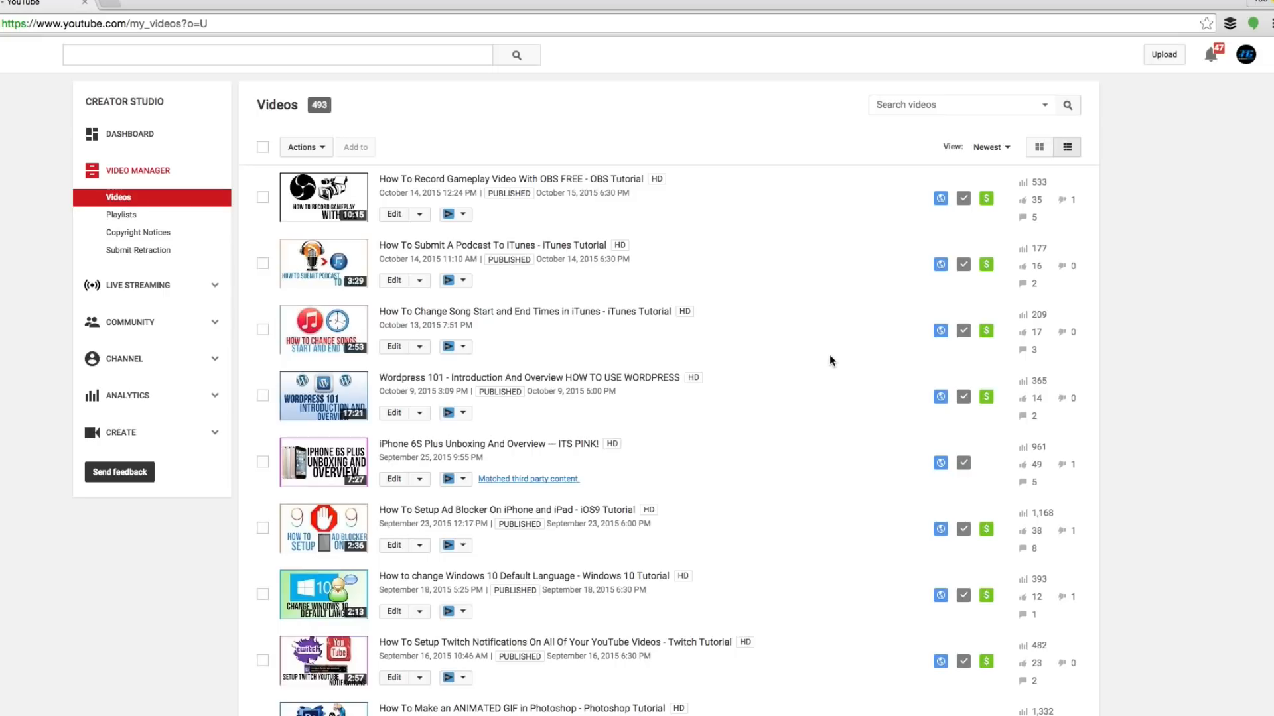
{"action": "mouse_move", "coordinate": [764, 344]}
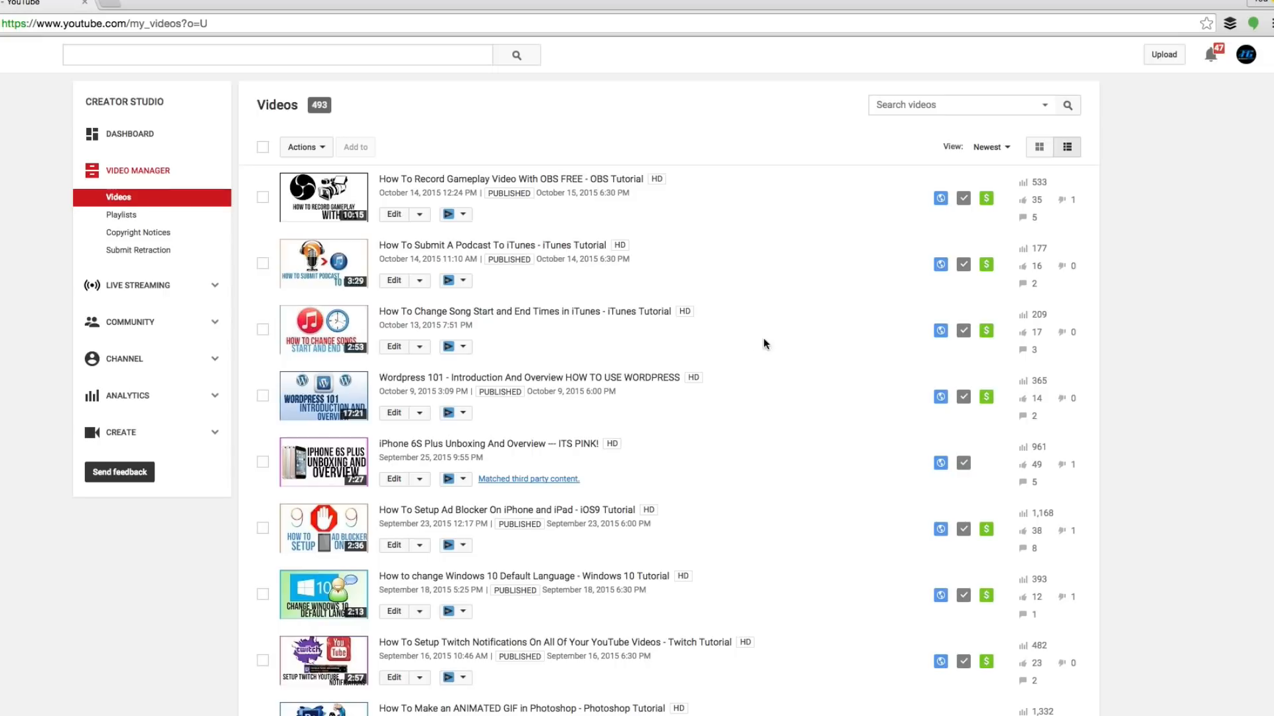